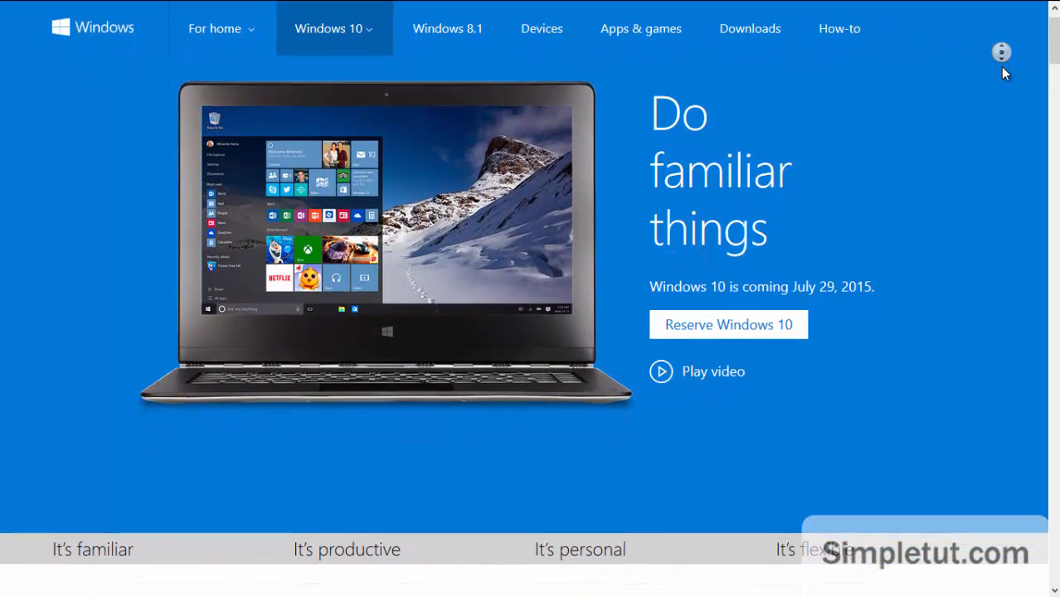
# - Scroll down the Windows 10 page past the familiar and Insider sections to the Microsoft Edge section
pyautogui.scroll(-3)
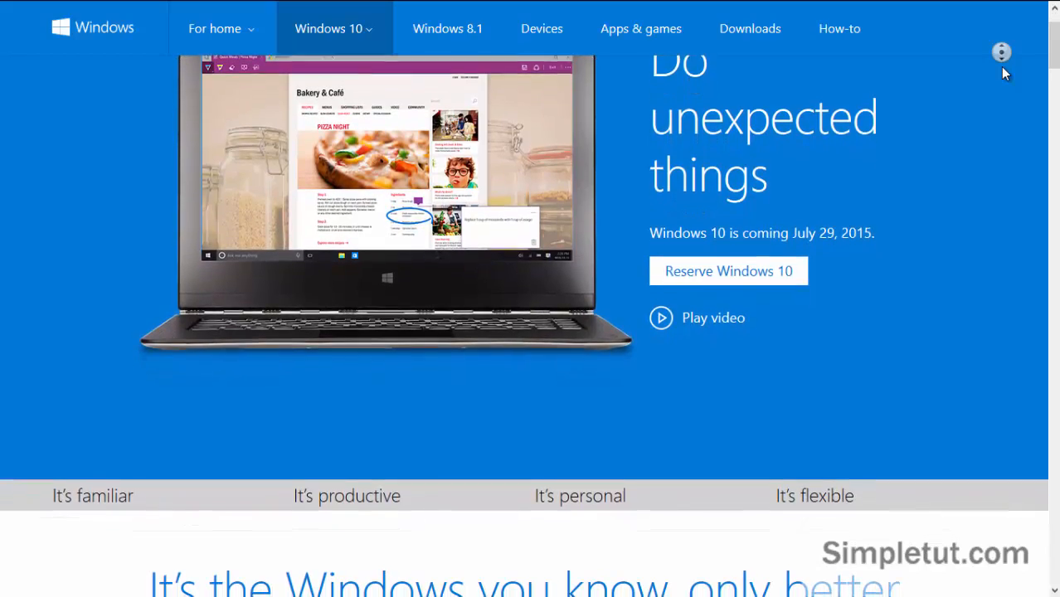
pyautogui.scroll(-3)
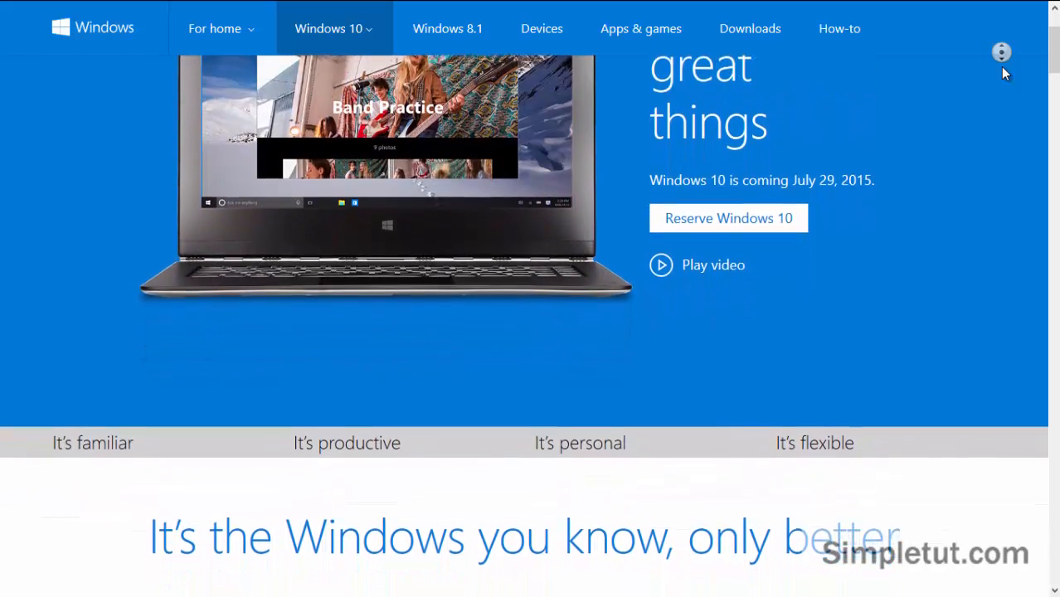
pyautogui.scroll(-3)
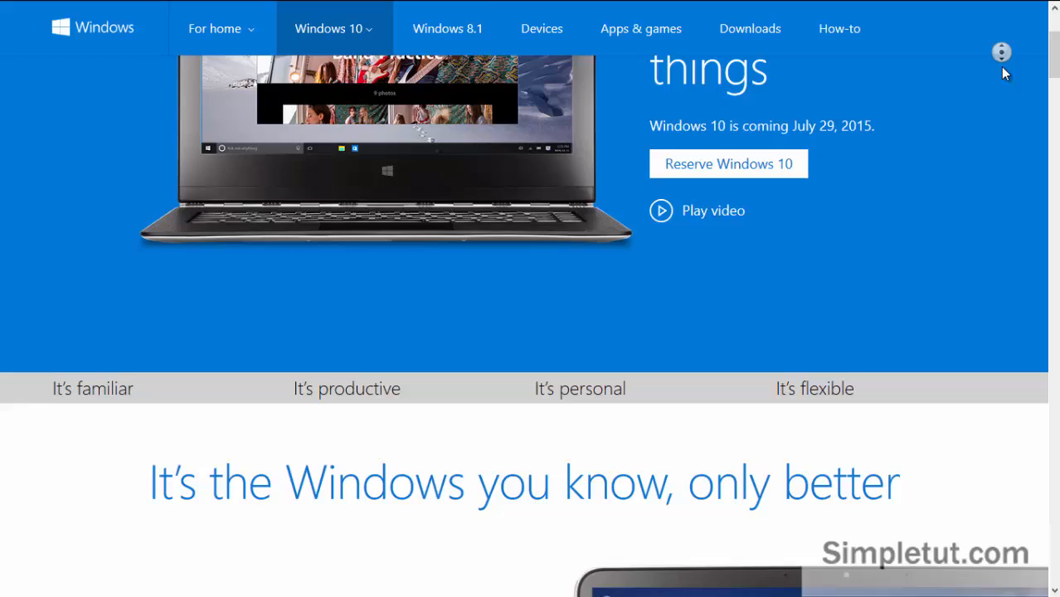
pyautogui.scroll(-3)
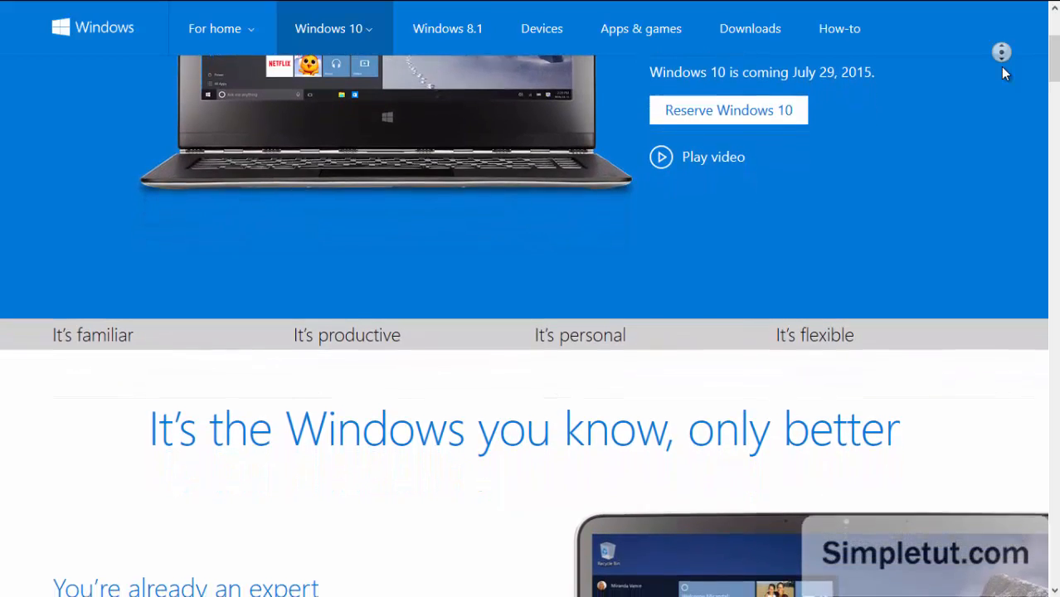
pyautogui.scroll(-3)
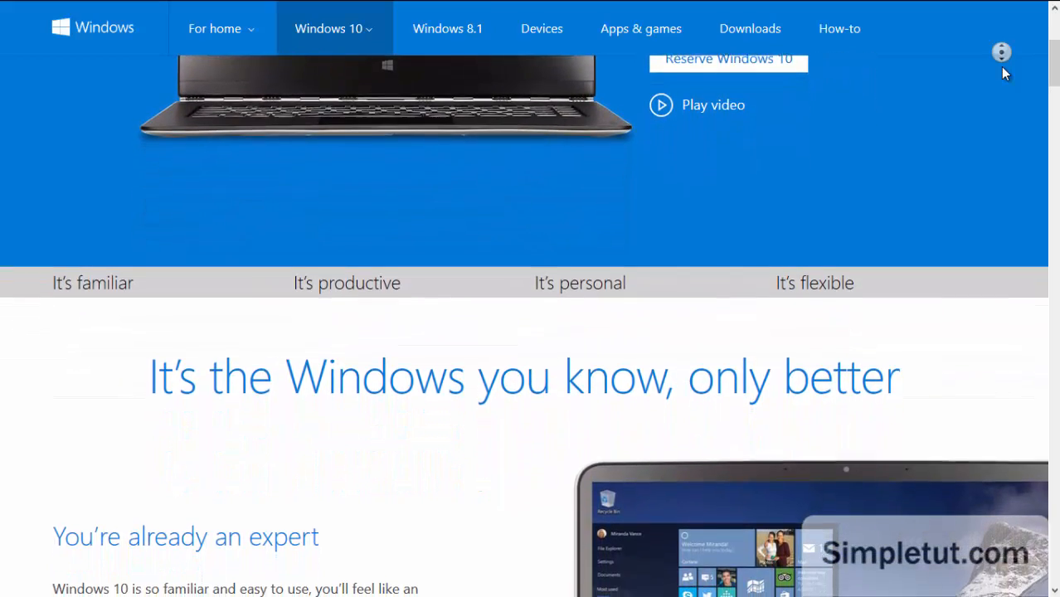
pyautogui.scroll(-3)
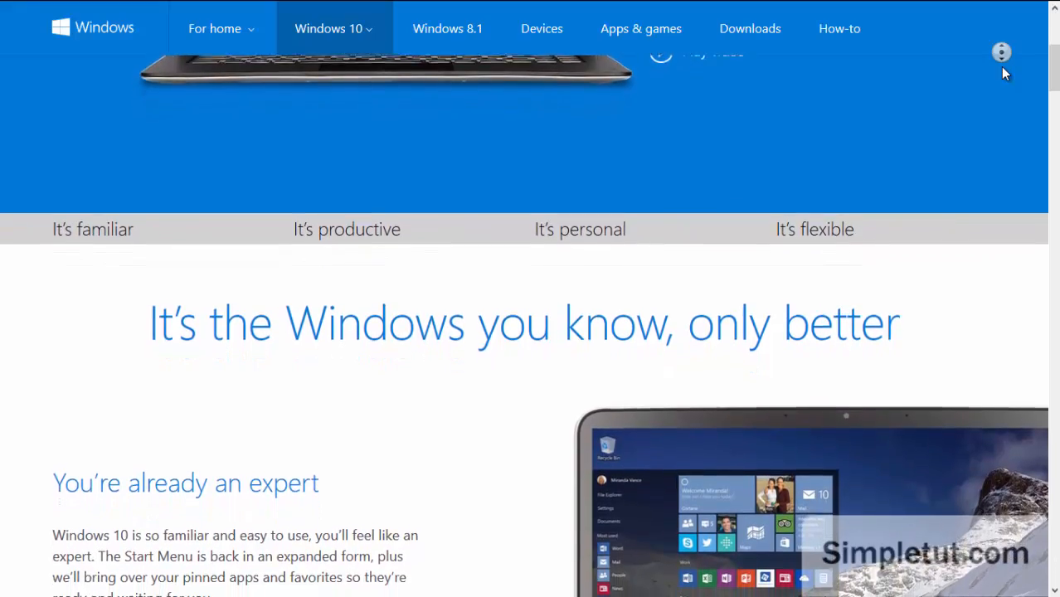
pyautogui.scroll(-3)
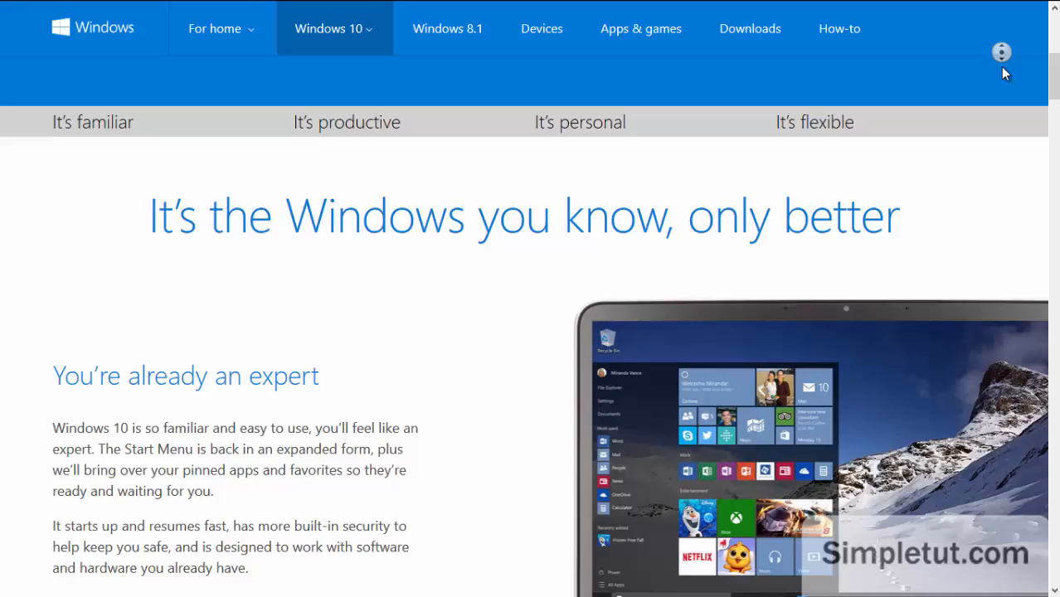
pyautogui.scroll(-3)
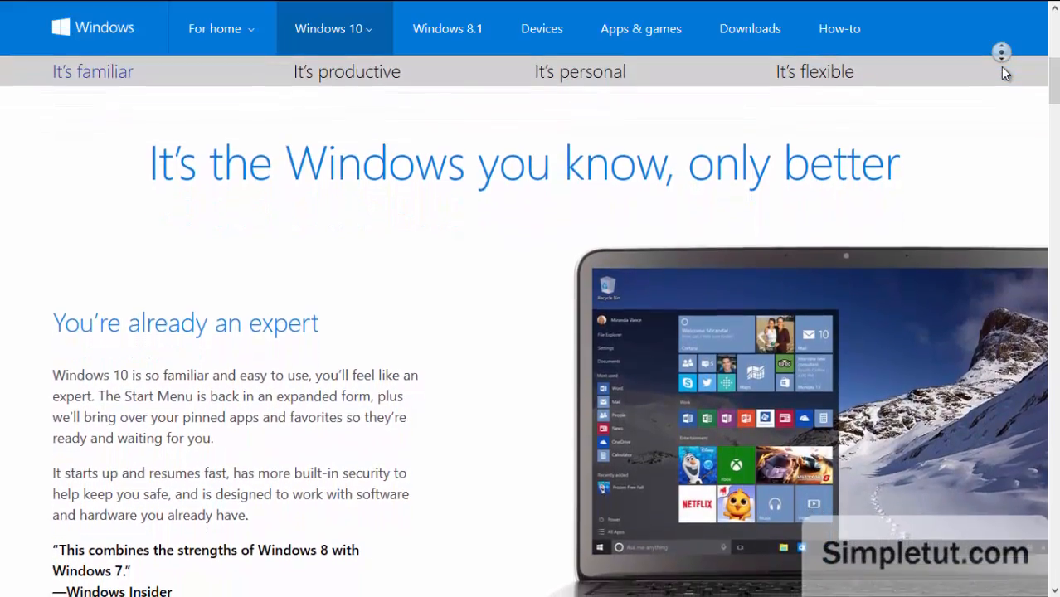
pyautogui.scroll(-3)
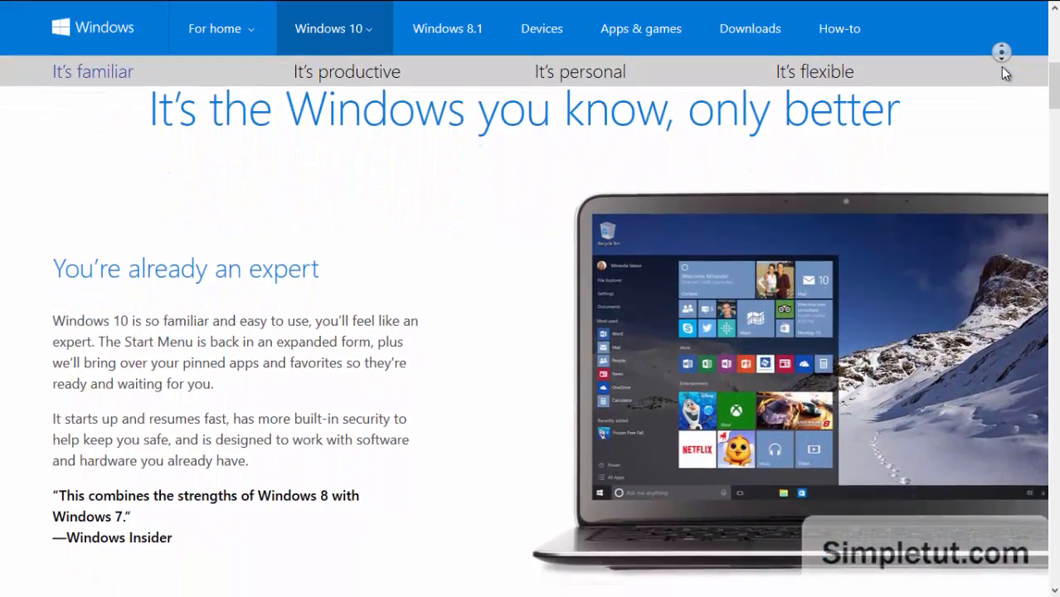
pyautogui.scroll(-3)
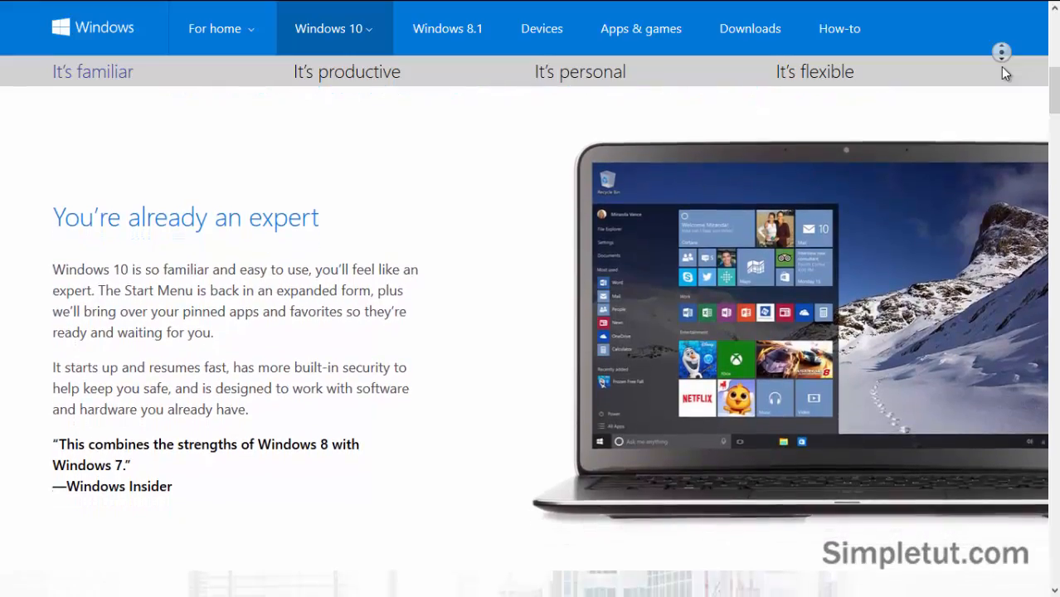
pyautogui.scroll(-3)
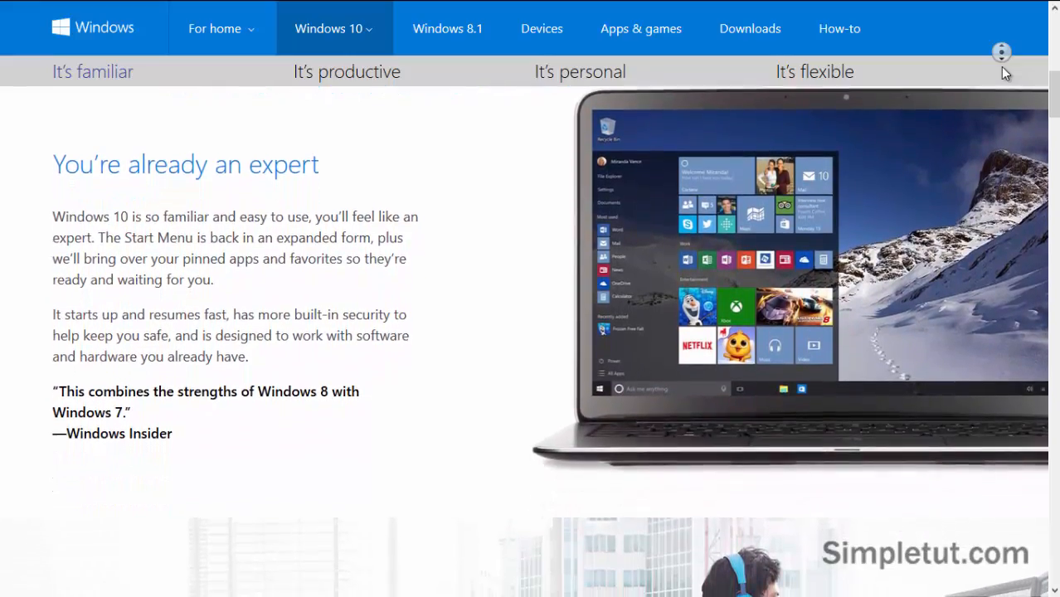
pyautogui.scroll(-3)
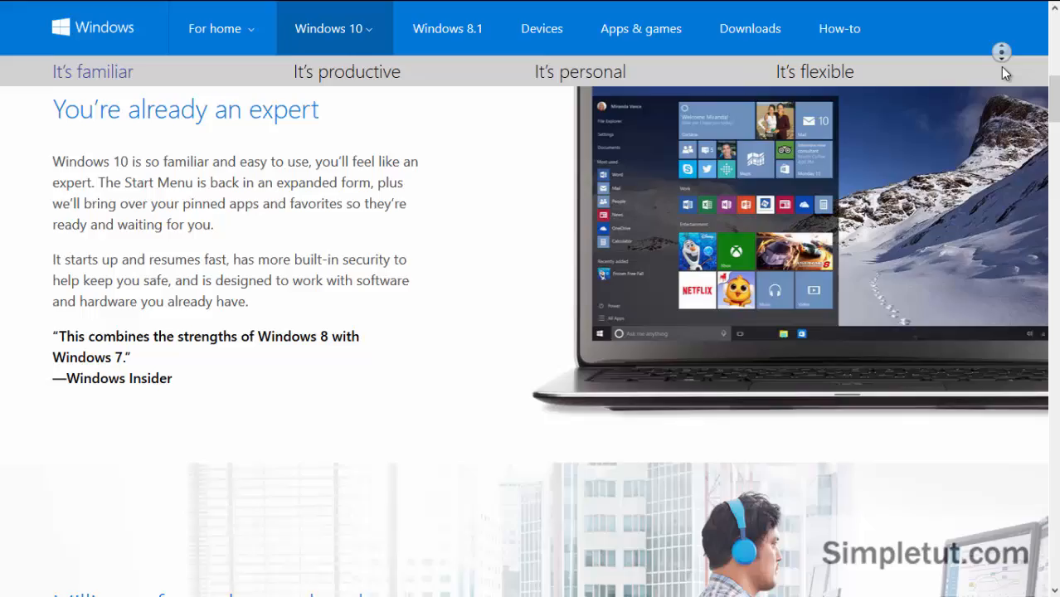
pyautogui.scroll(-3)
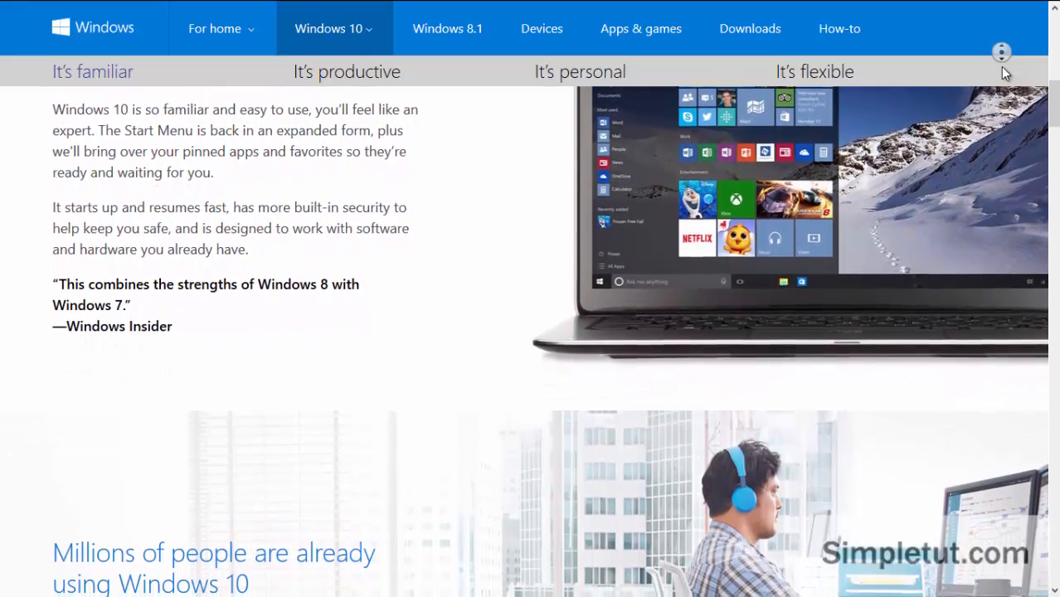
pyautogui.scroll(-3)
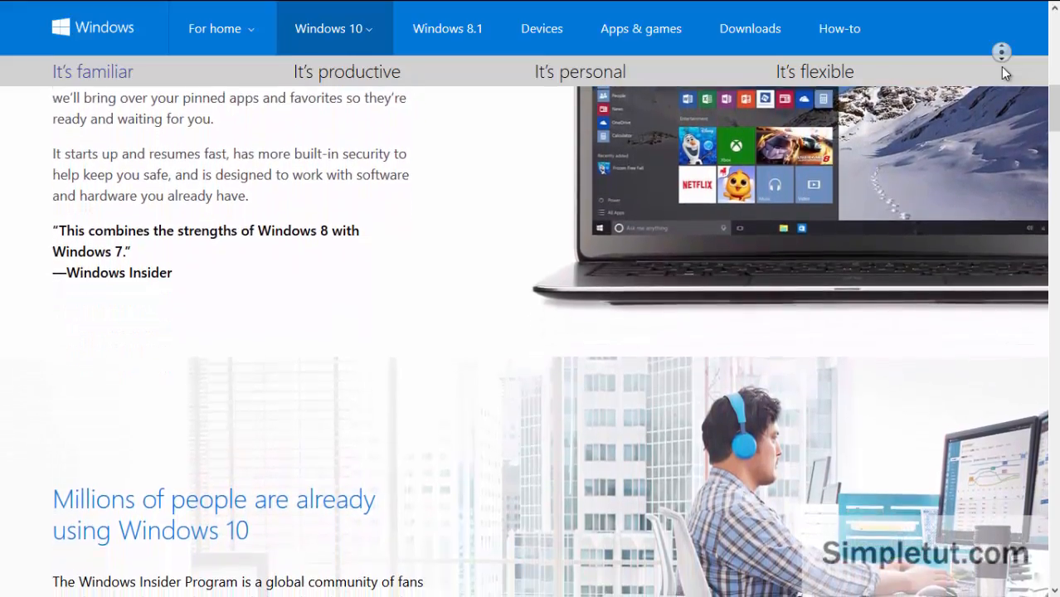
pyautogui.scroll(-3)
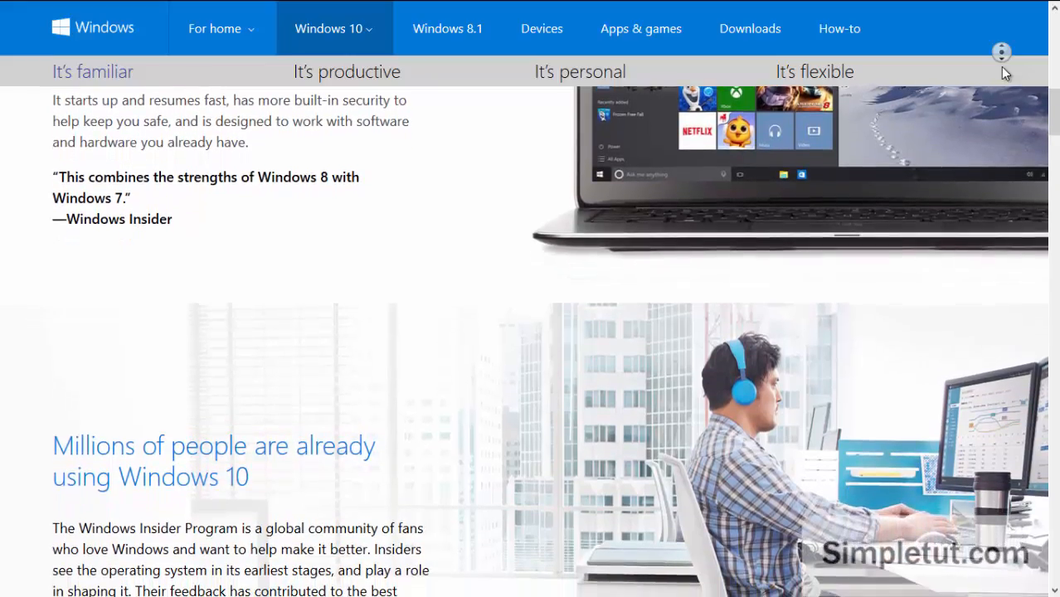
pyautogui.scroll(-3)
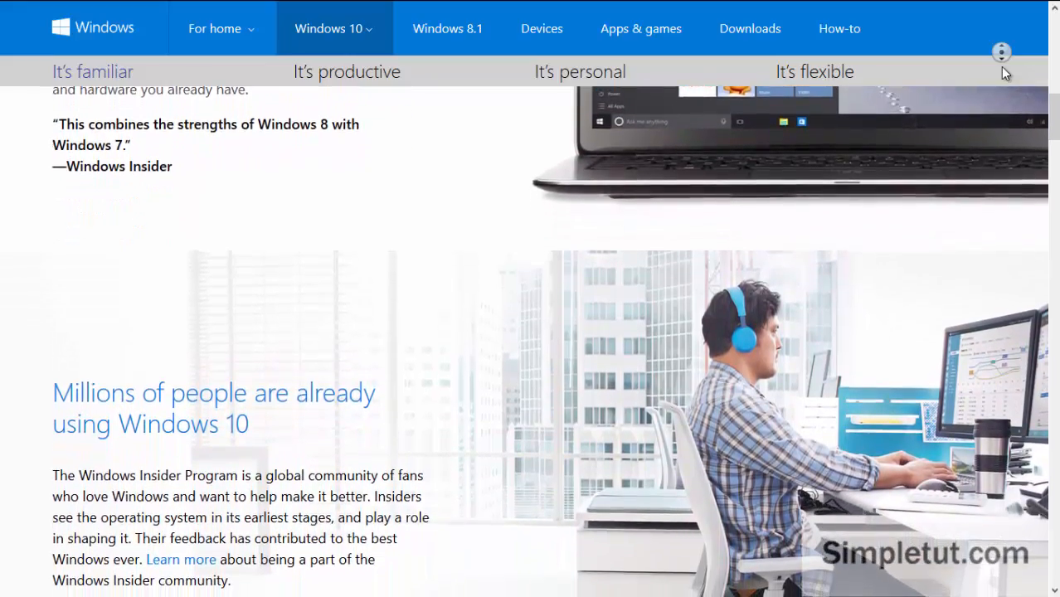
pyautogui.scroll(-3)
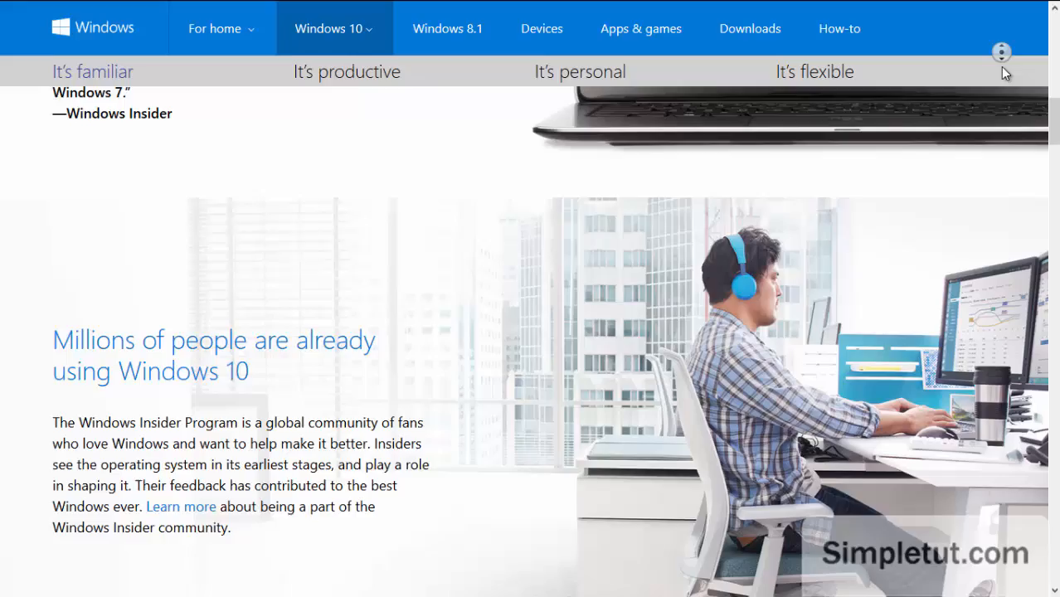
pyautogui.scroll(-3)
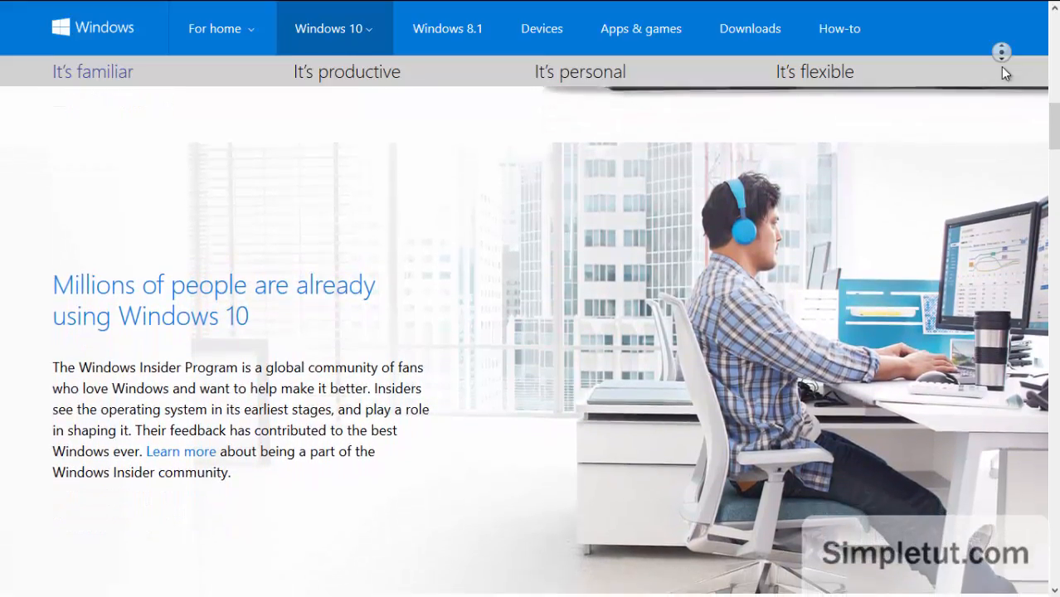
pyautogui.scroll(3)
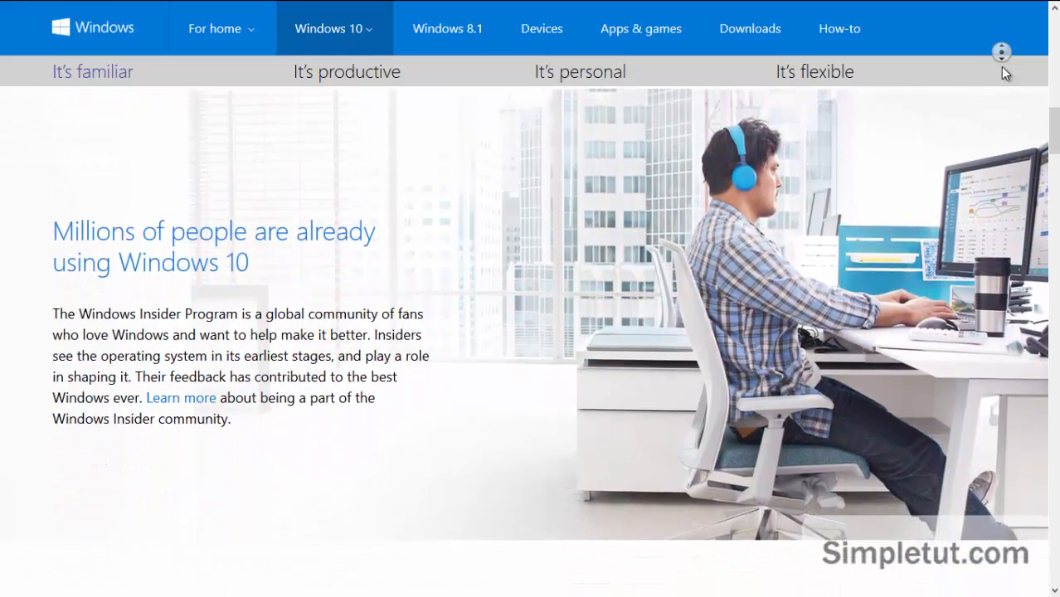
pyautogui.scroll(-3)
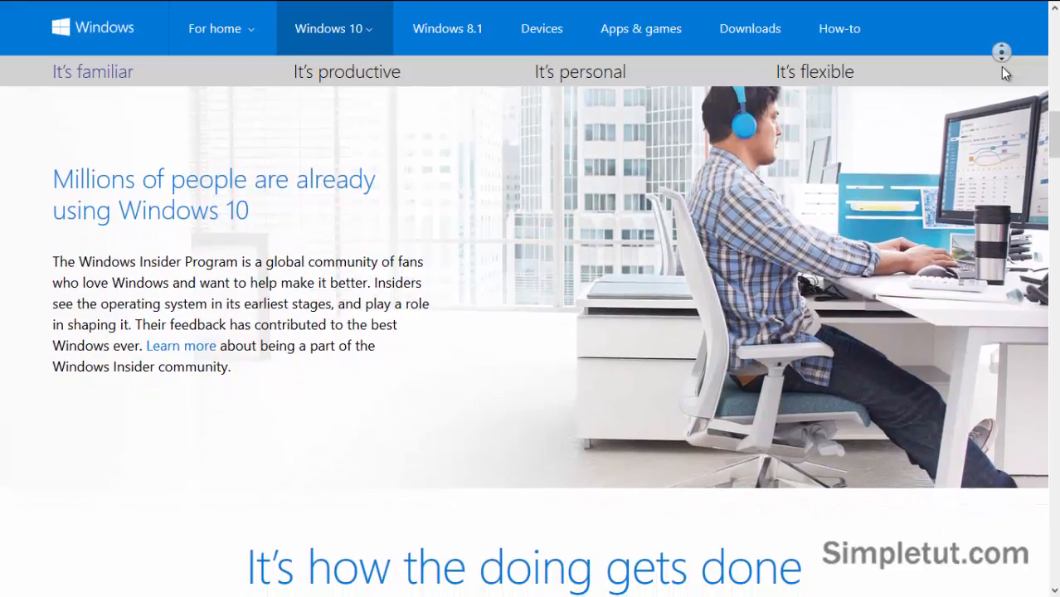
pyautogui.scroll(-3)
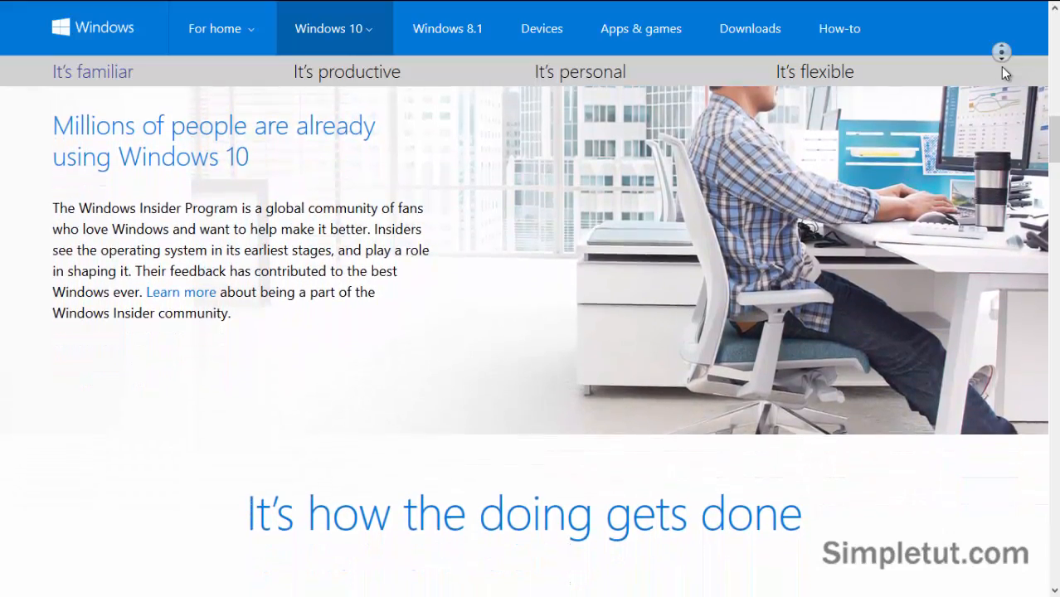
pyautogui.scroll(-3)
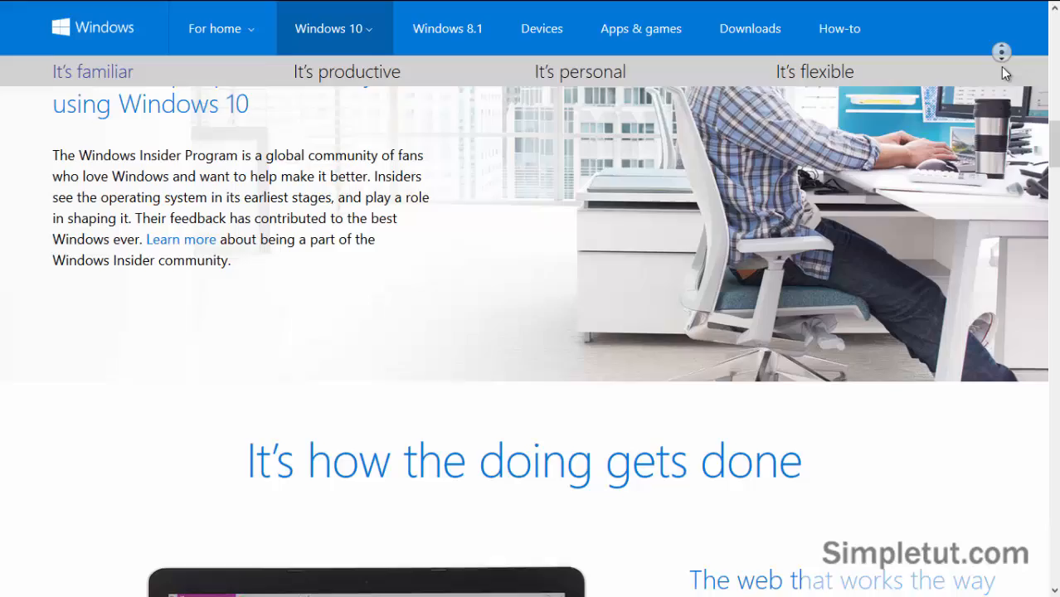
pyautogui.scroll(-3)
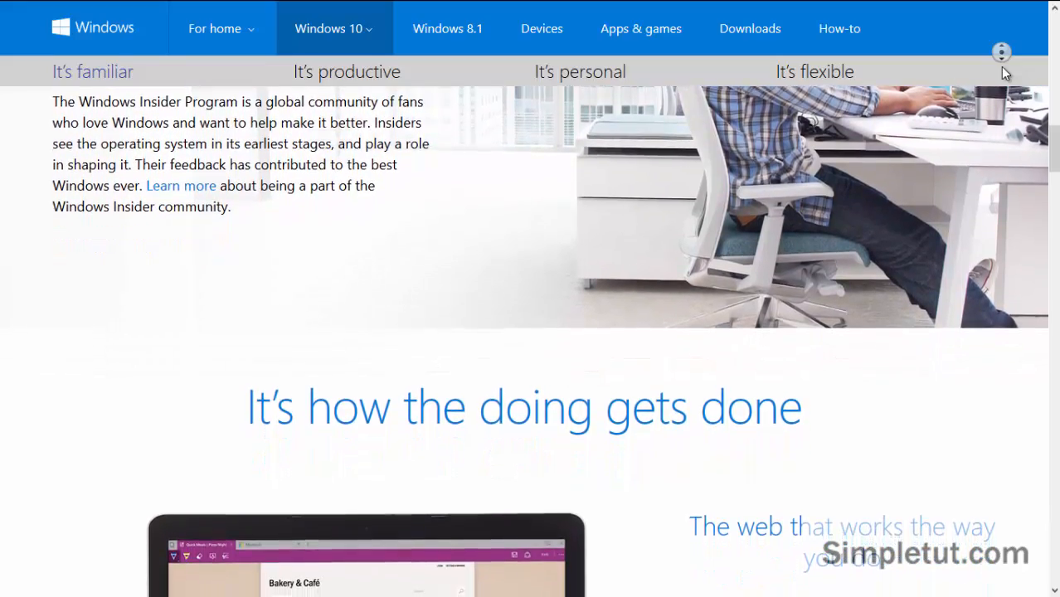
pyautogui.scroll(-3)
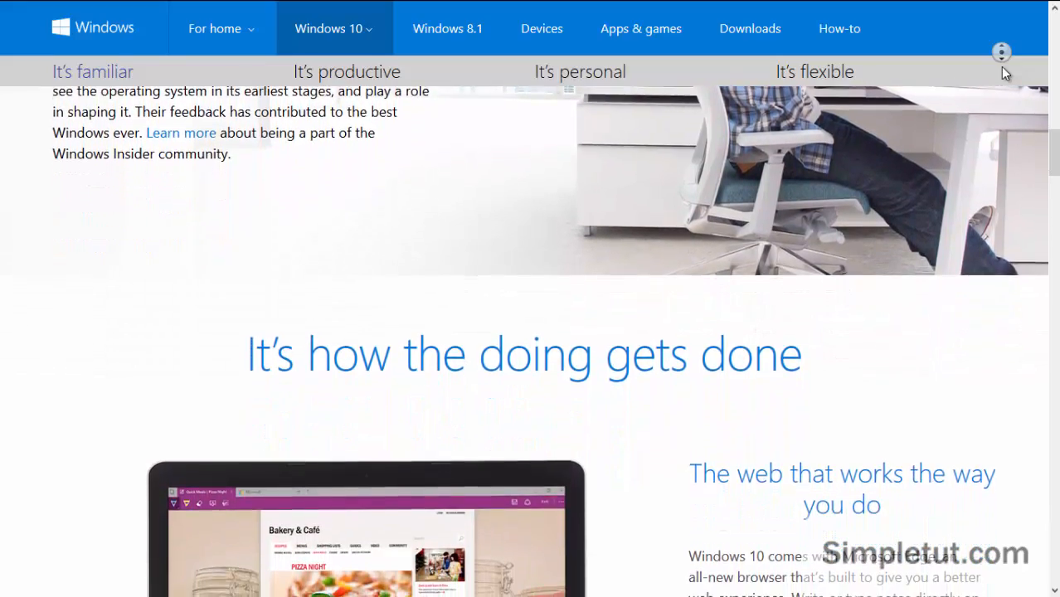
pyautogui.scroll(-3)
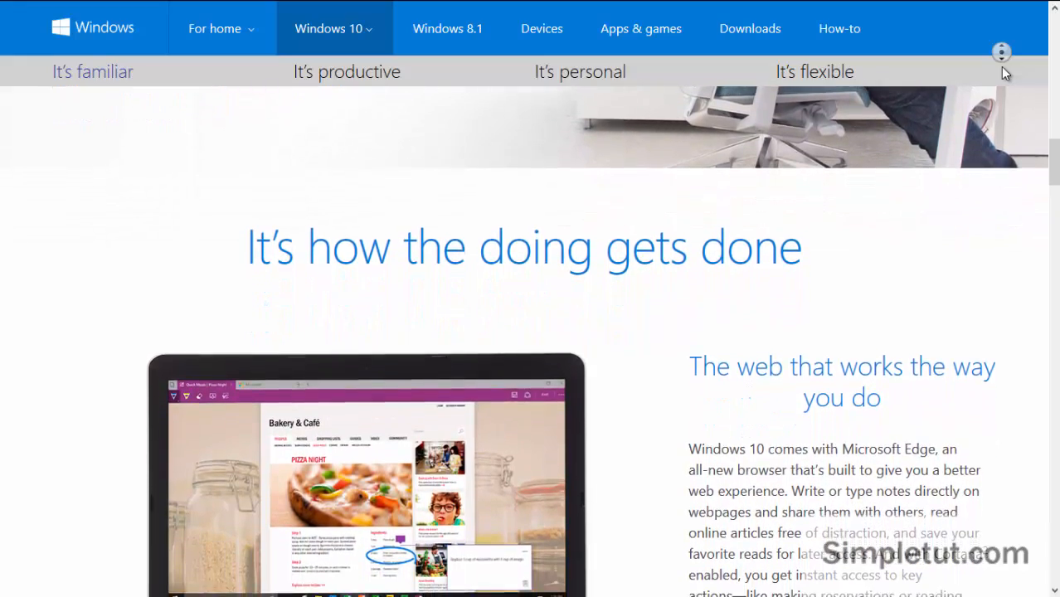
pyautogui.scroll(-3)
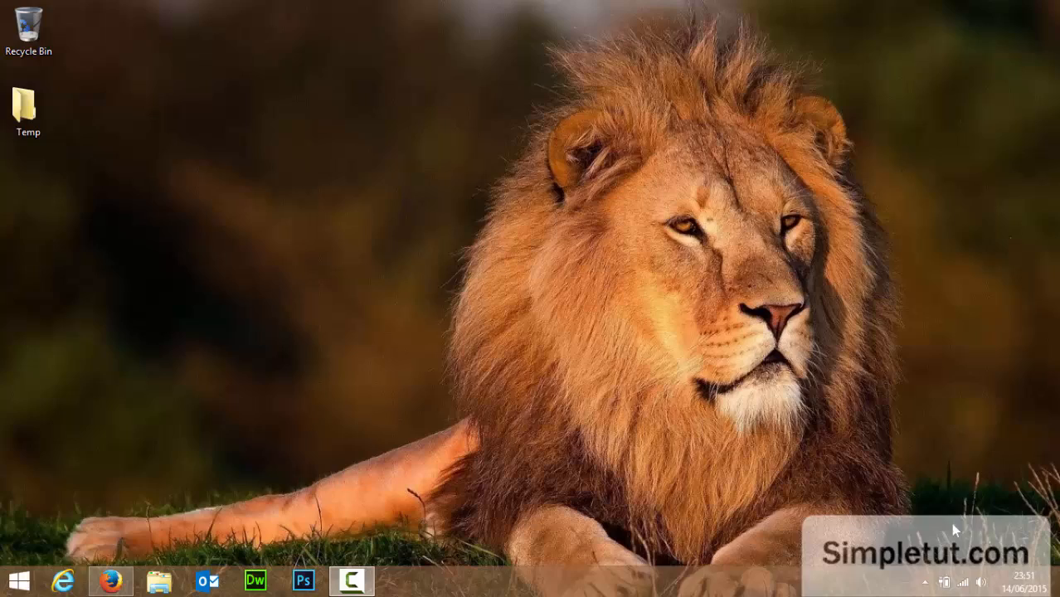
pyautogui.moveTo(909, 466)
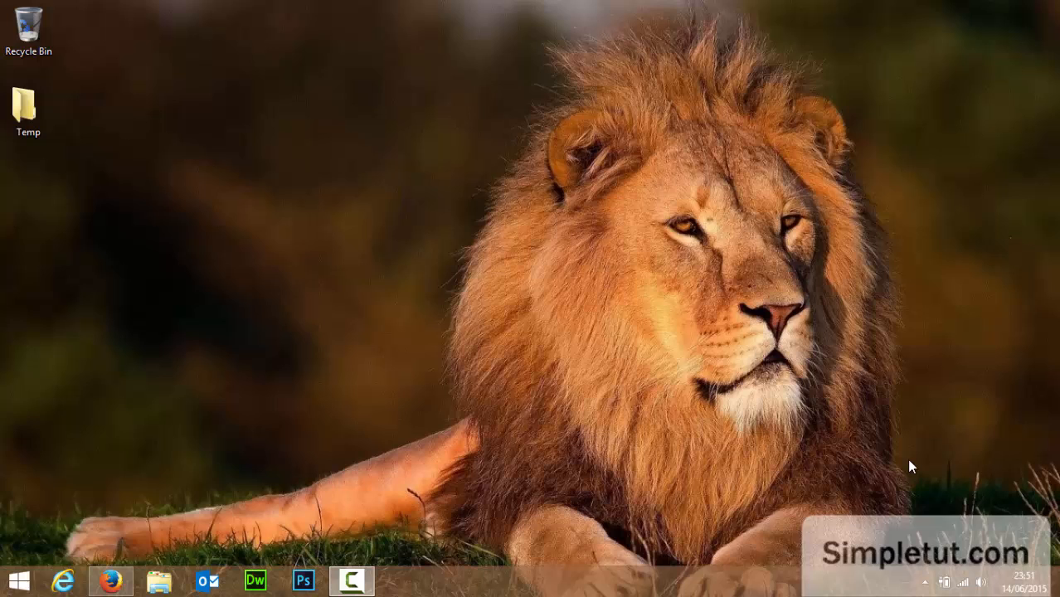
pyautogui.moveTo(902, 458)
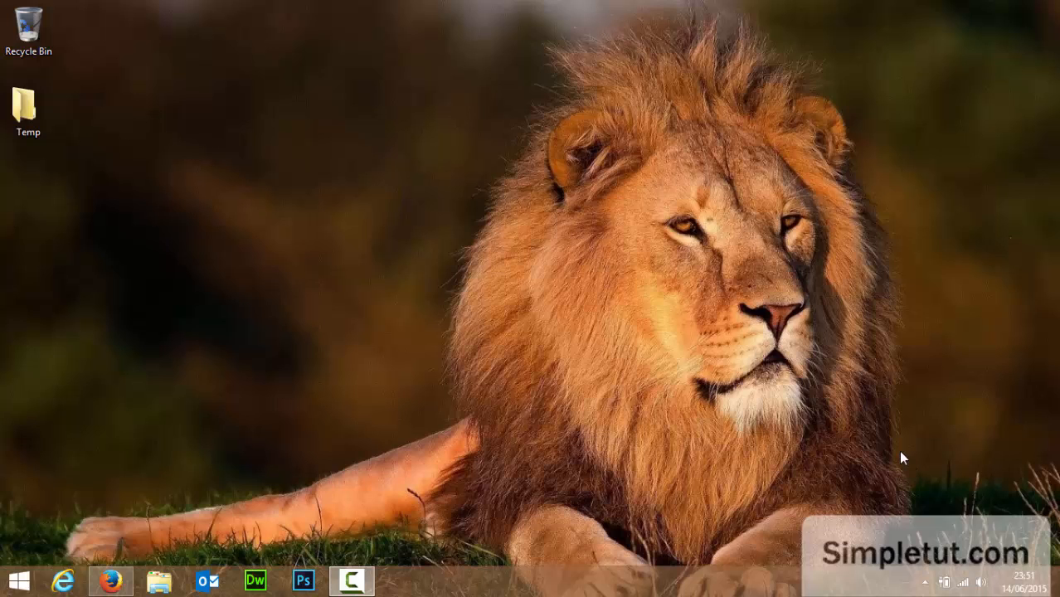
pyautogui.moveTo(163, 580)
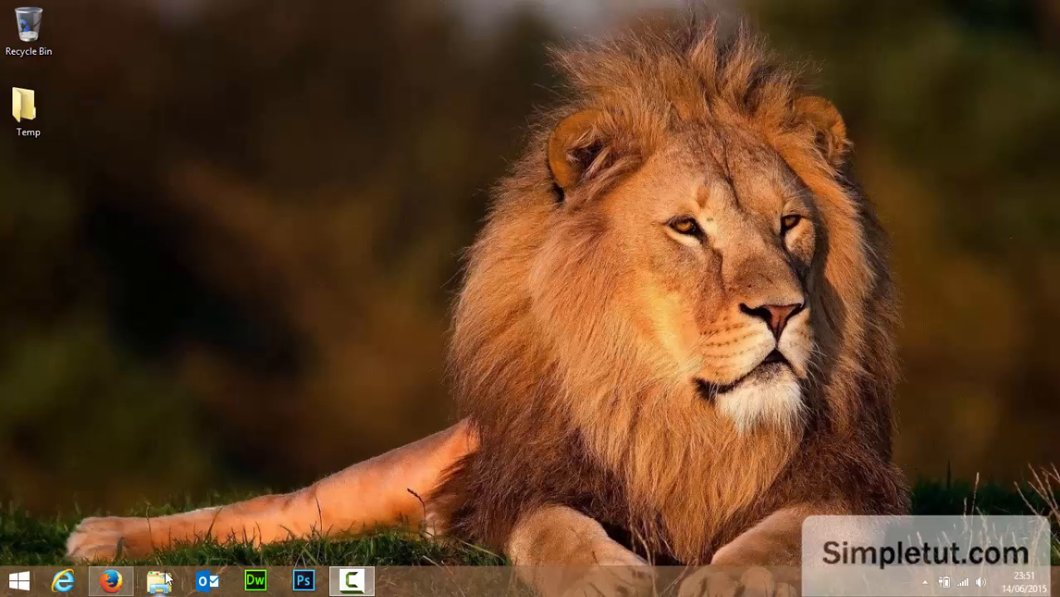
# - From This PC reach Control Panel's System and Security, then the Windows Update page
pyautogui.click(159, 580)
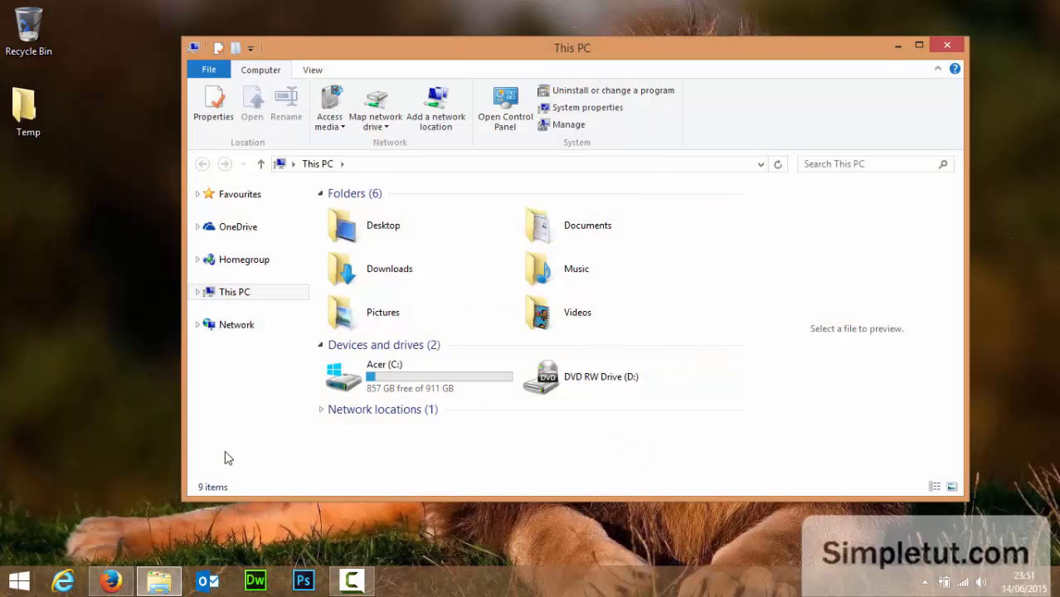
pyautogui.click(504, 103)
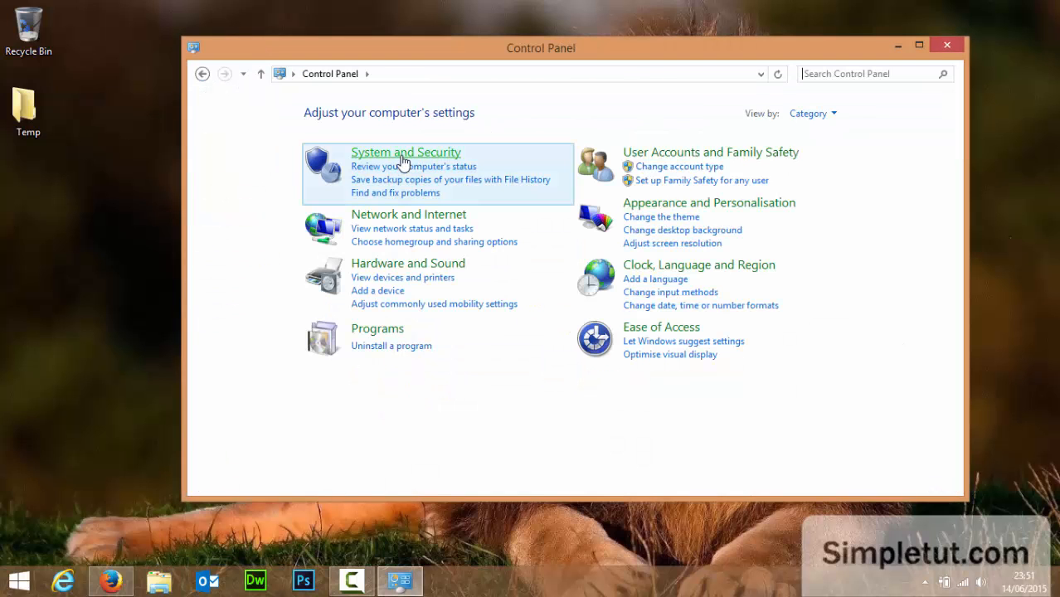
pyautogui.click(407, 153)
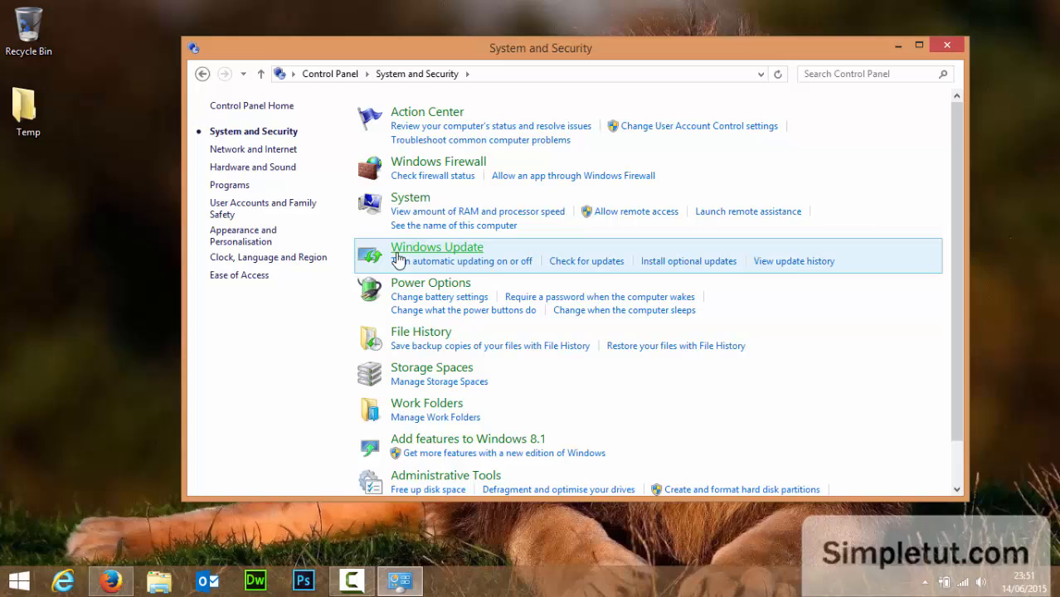
pyautogui.click(436, 245)
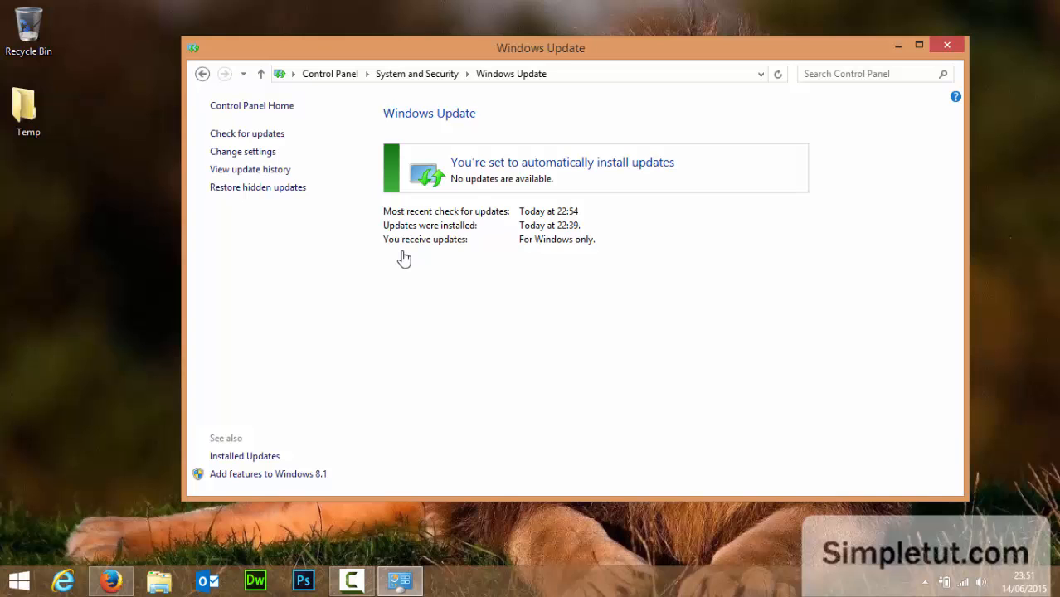
# - Close the Windows Update window reporting no updates, then bring up the browser on Simpletut
pyautogui.click(919, 45)
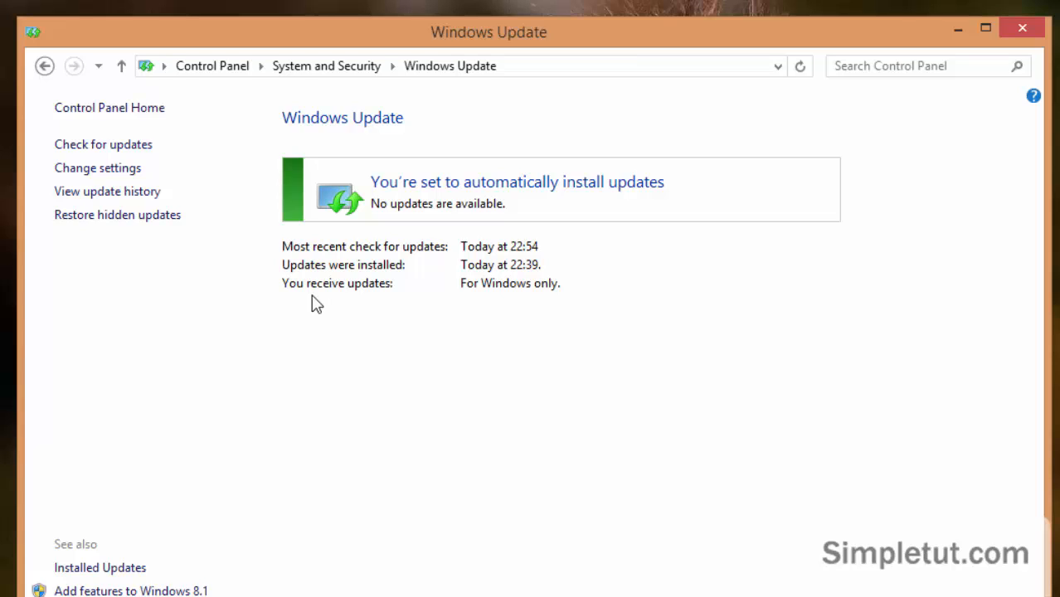
pyautogui.moveTo(276, 202)
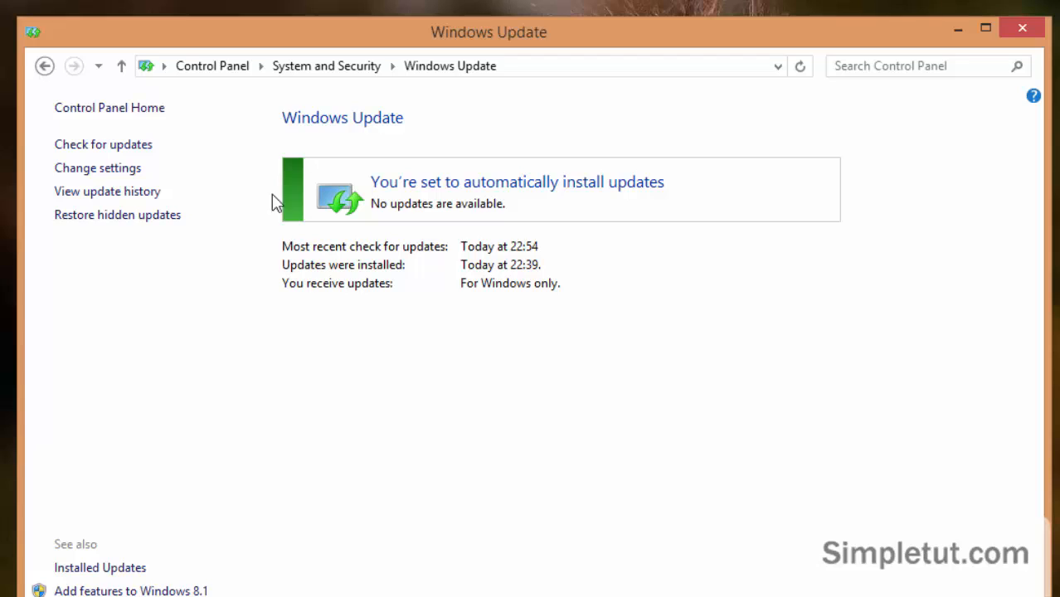
pyautogui.moveTo(103, 144)
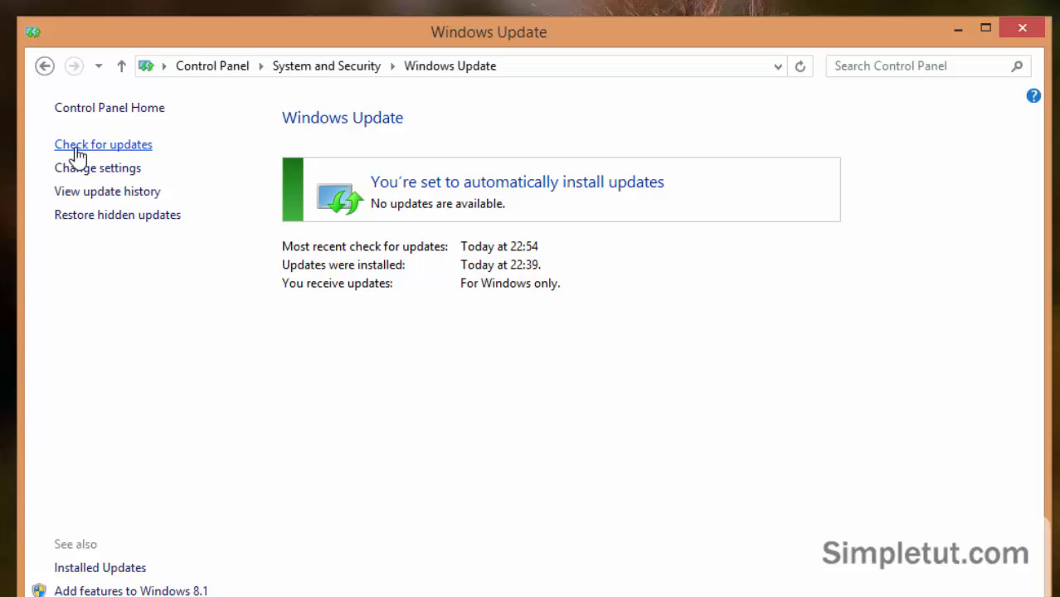
pyautogui.moveTo(371, 187)
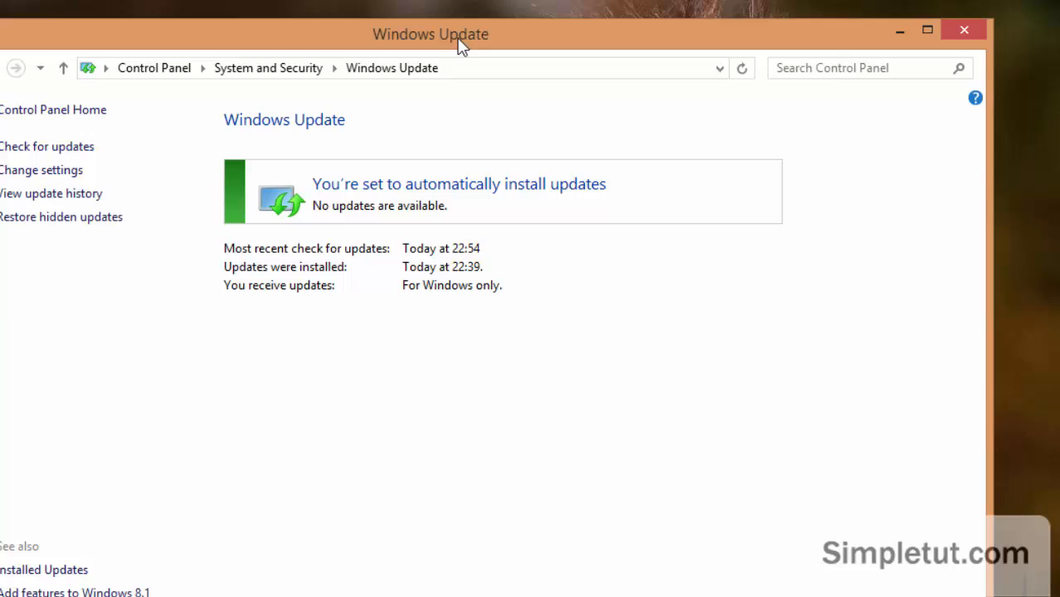
pyautogui.moveTo(392, 216)
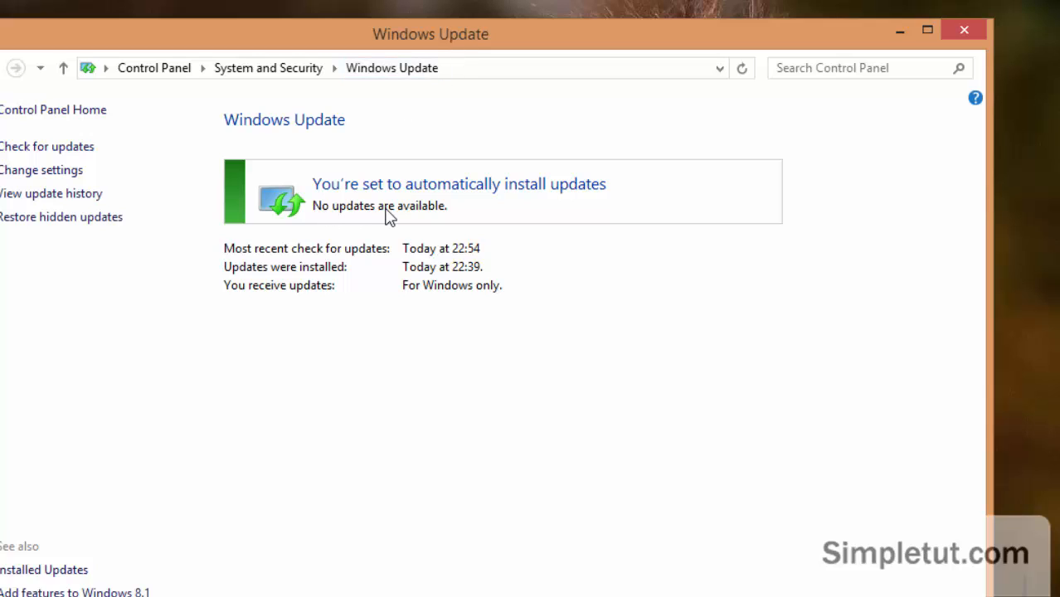
pyautogui.moveTo(285, 237)
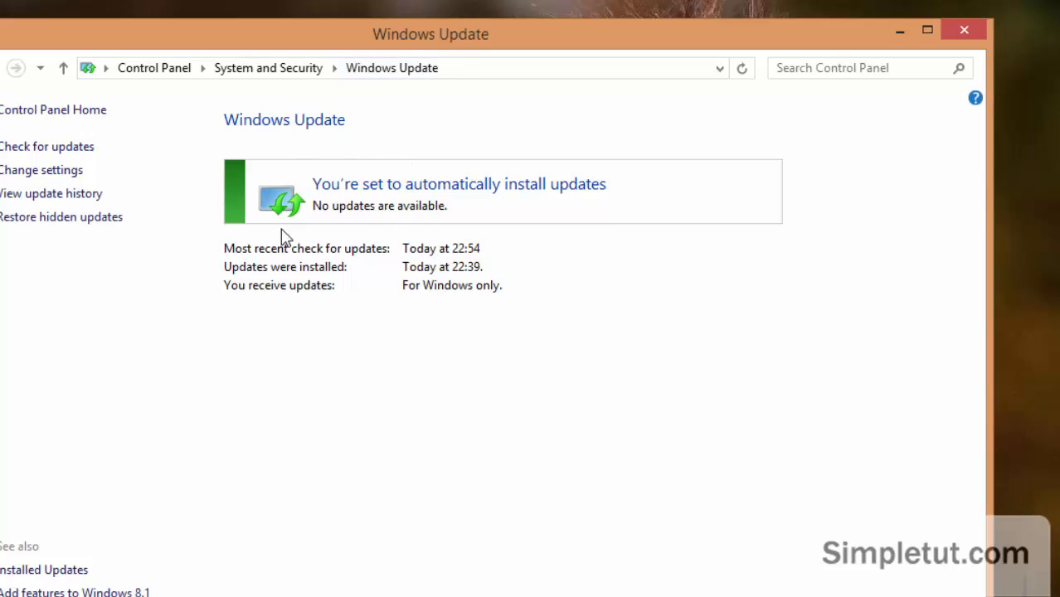
pyautogui.moveTo(983, 43)
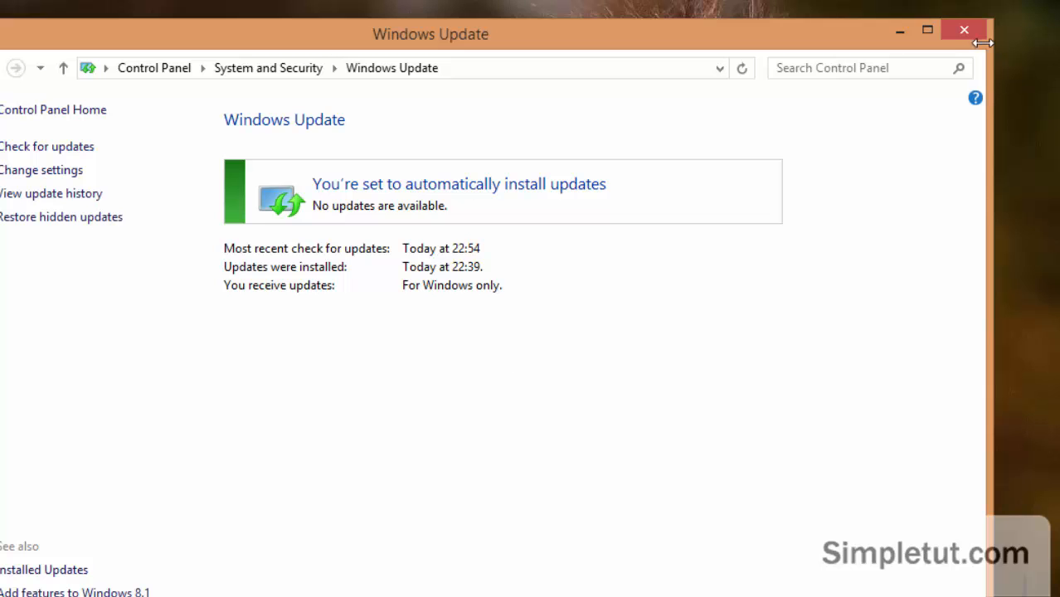
pyautogui.moveTo(964, 32)
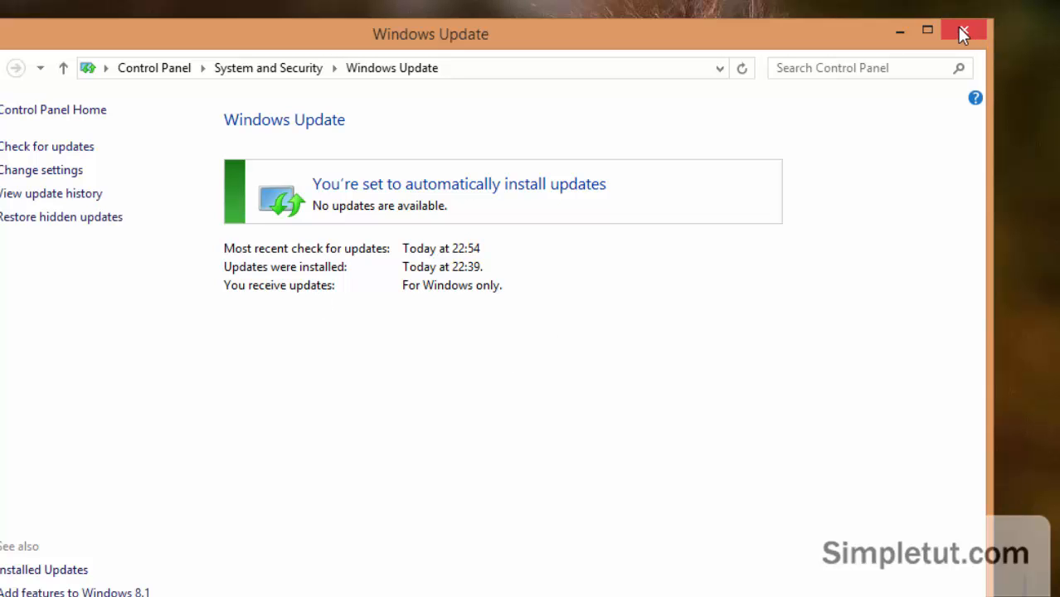
pyautogui.click(963, 32)
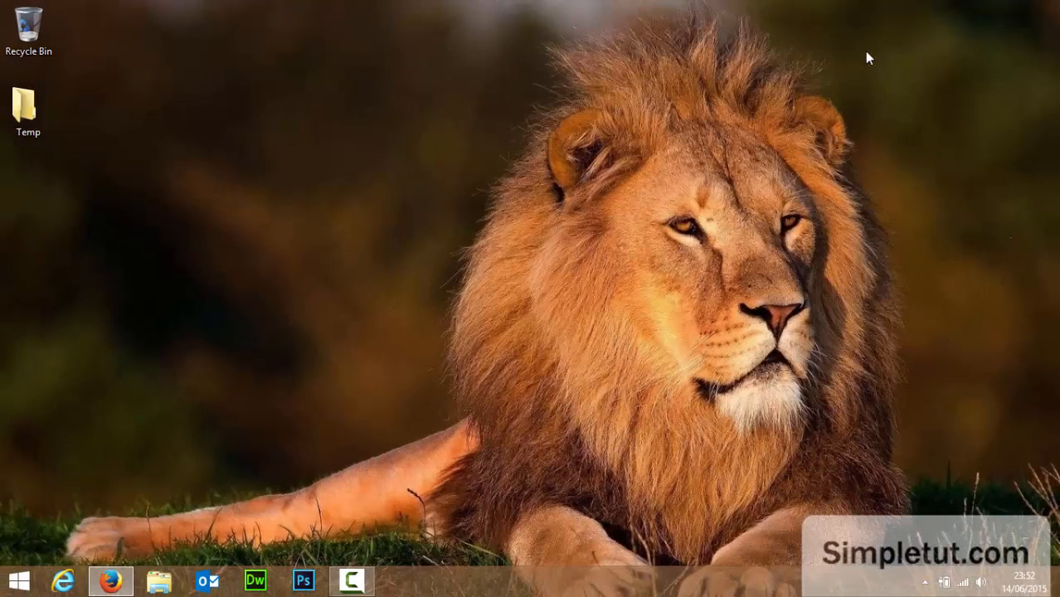
pyautogui.moveTo(259, 465)
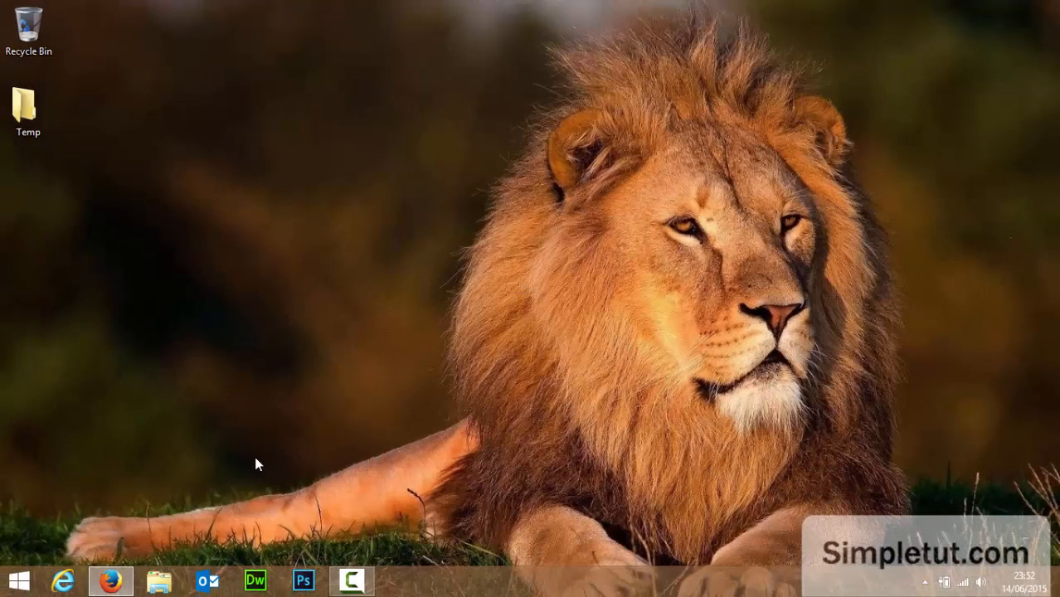
pyautogui.click(109, 581)
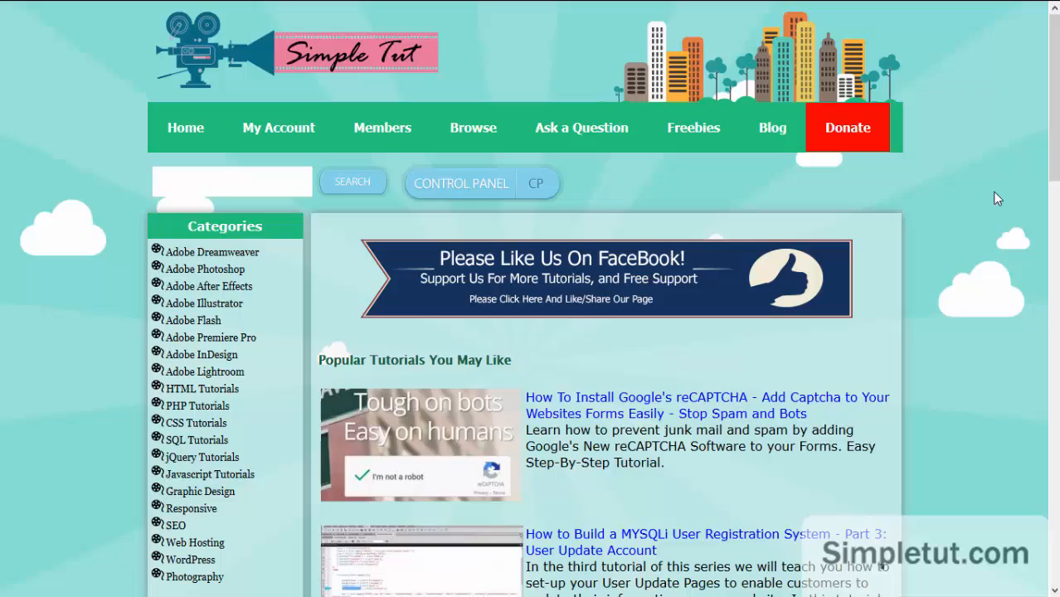
pyautogui.moveTo(975, 232)
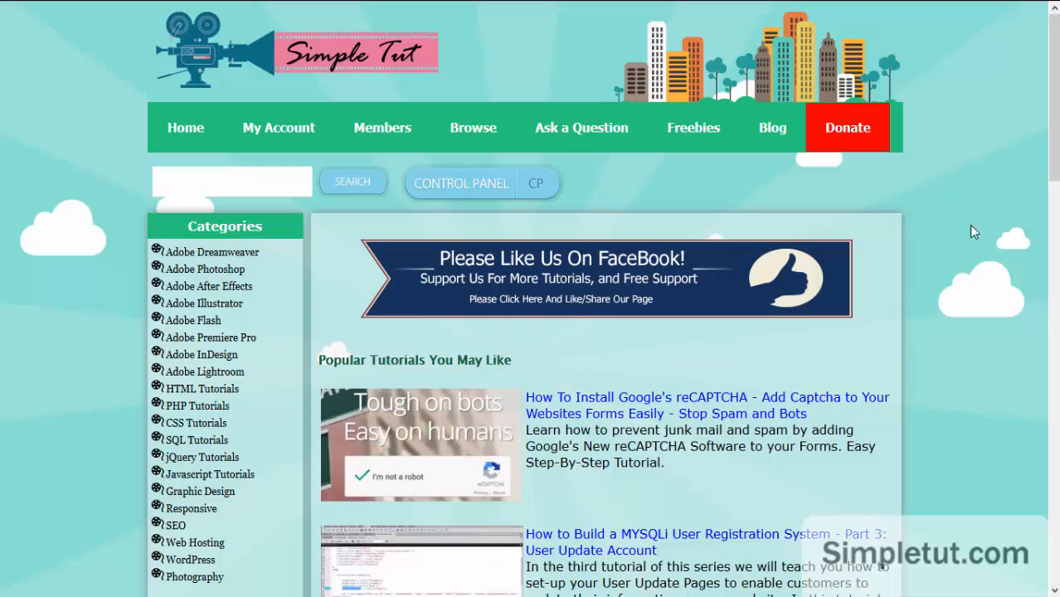
# - Go to the Freebies listing on Simpletut.com and scroll to the Windows 10 icon fix entry
pyautogui.scroll(-3)
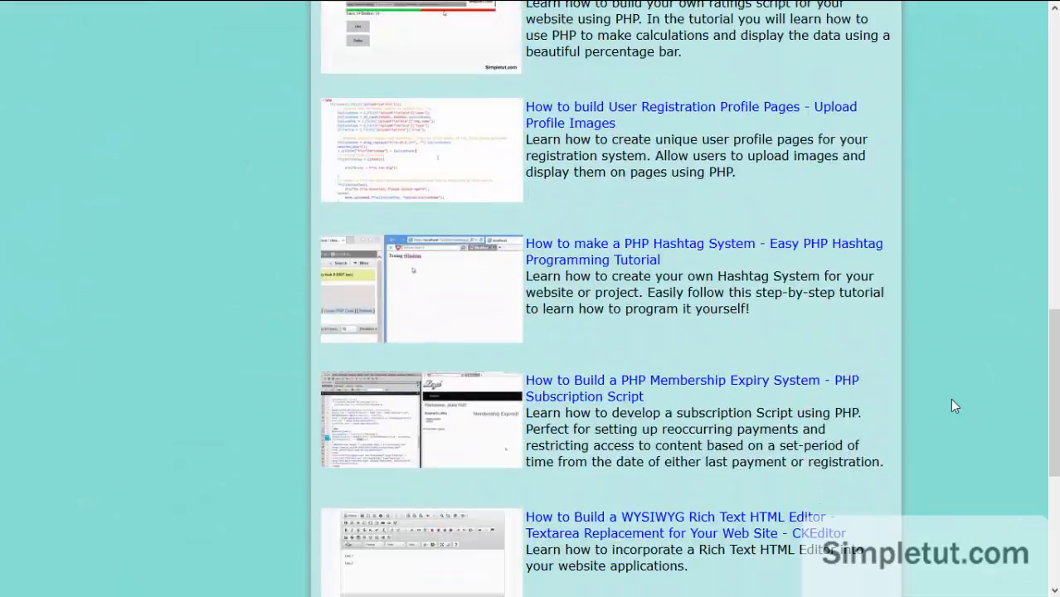
pyautogui.scroll(3)
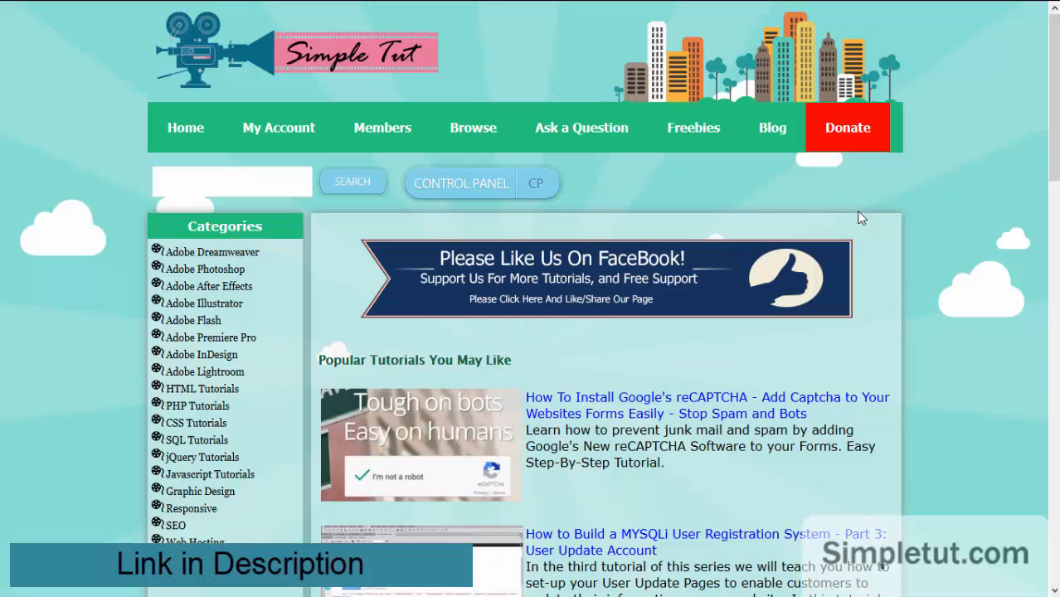
pyautogui.click(693, 128)
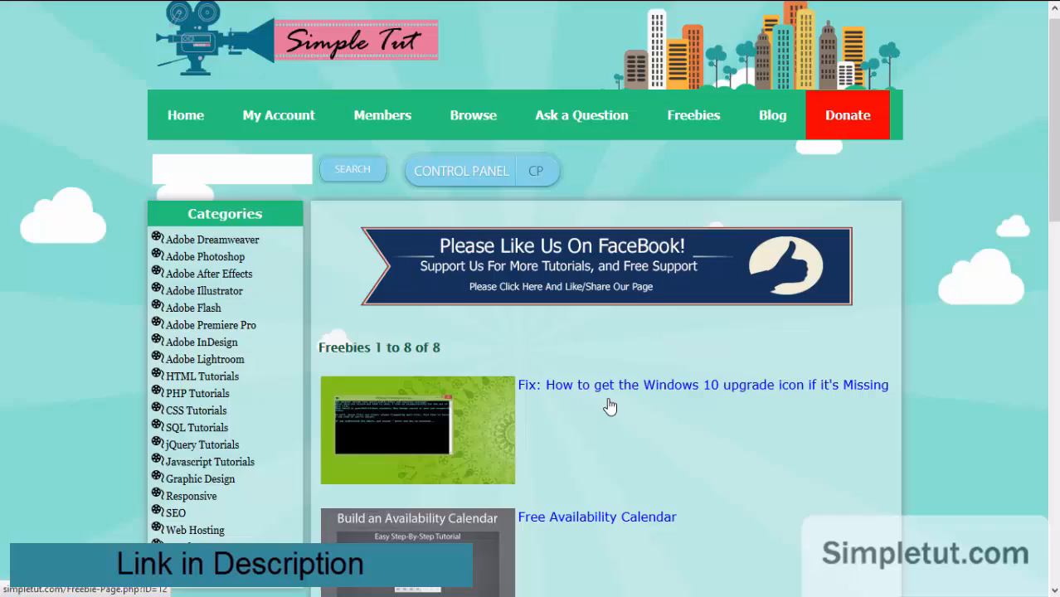
pyautogui.scroll(-3)
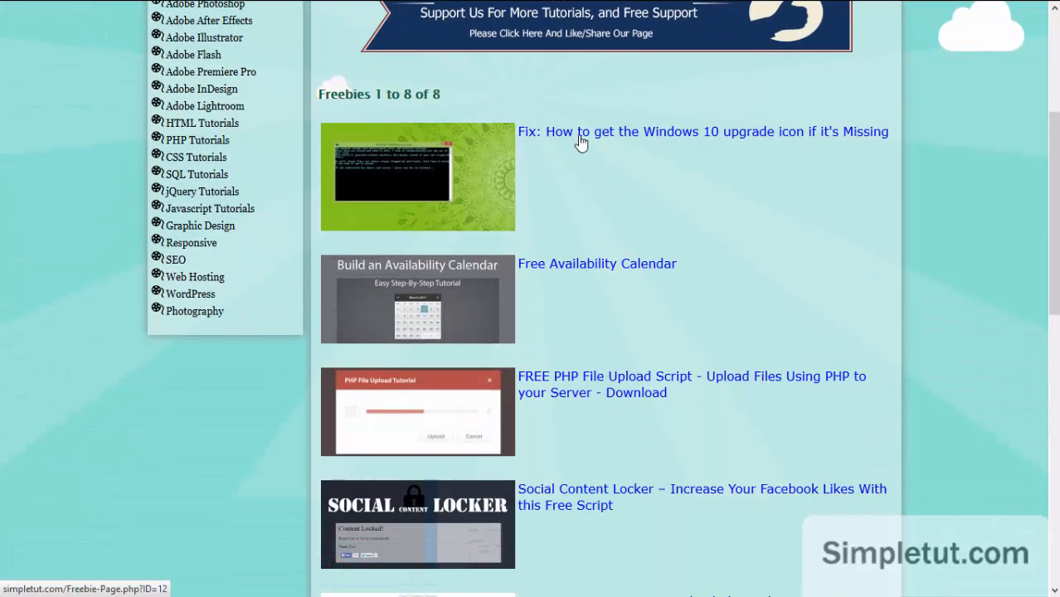
pyautogui.moveTo(705, 142)
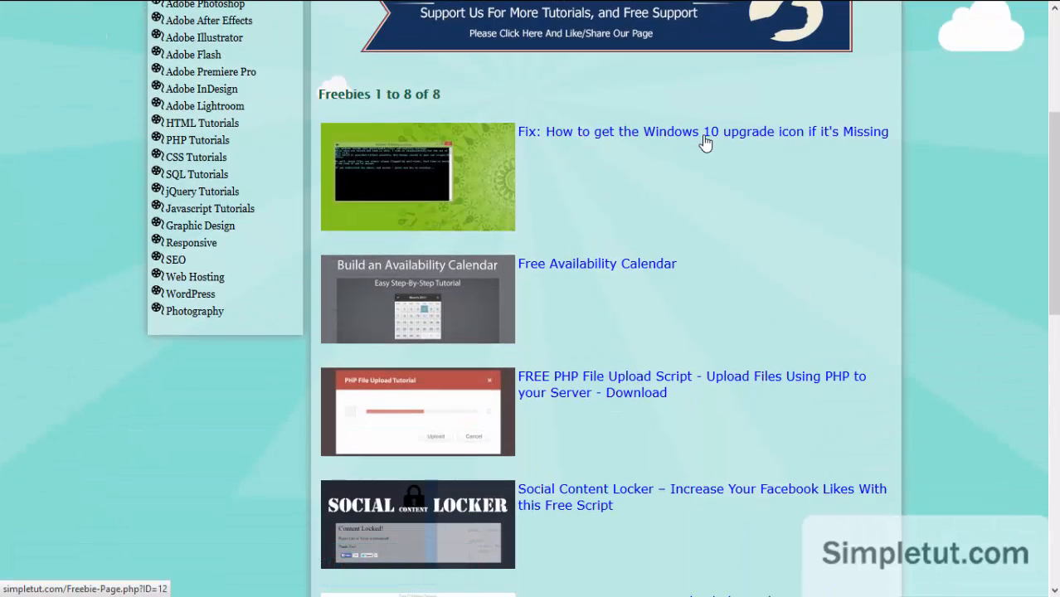
pyautogui.moveTo(559, 138)
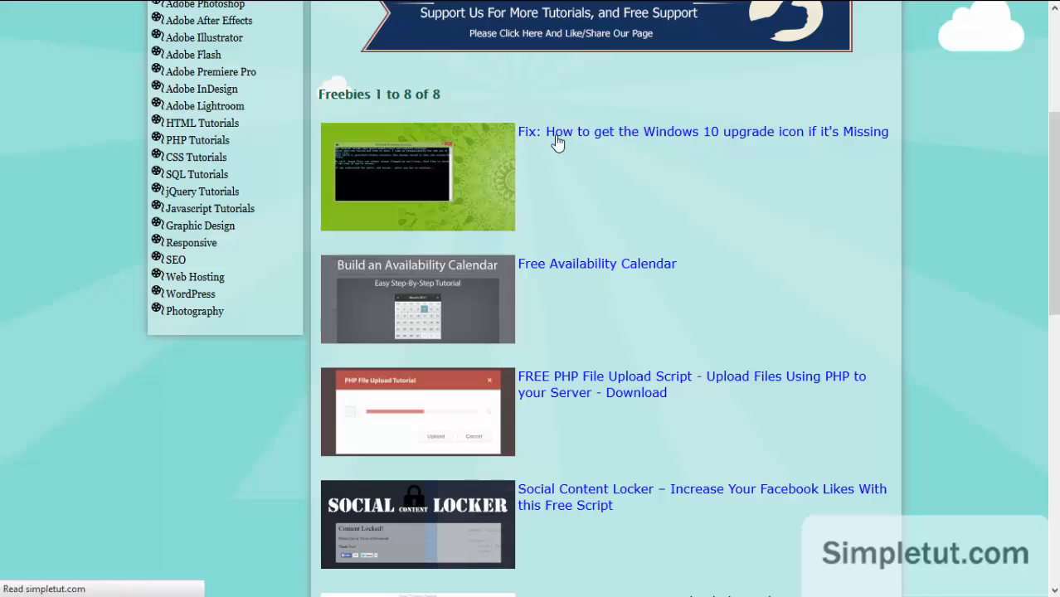
# - Download the 'How to get the Windows 10 upgrade icon if it's Missing' zip, saving it to the desktop
pyautogui.click(703, 131)
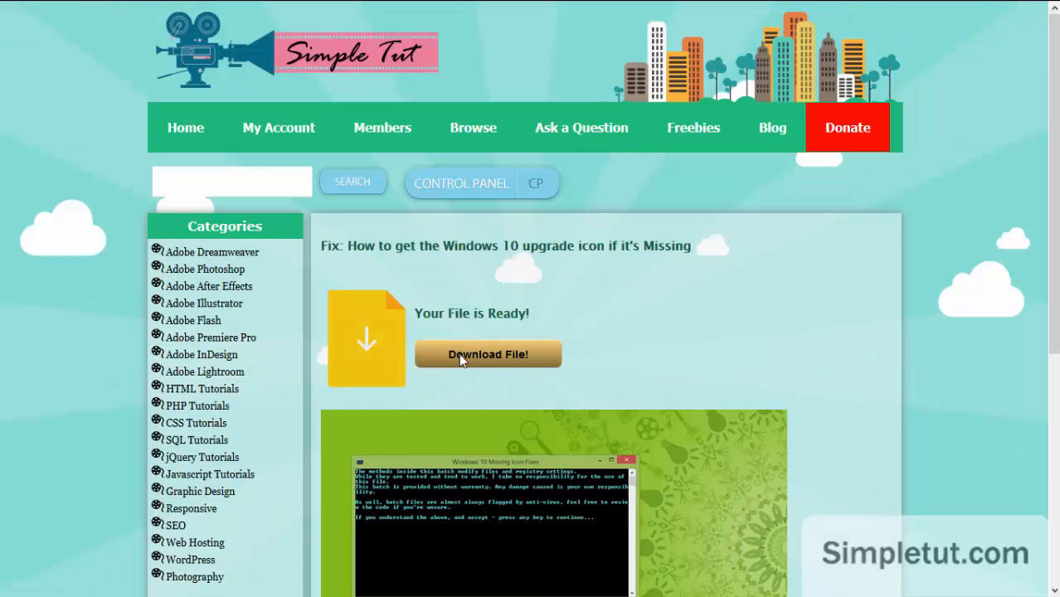
pyautogui.click(488, 355)
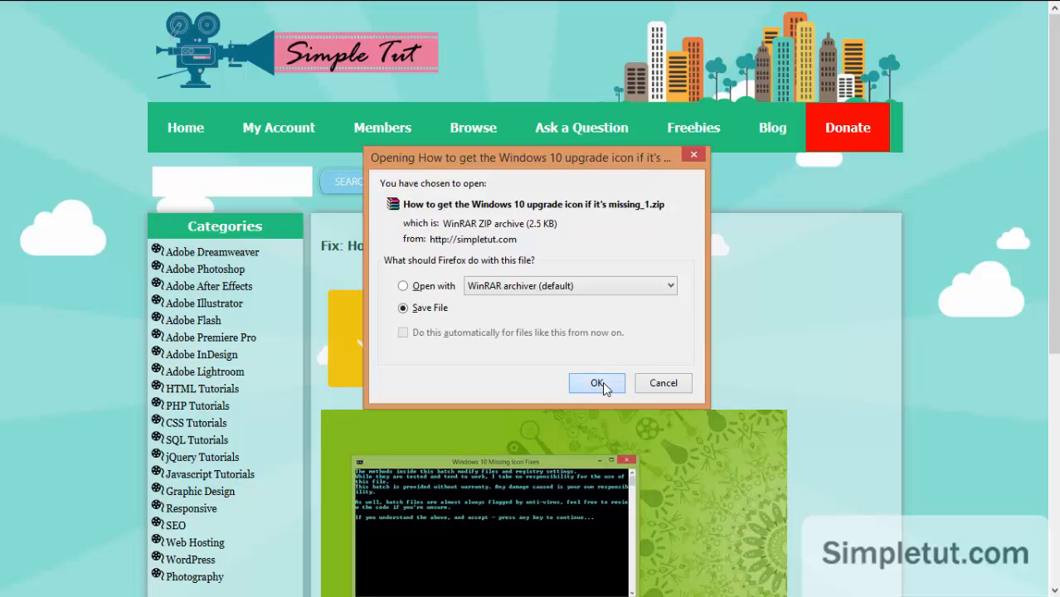
pyautogui.click(597, 382)
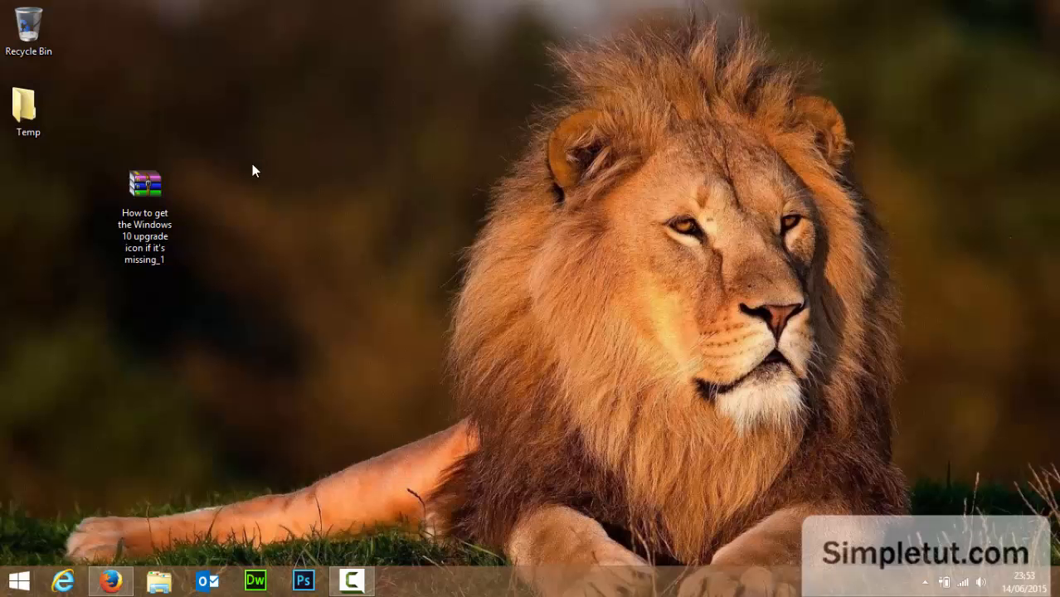
# - Extract the downloaded zip on the desktop with Extract Here and enter the extracted folder
pyautogui.moveTo(146, 183); pyautogui.dragTo(318, 103)
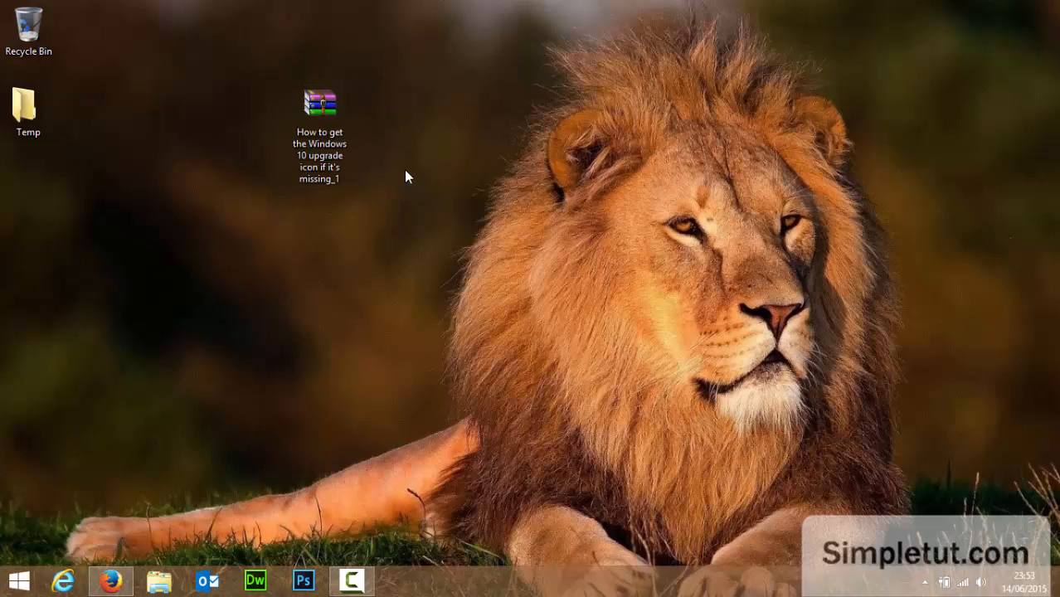
pyautogui.rightClick(319, 108)
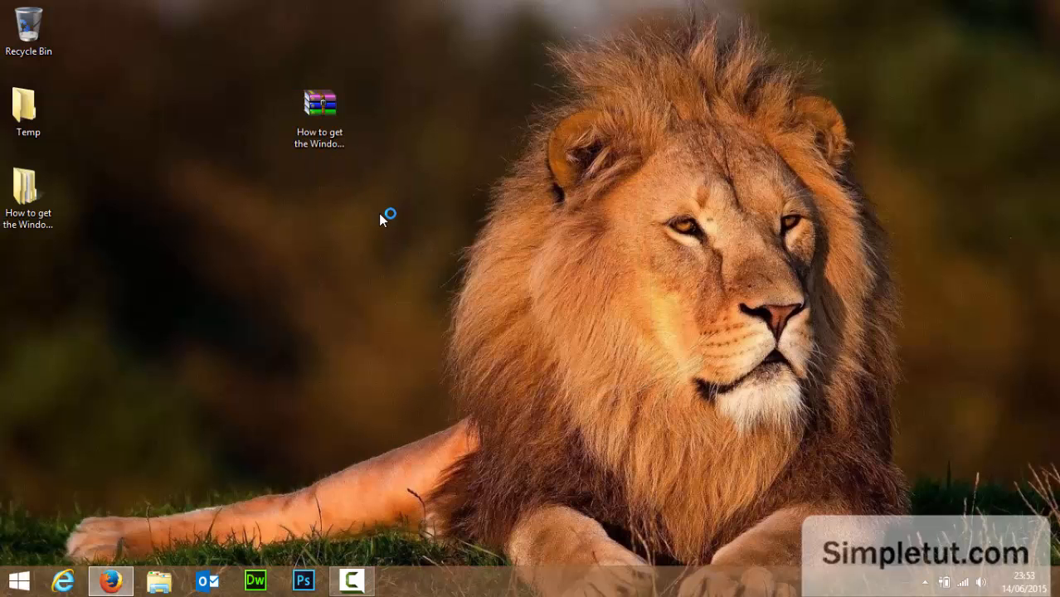
pyautogui.moveTo(27, 186); pyautogui.dragTo(377, 133)
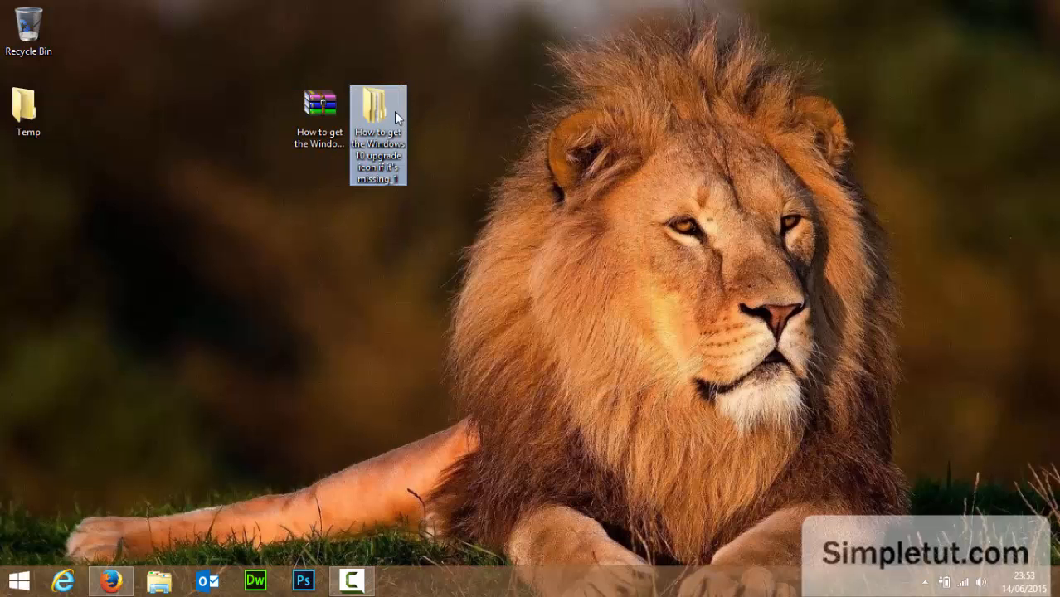
pyautogui.doubleClick(378, 108)
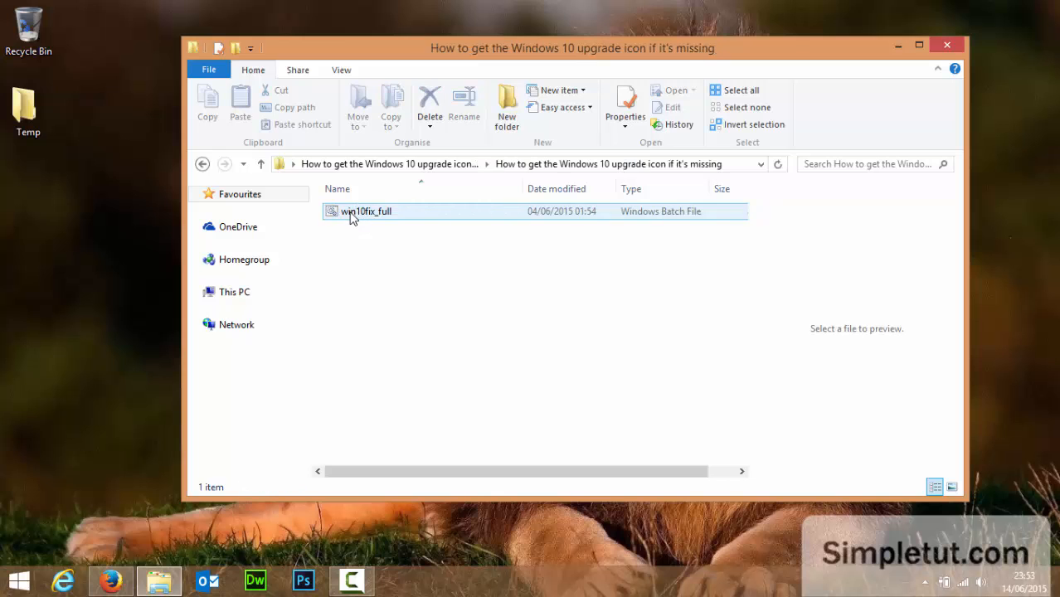
# - Move win10fix_full onto the desktop, close the empty folder and run the batch file
pyautogui.moveTo(366, 211); pyautogui.dragTo(86, 192)
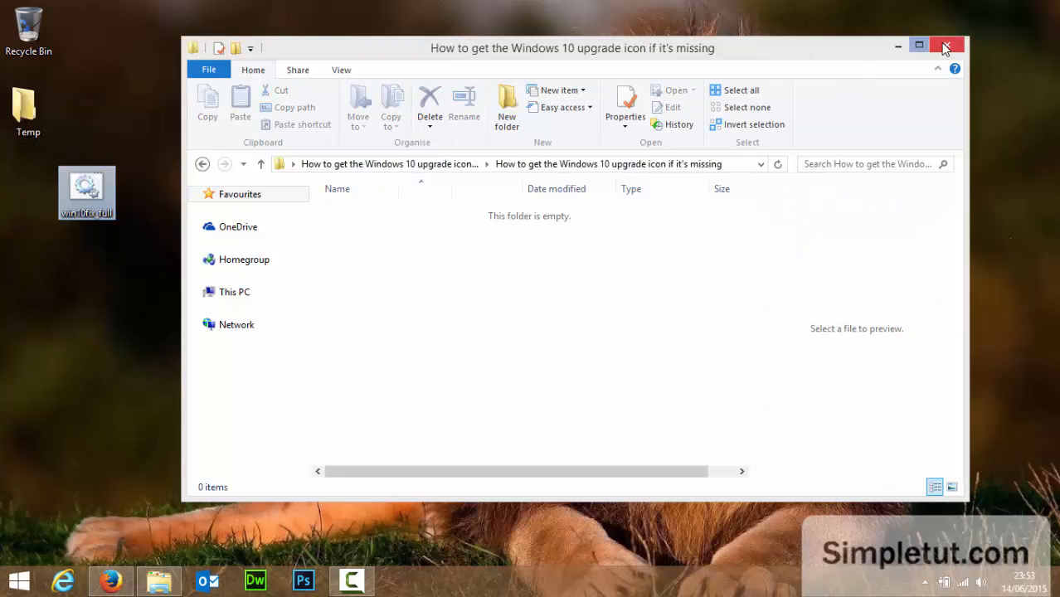
pyautogui.click(946, 46)
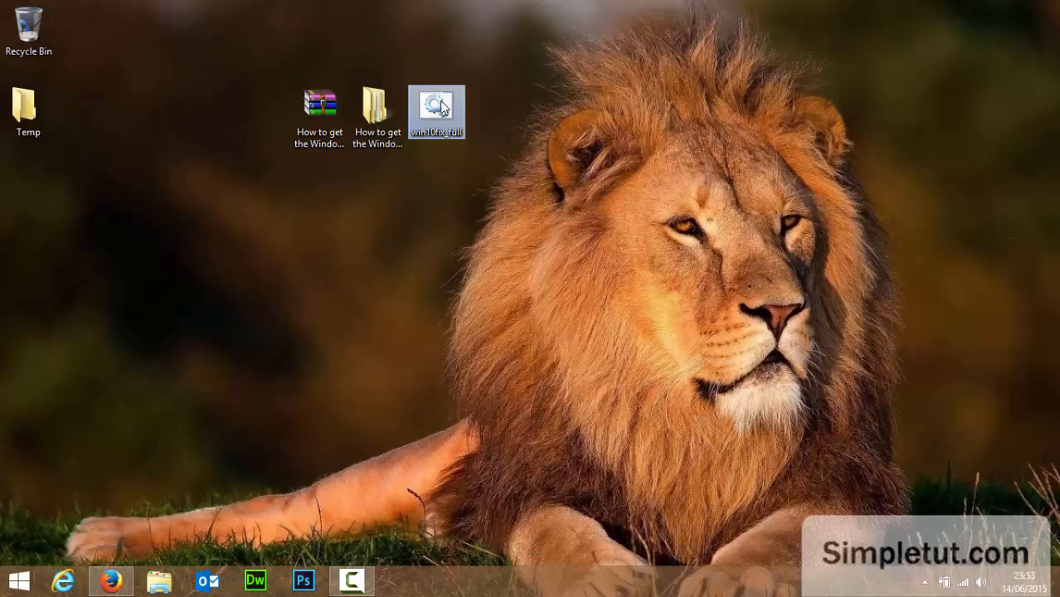
pyautogui.rightClick(438, 113)
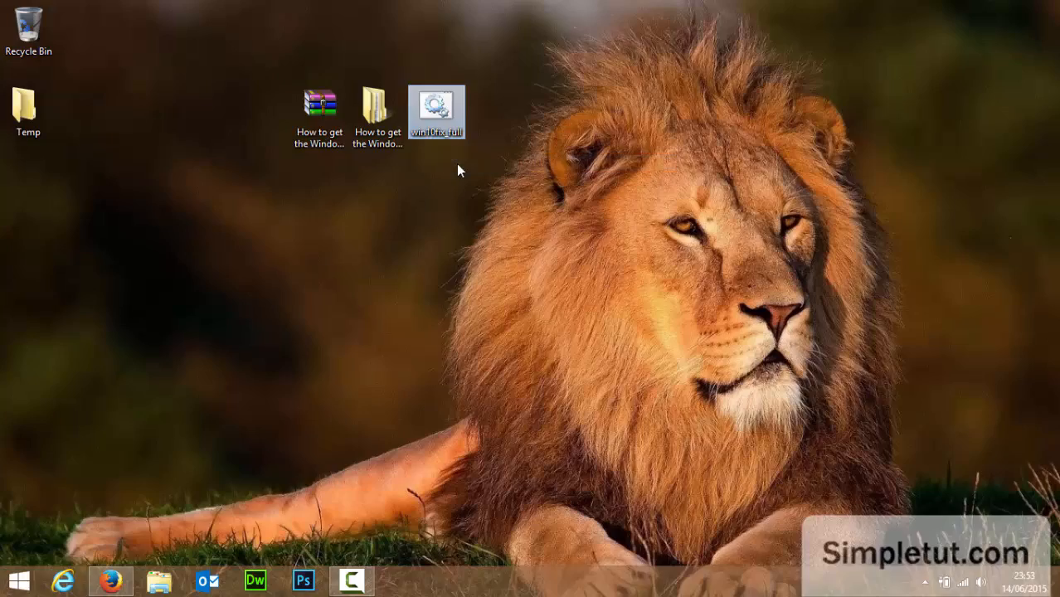
pyautogui.doubleClick(436, 112)
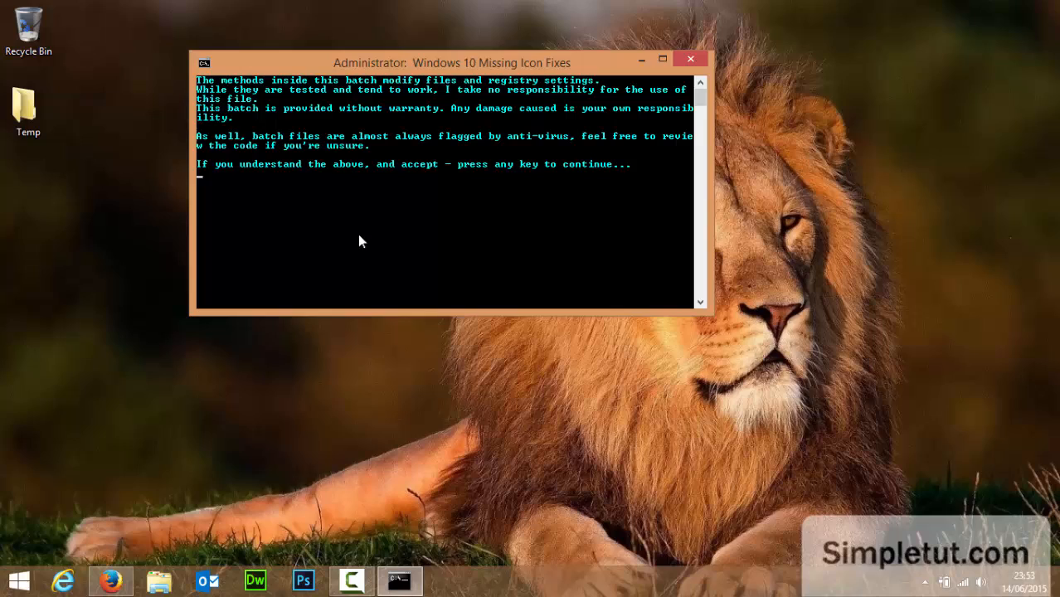
pyautogui.moveTo(189, 163)
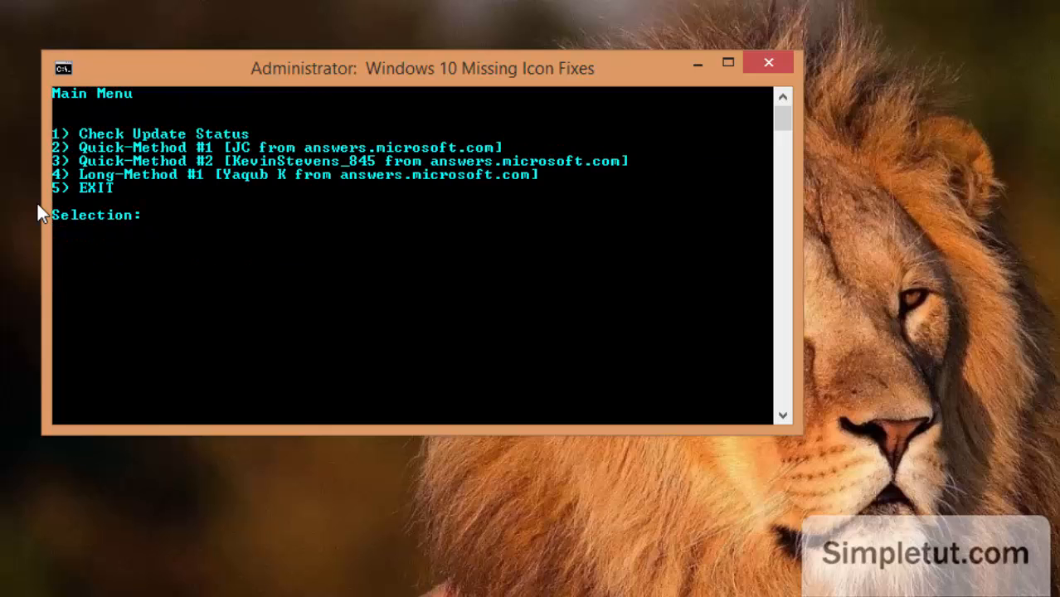
pyautogui.moveTo(219, 68)
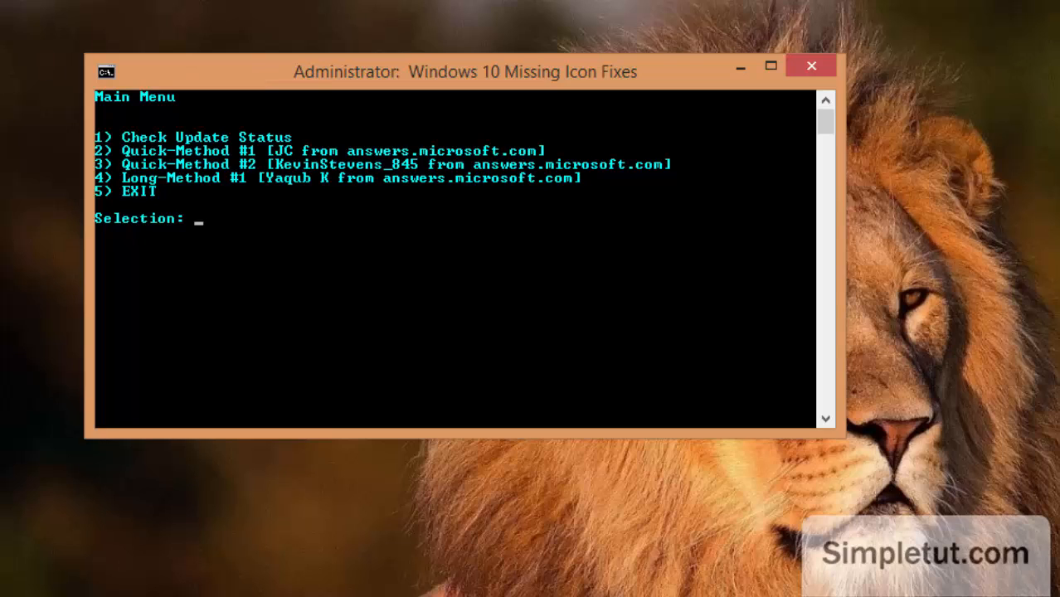
pyautogui.moveTo(124, 150)
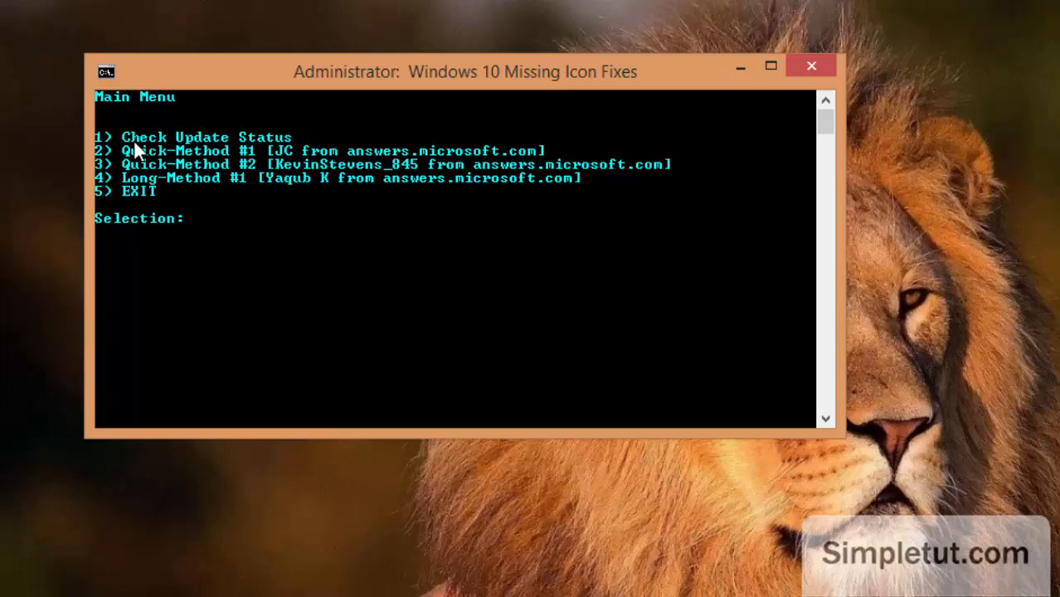
pyautogui.moveTo(262, 229)
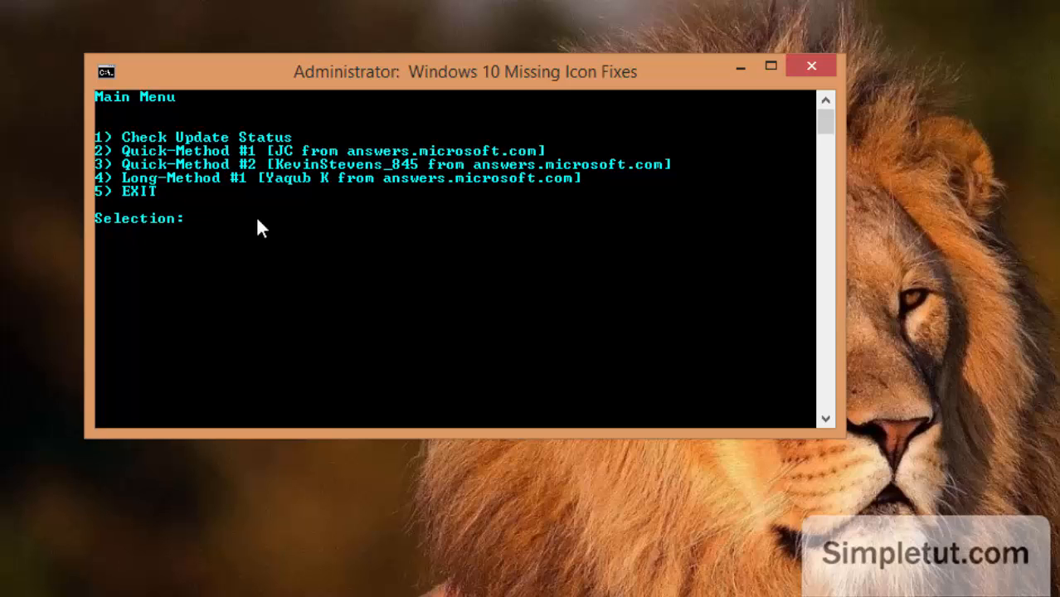
pyautogui.moveTo(80, 176)
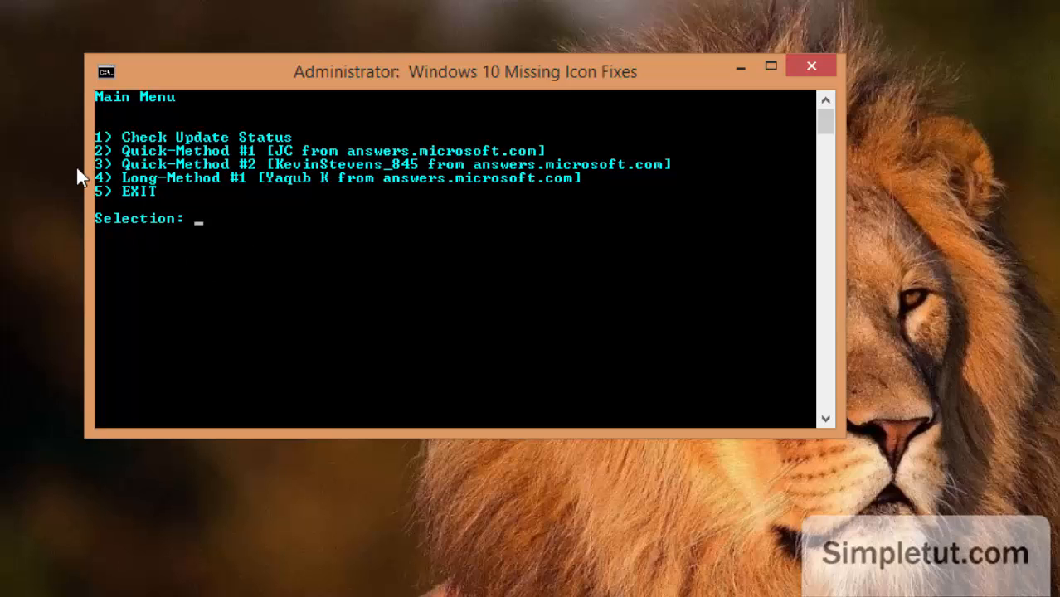
# - Choose option 1, Check Update Status, at the fix script's main menu
pyautogui.write('1')
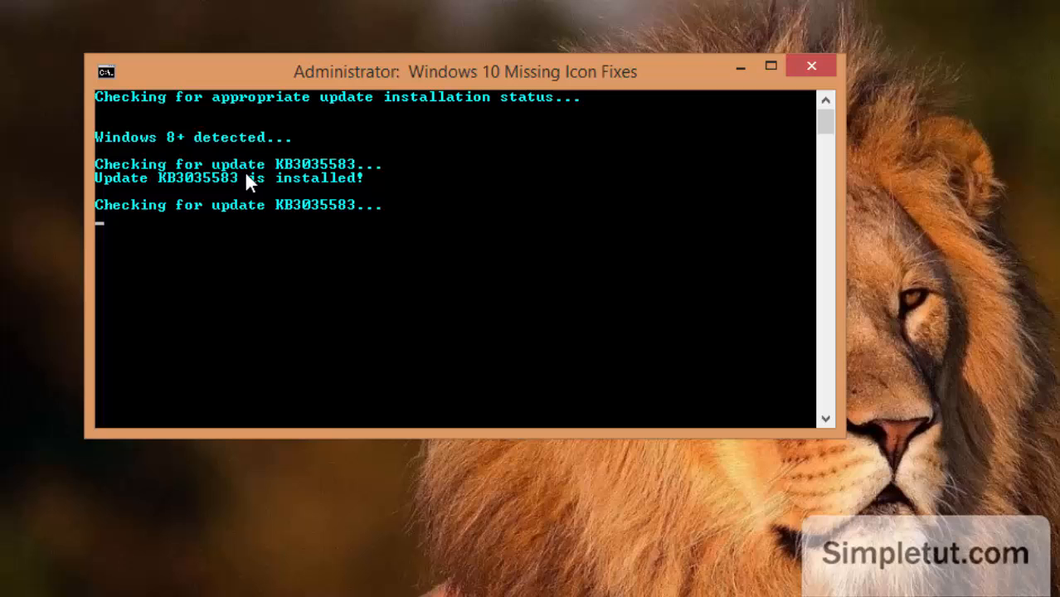
pyautogui.moveTo(322, 189)
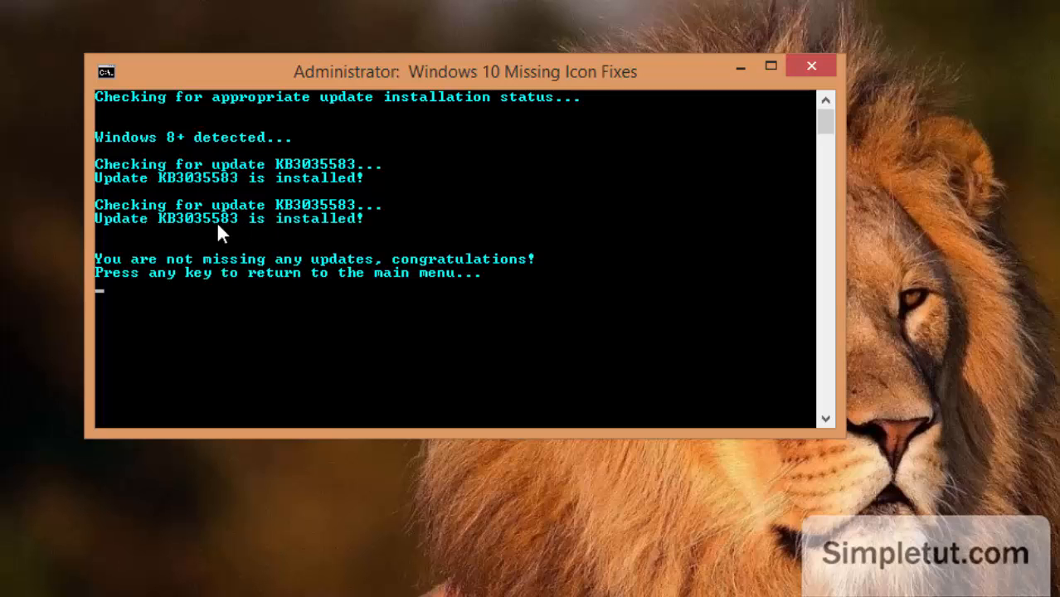
pyautogui.moveTo(313, 236)
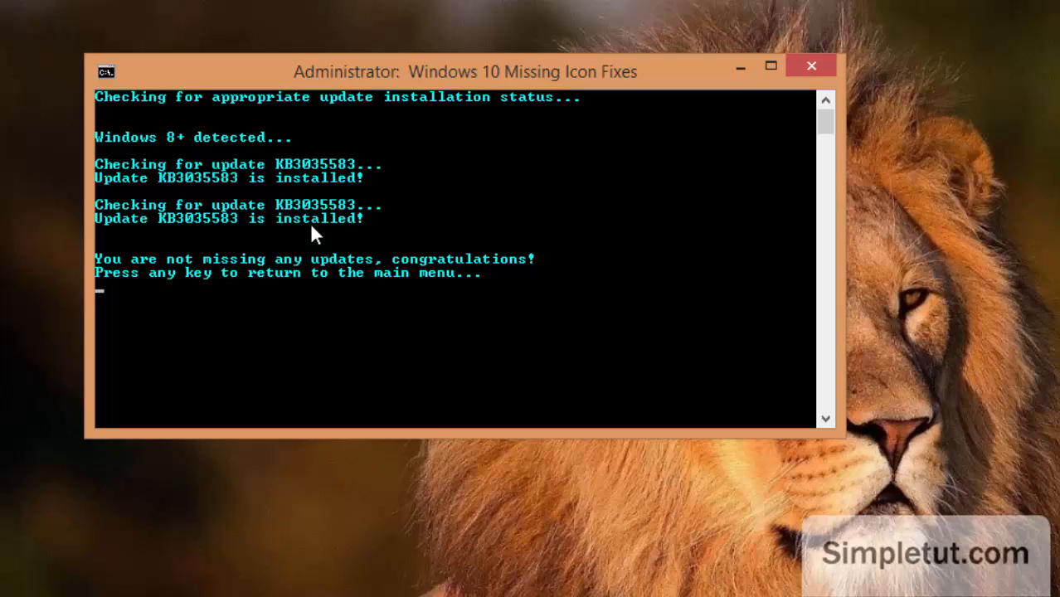
pyautogui.moveTo(257, 275)
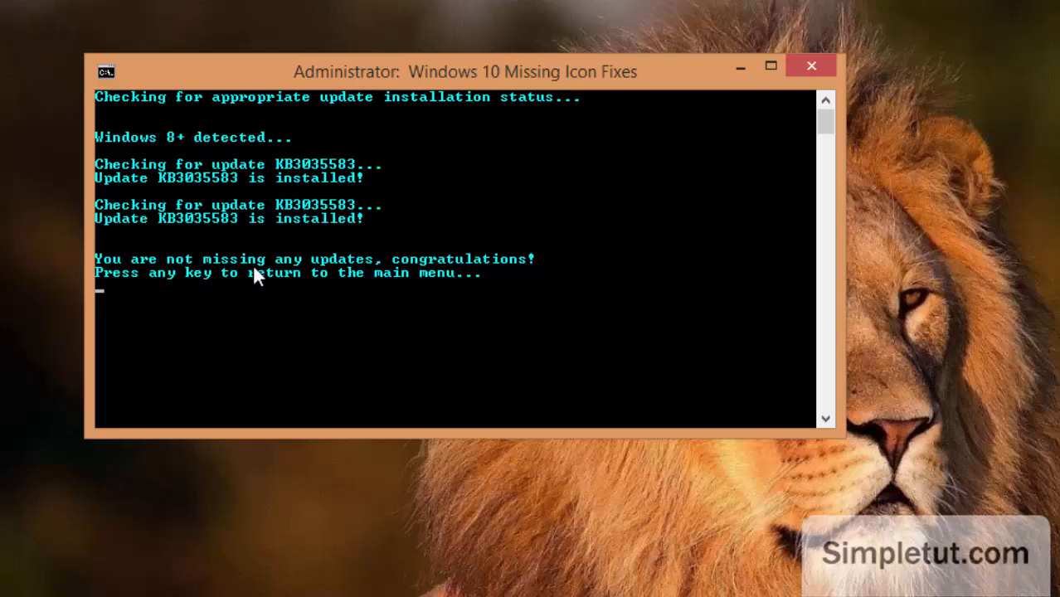
pyautogui.moveTo(496, 242)
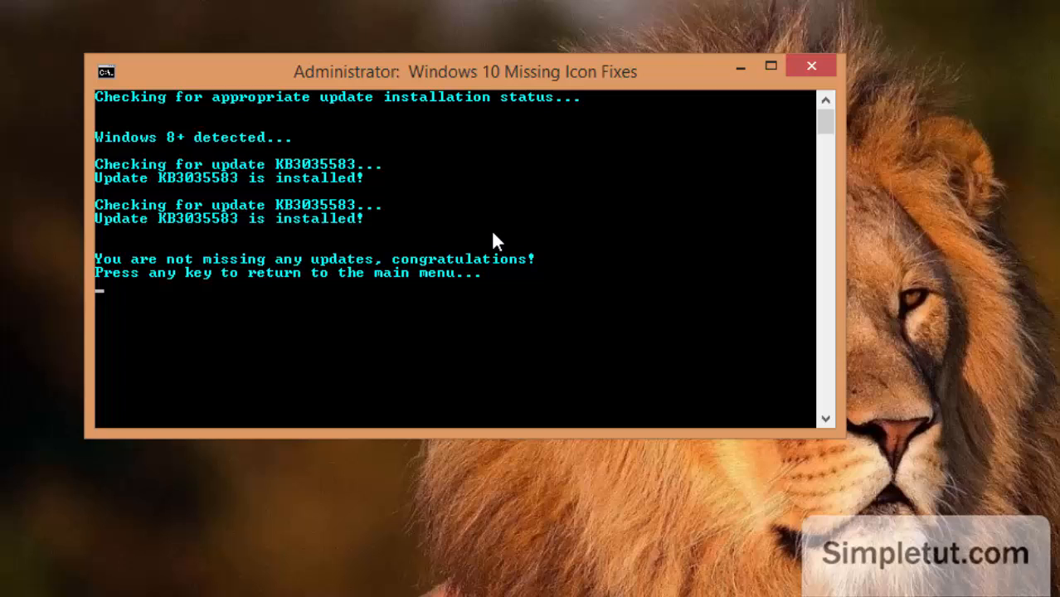
pyautogui.moveTo(508, 209)
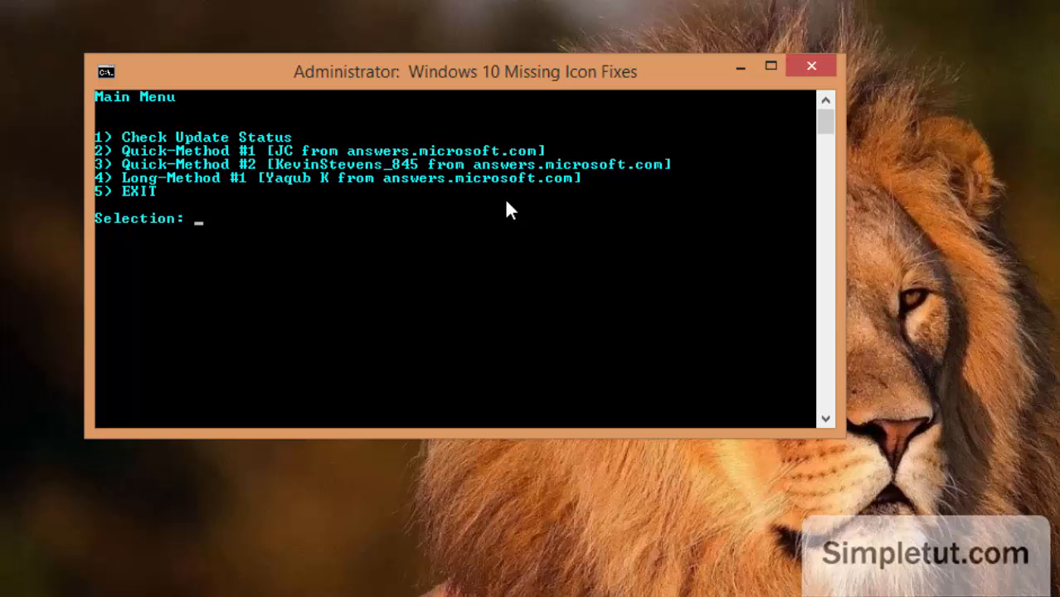
pyautogui.moveTo(236, 152)
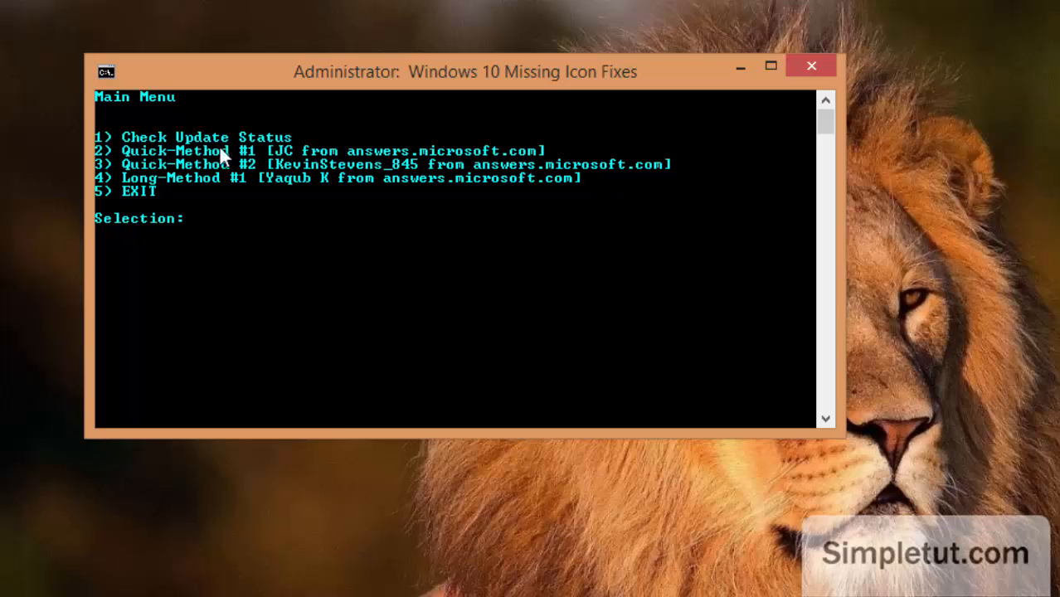
pyautogui.moveTo(176, 155)
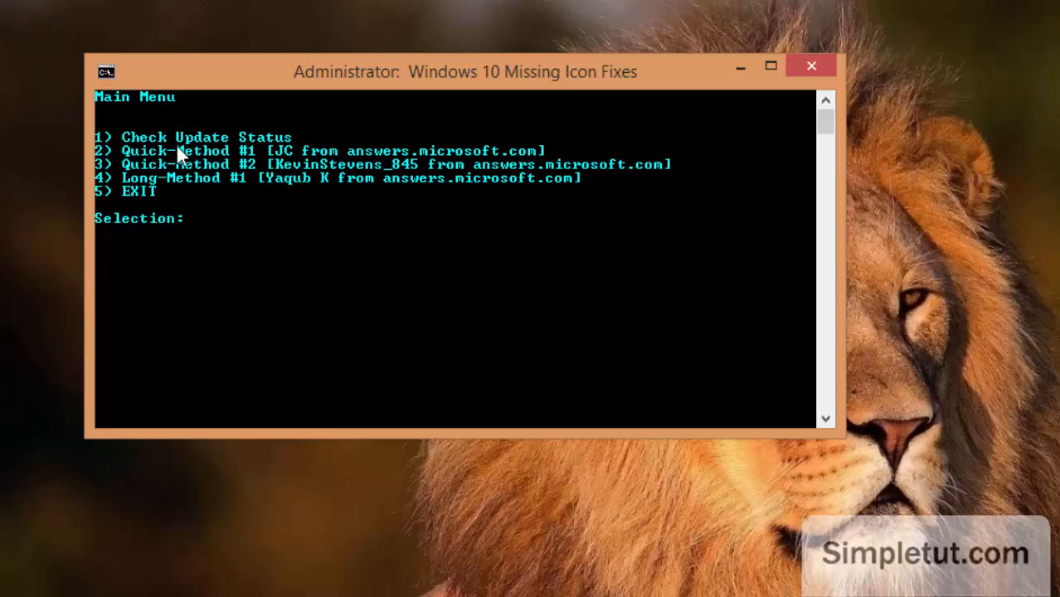
pyautogui.moveTo(148, 179)
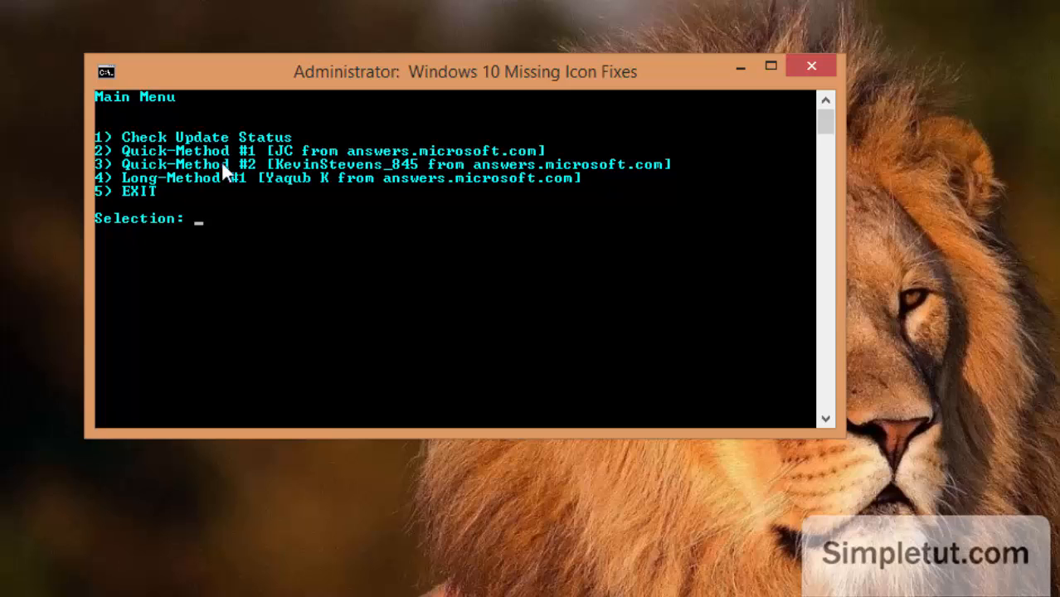
pyautogui.moveTo(151, 176)
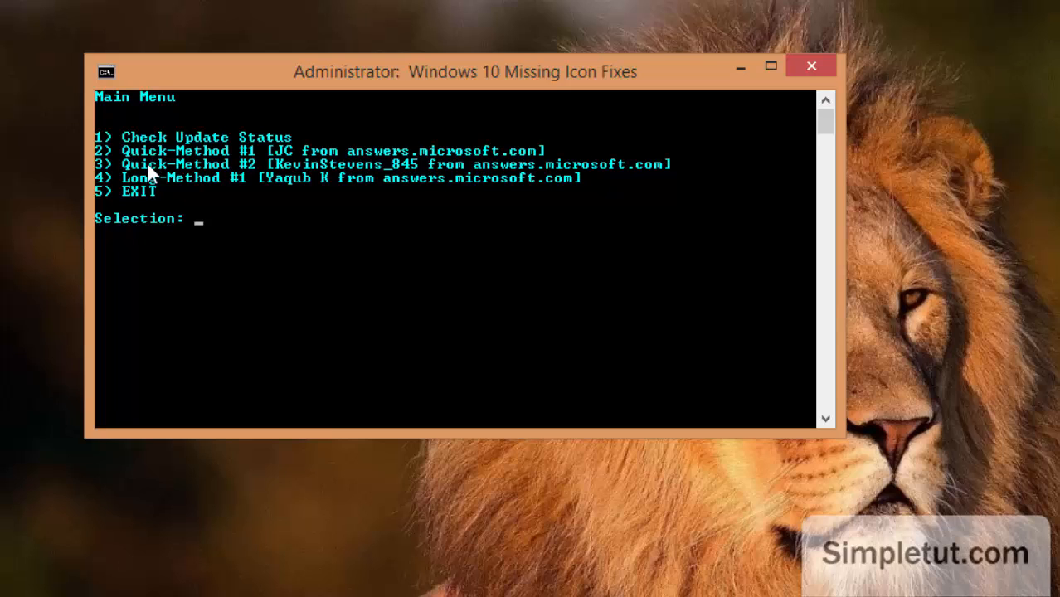
pyautogui.moveTo(256, 170)
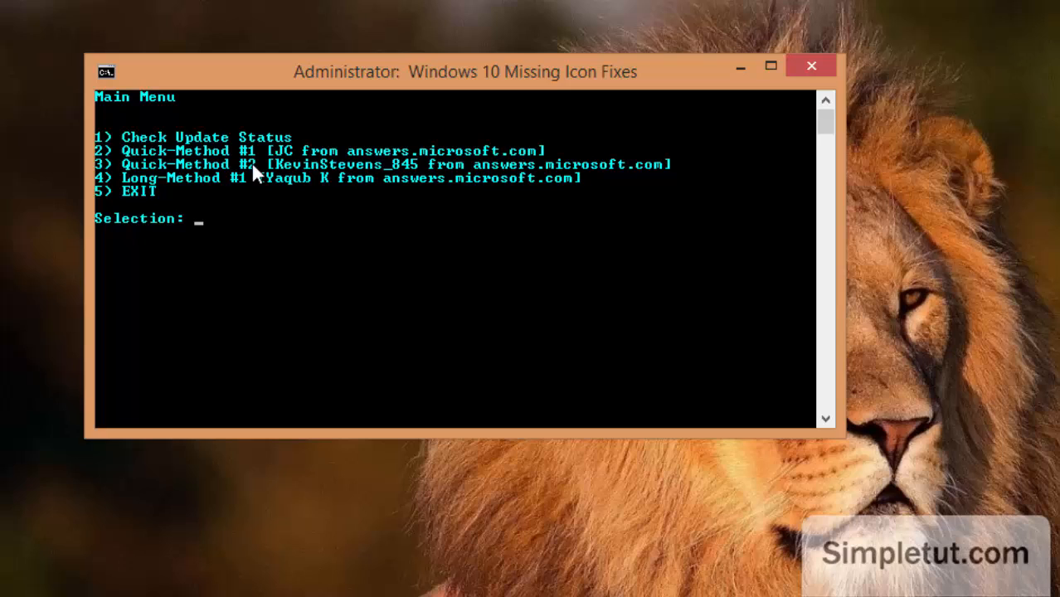
pyautogui.moveTo(136, 170)
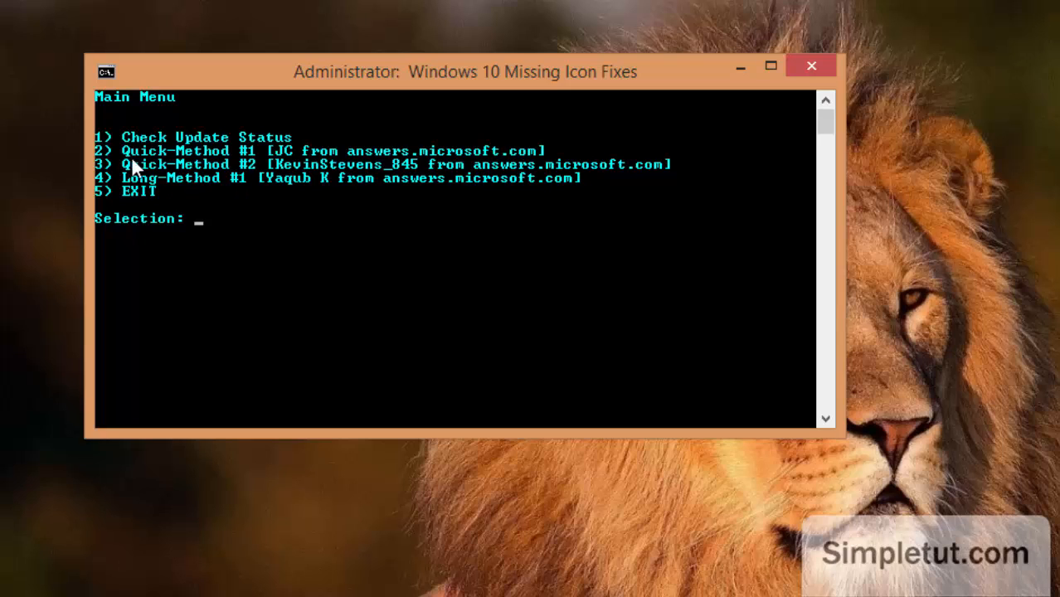
pyautogui.moveTo(282, 163)
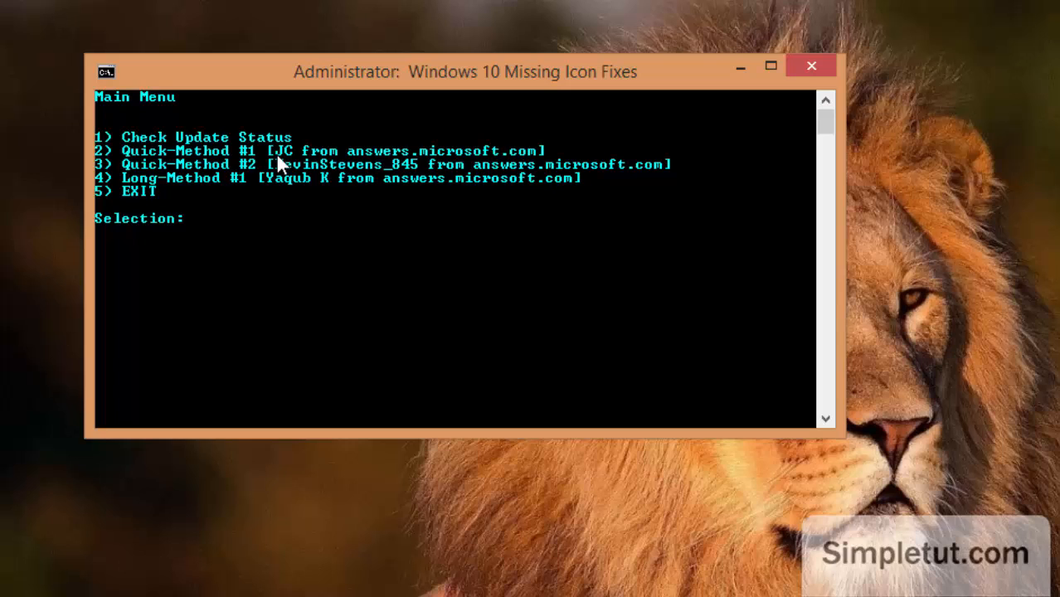
# - Enter 2 at the Selection prompt to run Quick-Method #1
pyautogui.write('2')
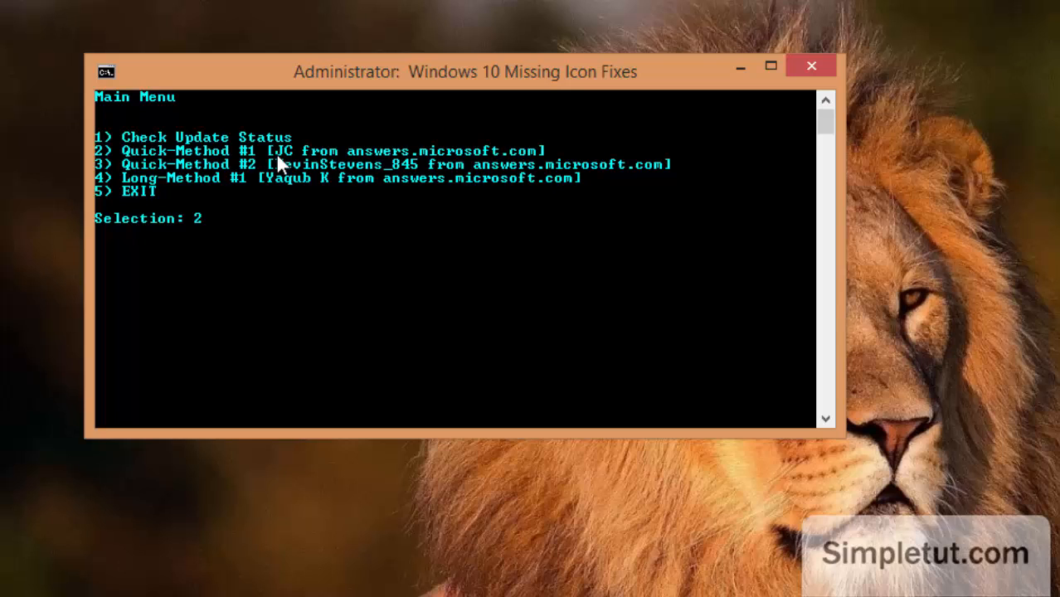
pyautogui.press('Return')
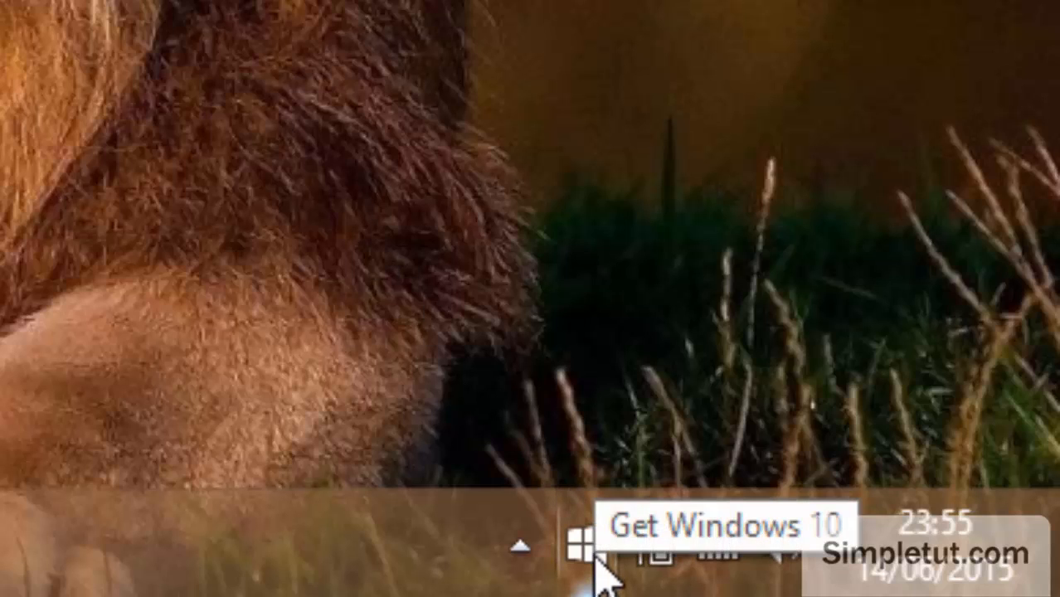
pyautogui.moveTo(605, 166)
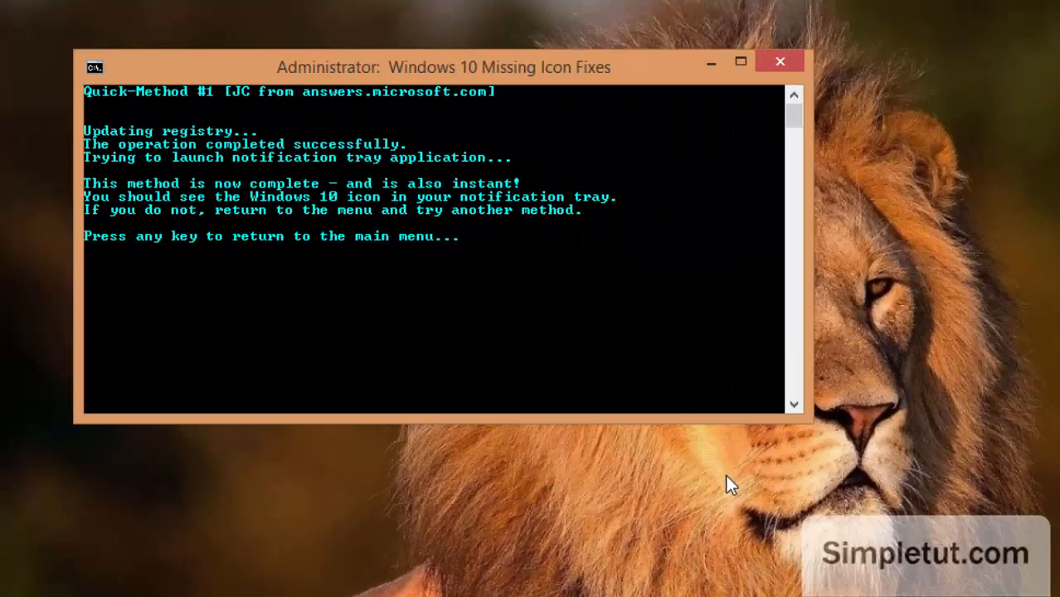
pyautogui.moveTo(439, 174)
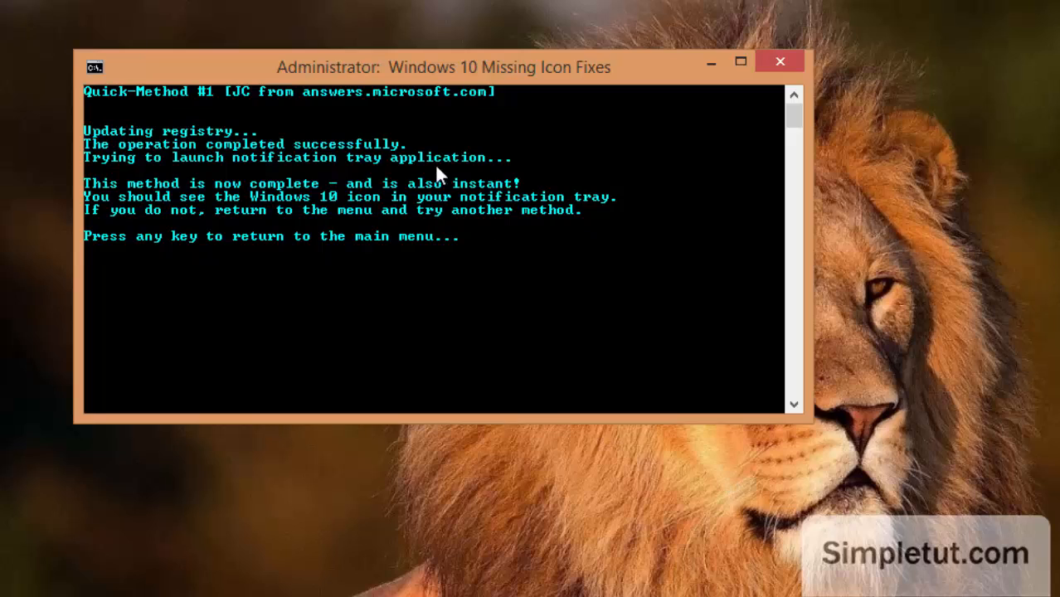
pyautogui.moveTo(461, 252)
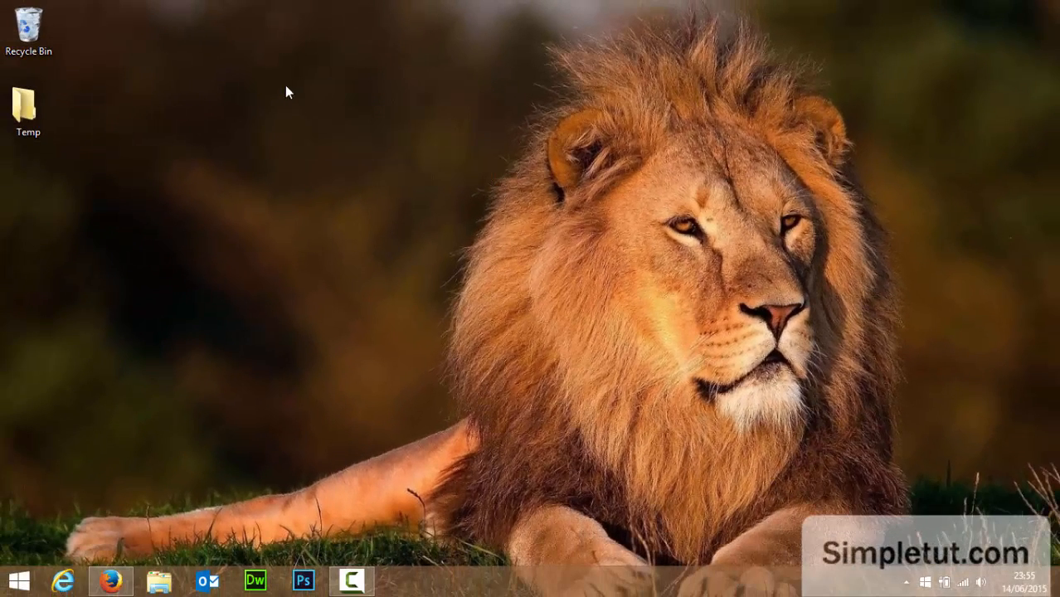
# - Empty the Recycle Bin of its three items, then launch the Get Windows 10 app from the tray
pyautogui.rightClick(28, 27)
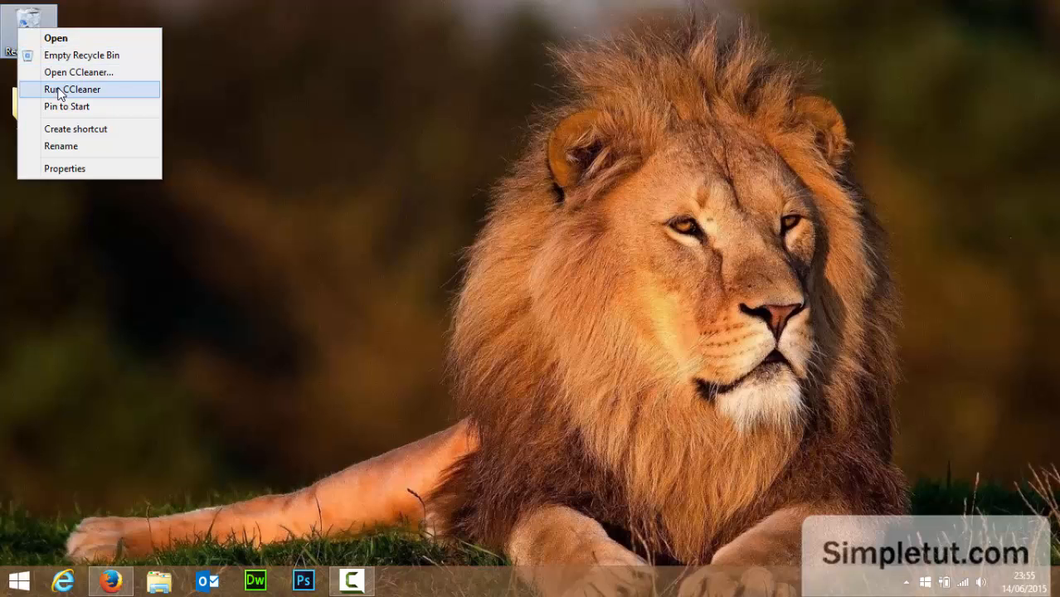
pyautogui.click(81, 55)
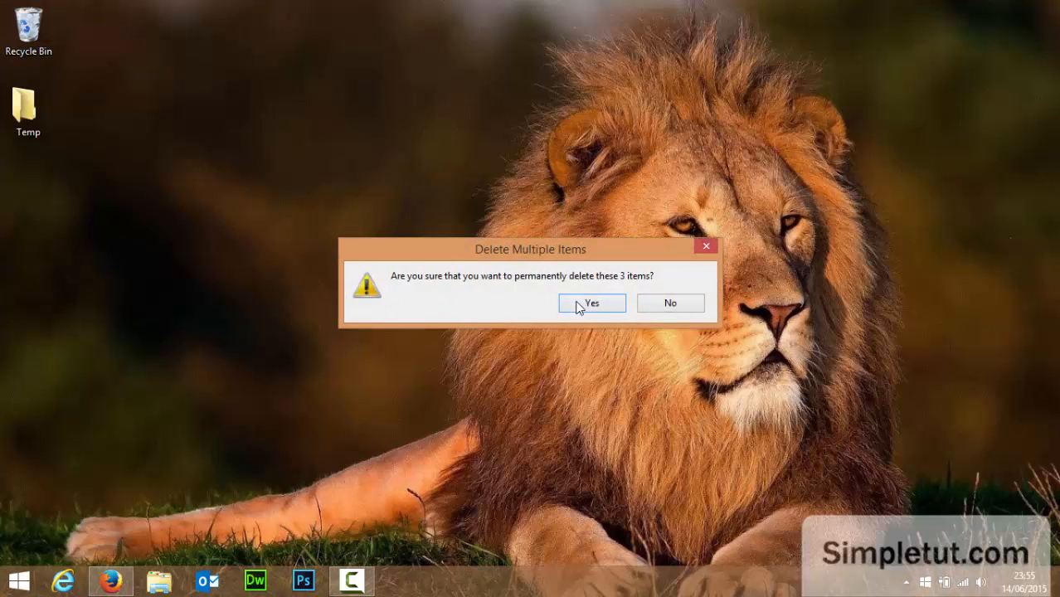
pyautogui.click(590, 302)
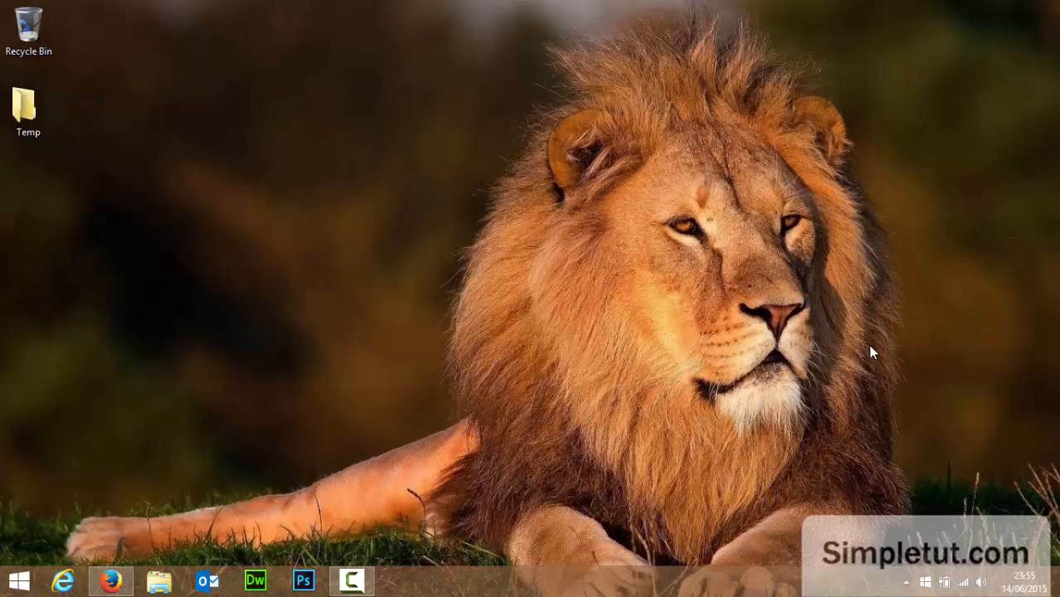
pyautogui.moveTo(925, 589)
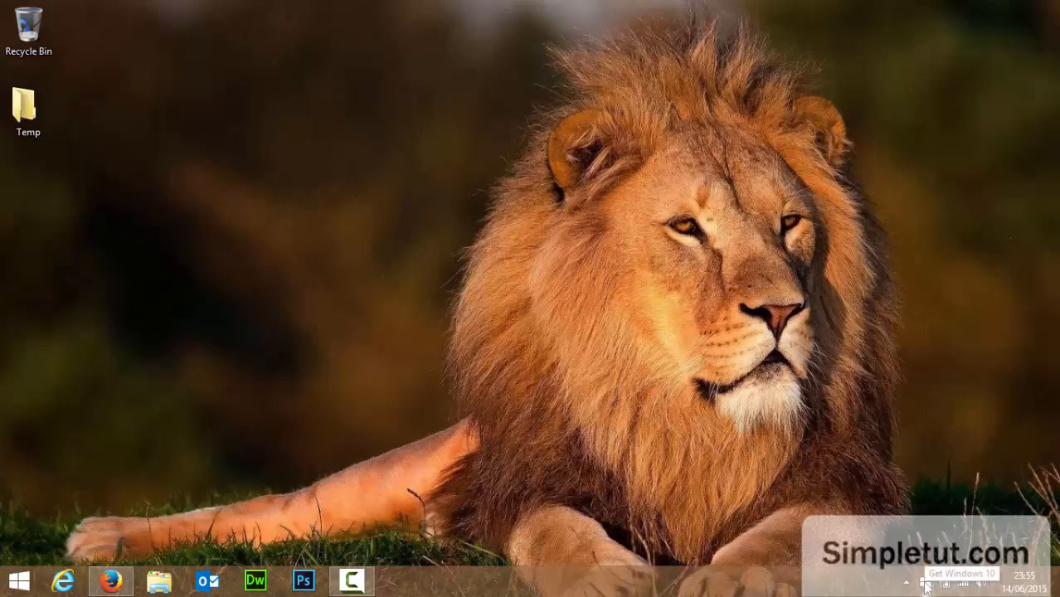
pyautogui.click(925, 584)
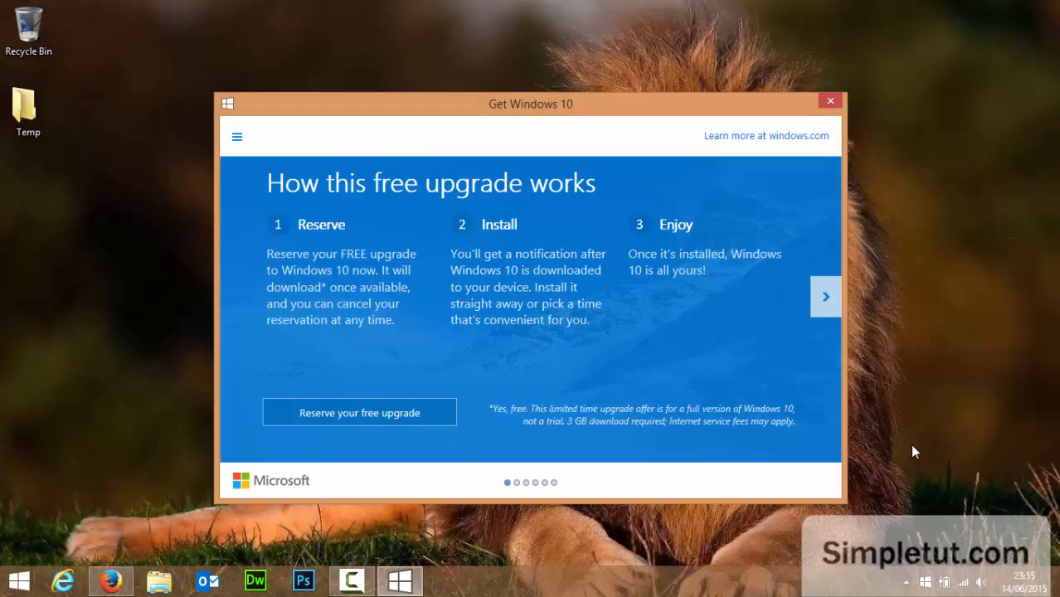
pyautogui.moveTo(531, 102); pyautogui.dragTo(531, 51)
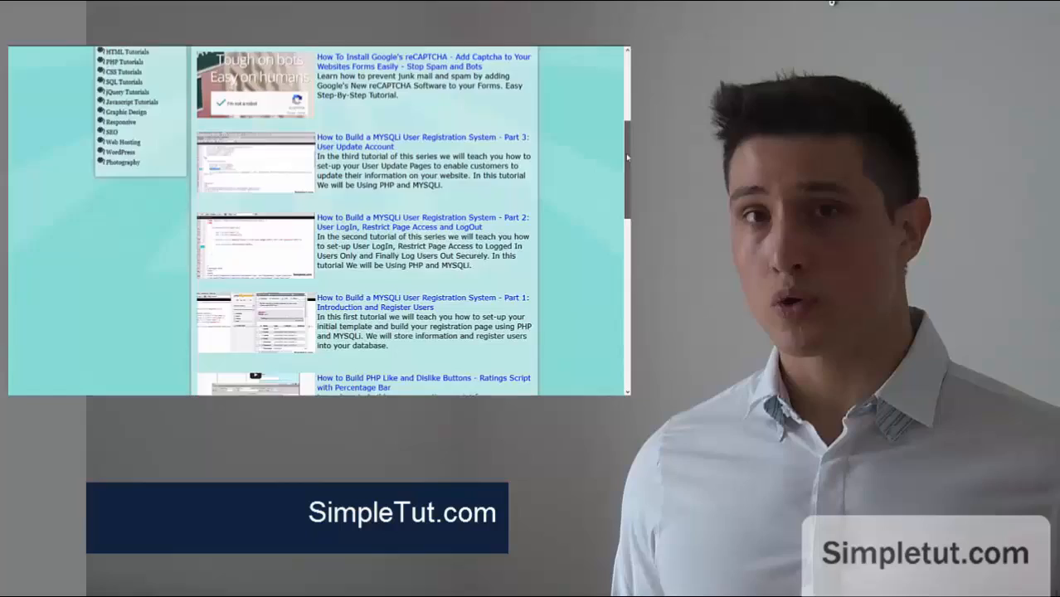
# - Search SimpleTut for 'User Reg' and open Part 1 of the MySQLi registration tutorial
pyautogui.scroll(-3)
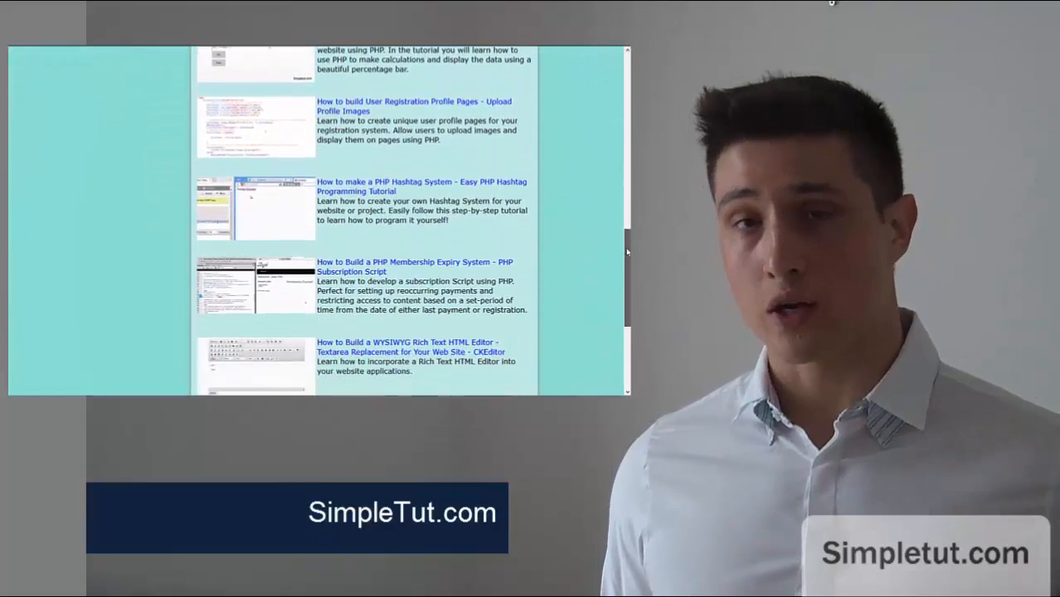
pyautogui.scroll(3)
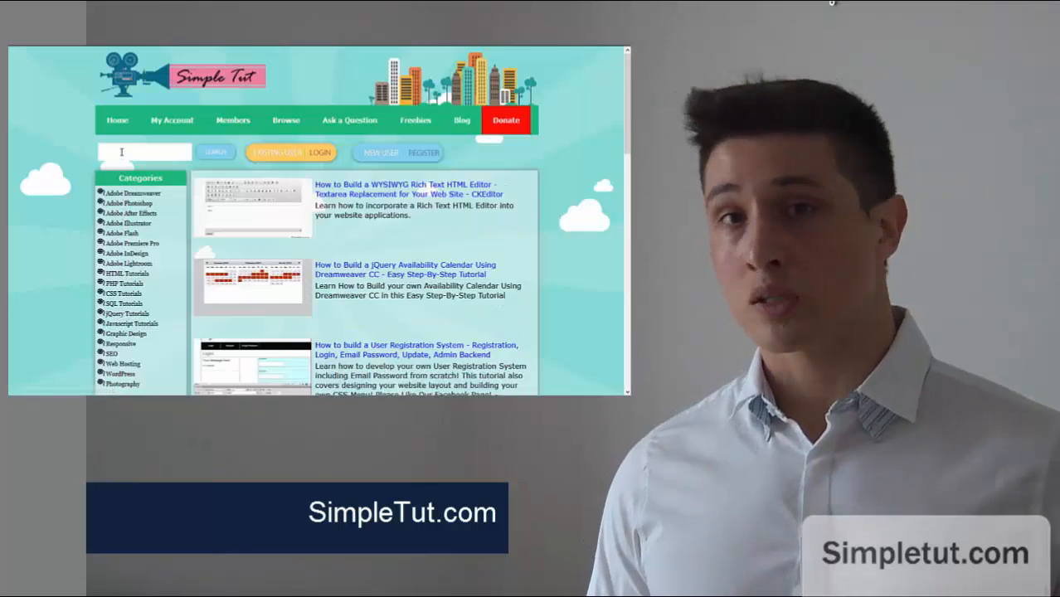
pyautogui.write('User Reg')
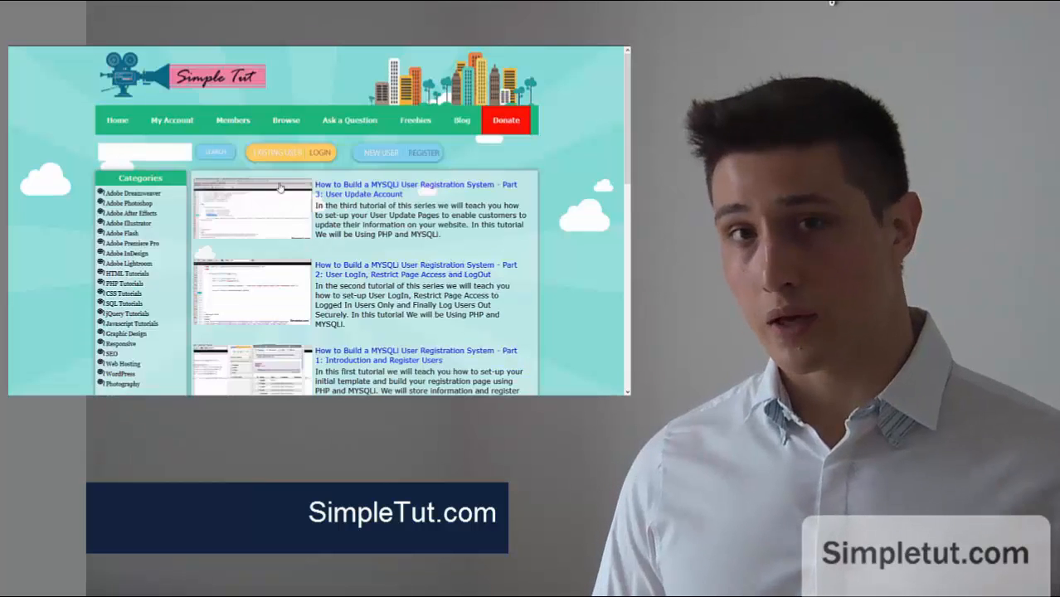
pyautogui.scroll(-3)
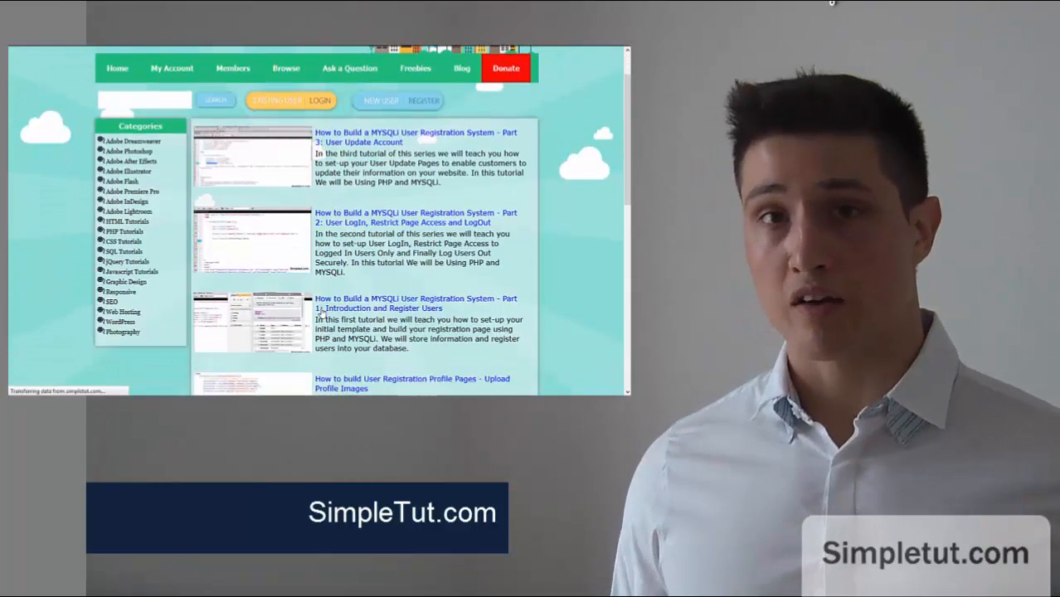
pyautogui.click(414, 302)
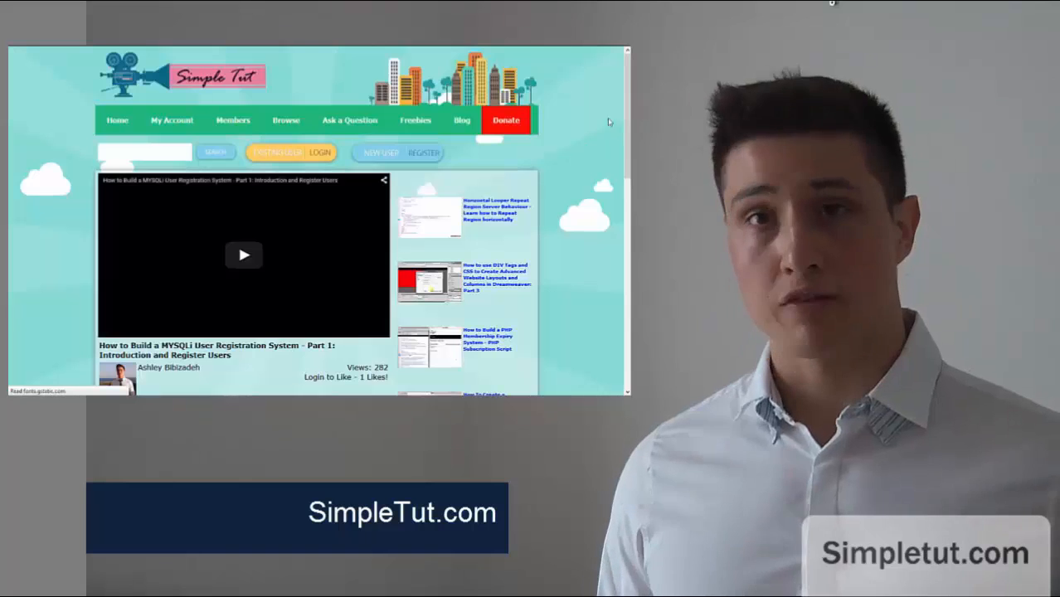
# - Move from the tutorial video page to the site's Ask a Question page
pyautogui.scroll(-3)
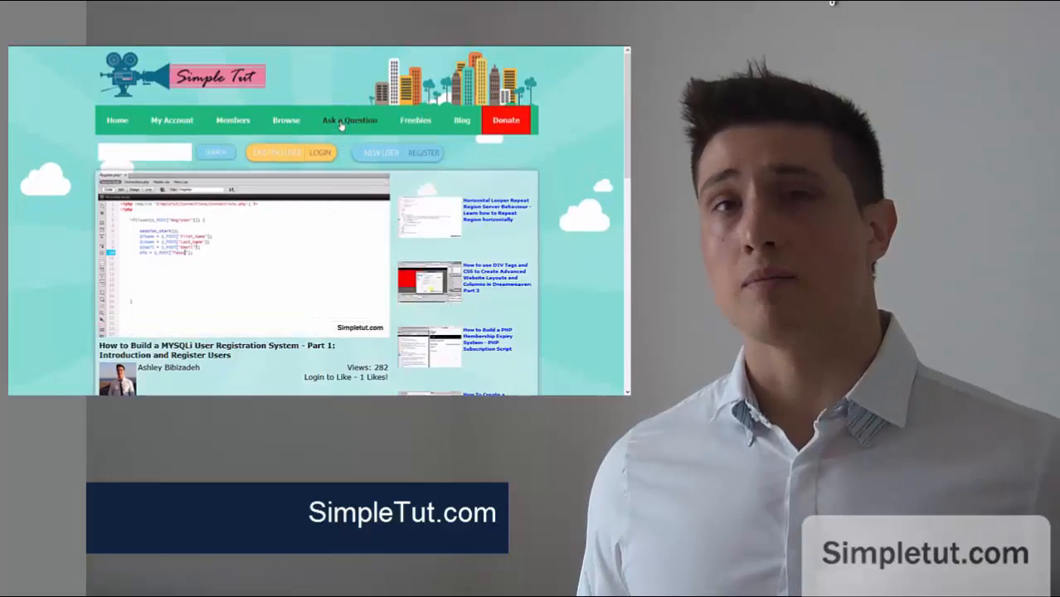
pyautogui.click(348, 119)
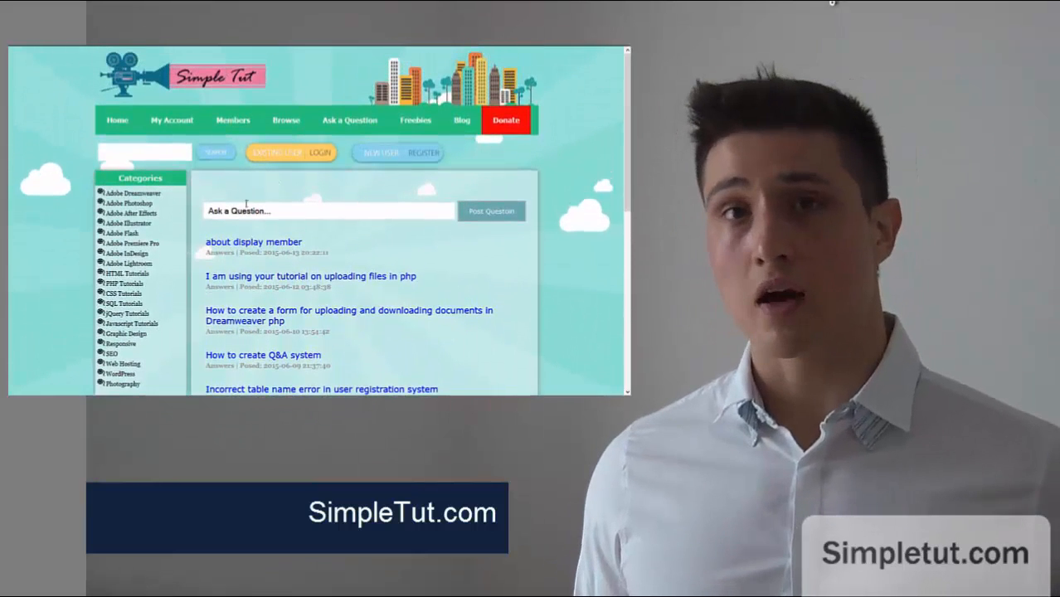
# - Start a question titled 'My Question!' and bring up the full posting form
pyautogui.write('My Qu')
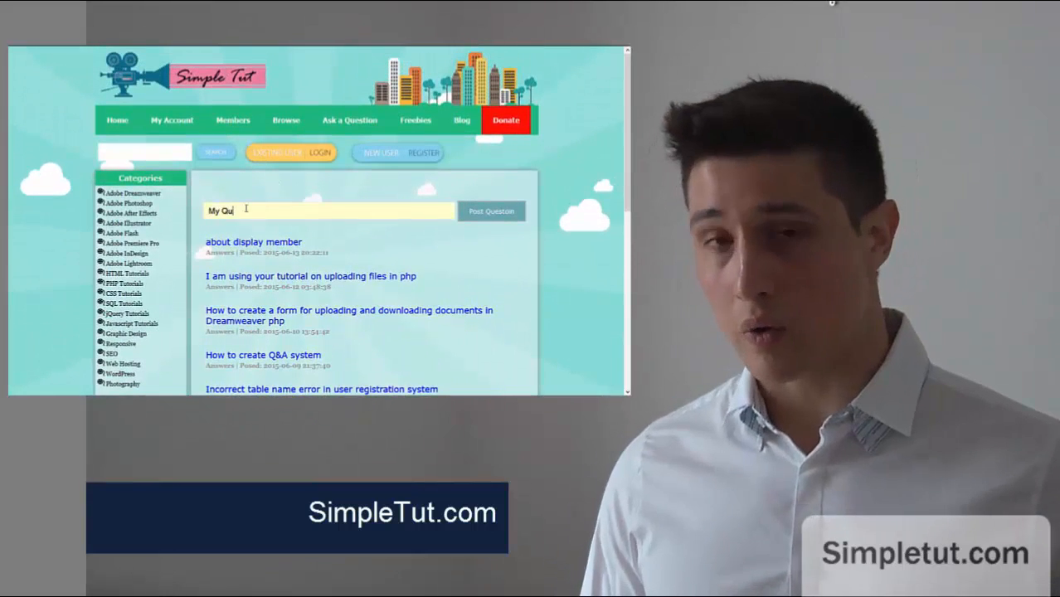
pyautogui.write('estion!')
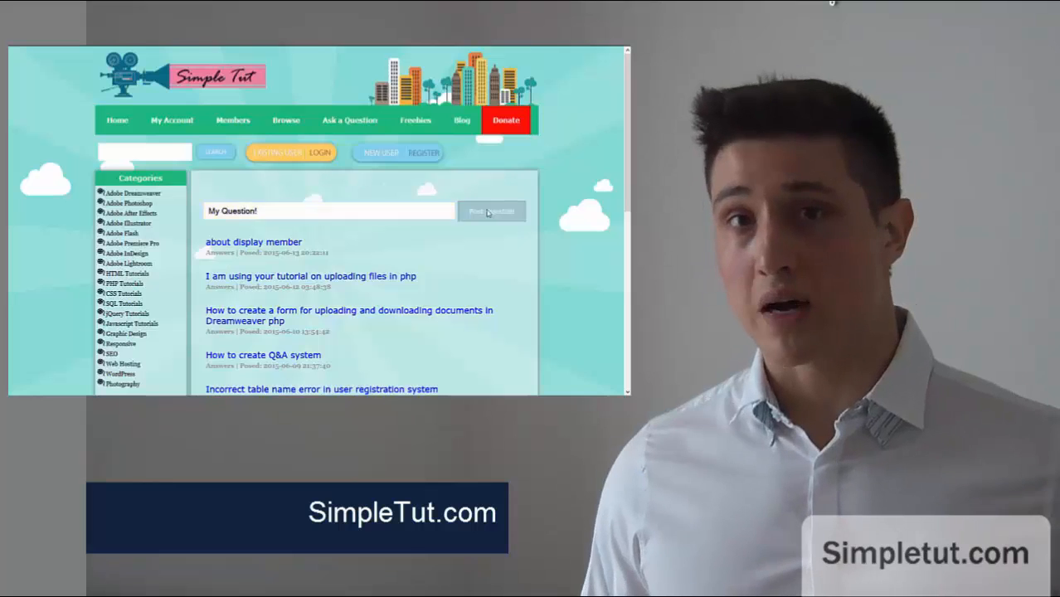
pyautogui.click(491, 210)
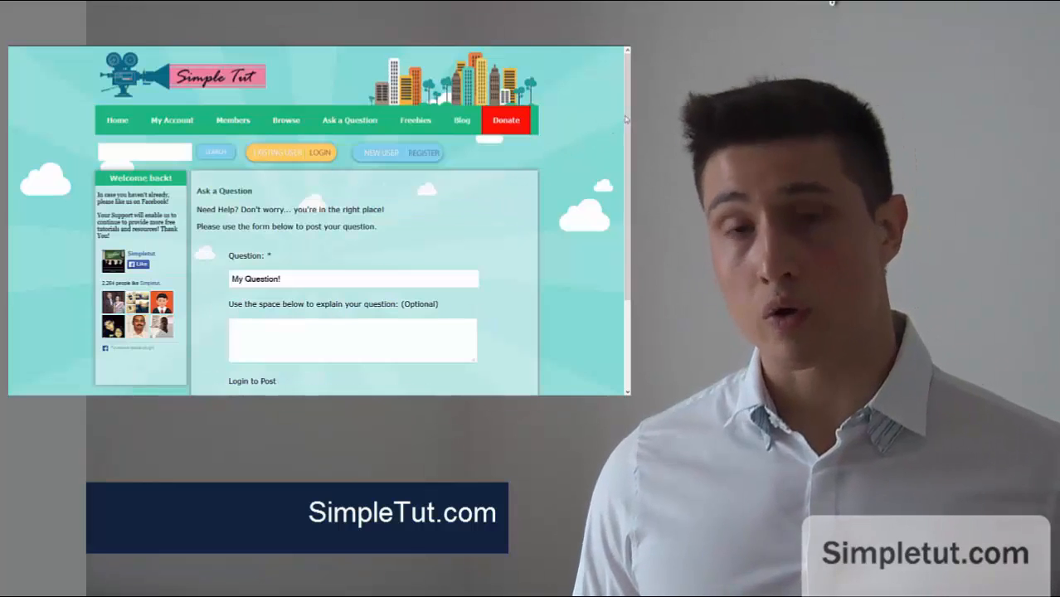
pyautogui.scroll(-3)
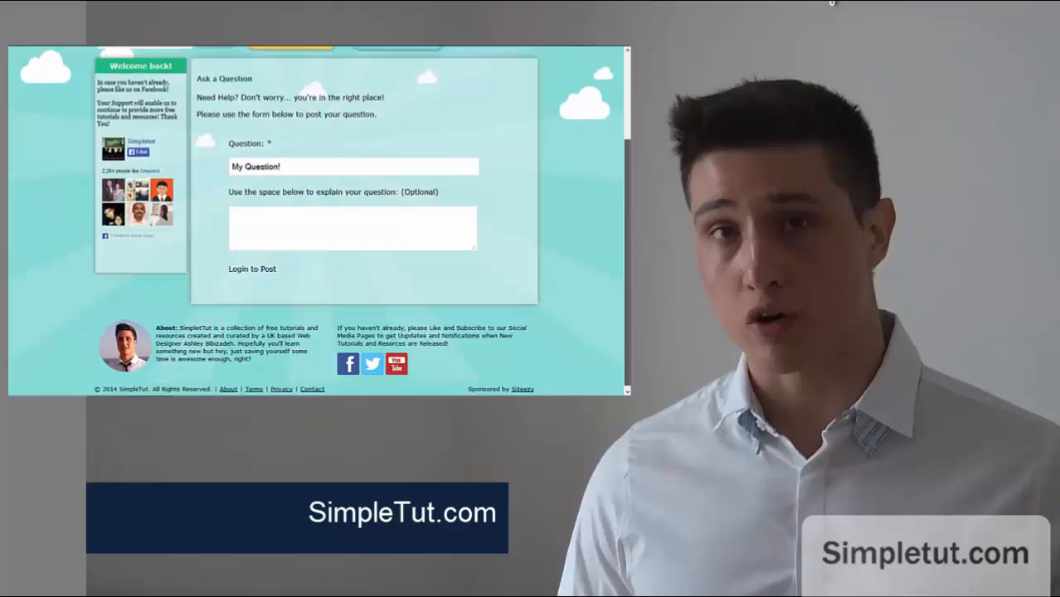
pyautogui.scroll(3)
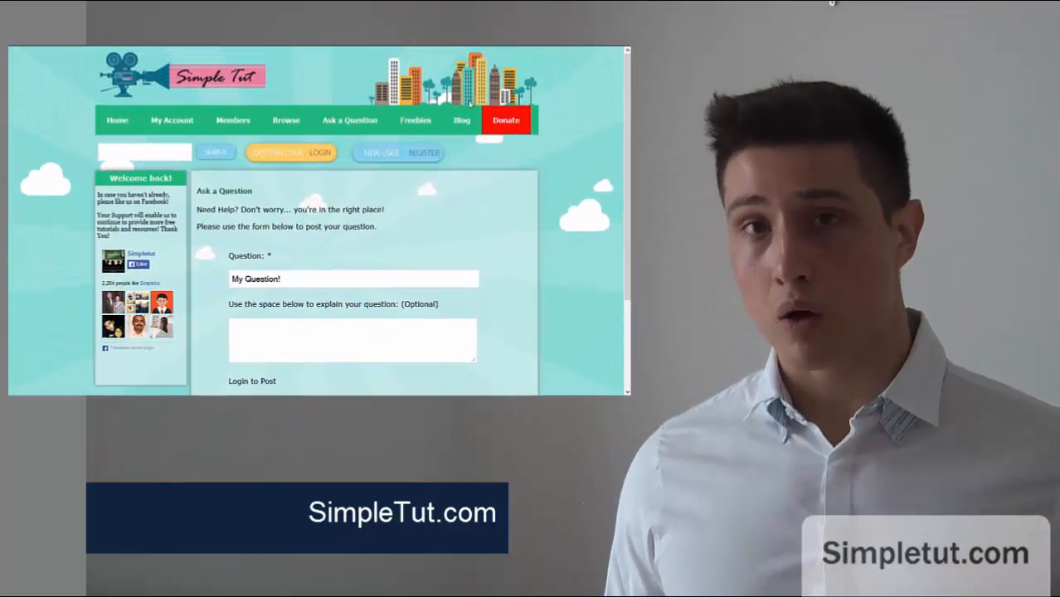
# - Switch to the Freebies list and scroll through it
pyautogui.click(414, 119)
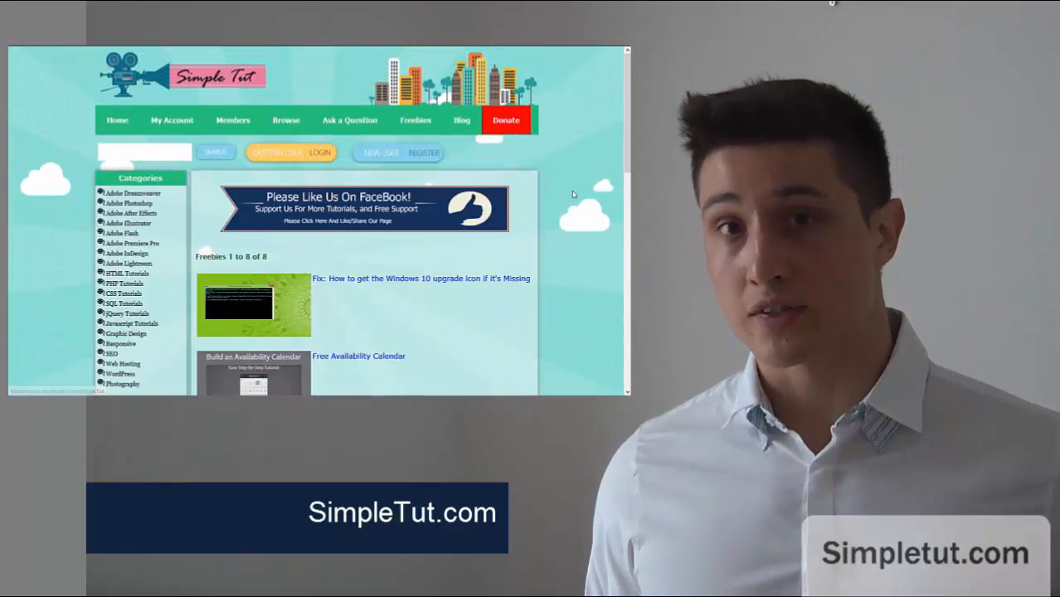
pyautogui.scroll(-3)
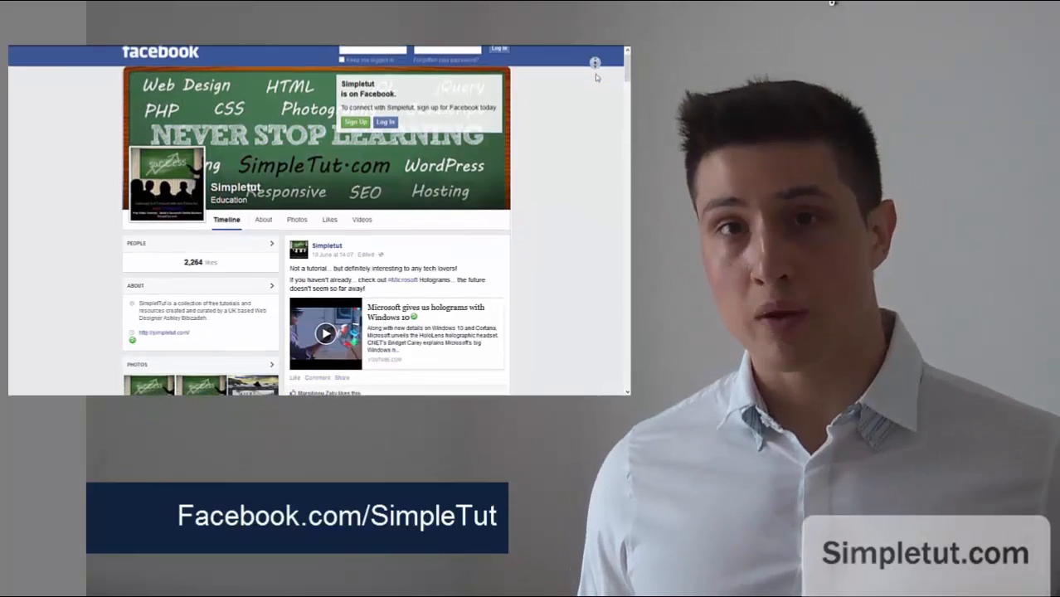
# - Scroll down through the SimpleTut Facebook timeline posts and back up to the top
pyautogui.scroll(-3)
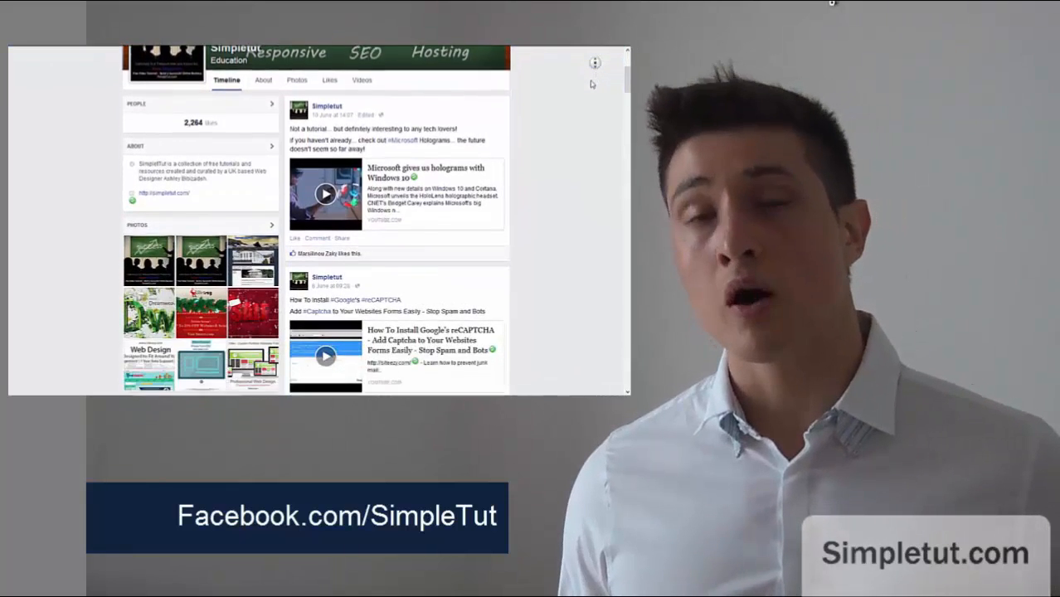
pyautogui.scroll(-3)
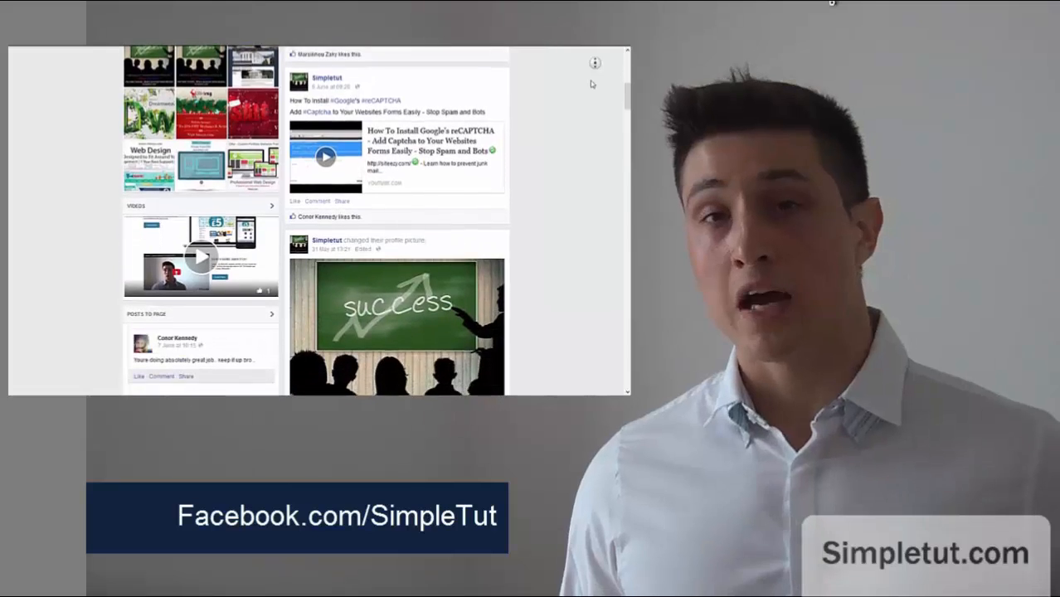
pyautogui.scroll(-3)
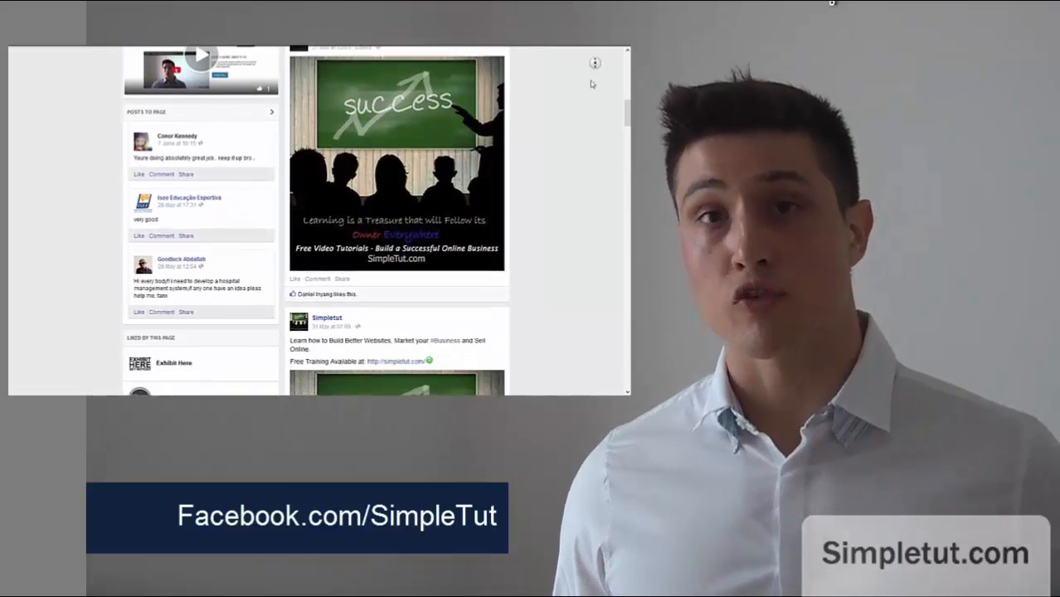
pyautogui.scroll(-3)
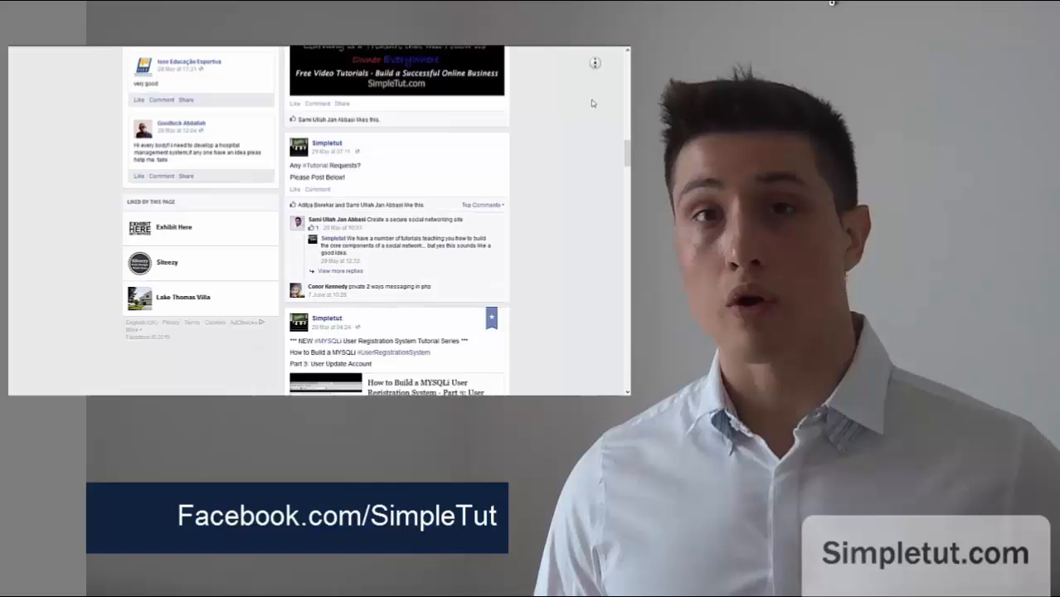
pyautogui.scroll(-3)
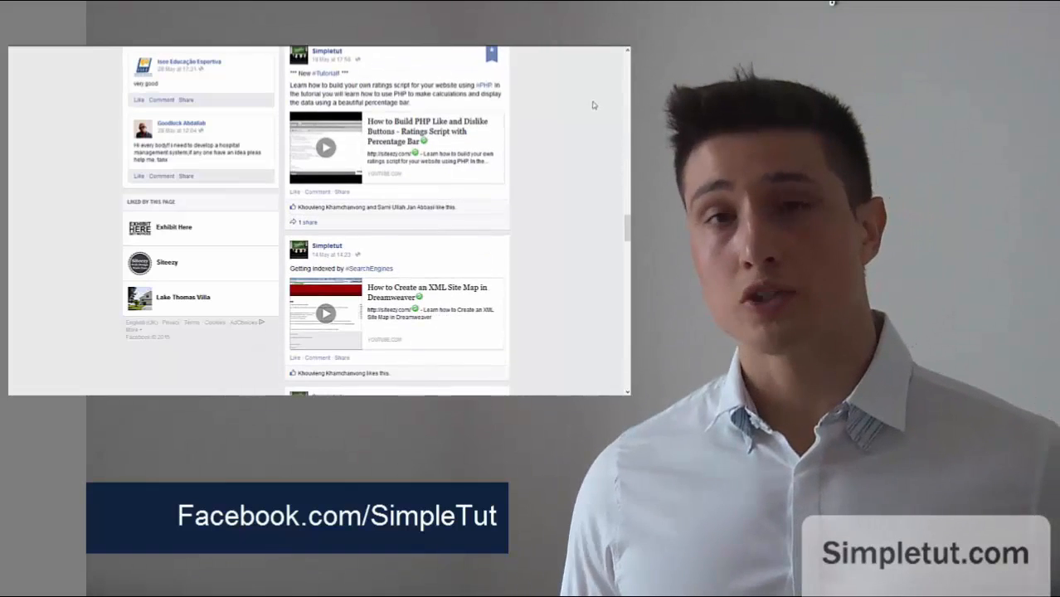
pyautogui.scroll(3)
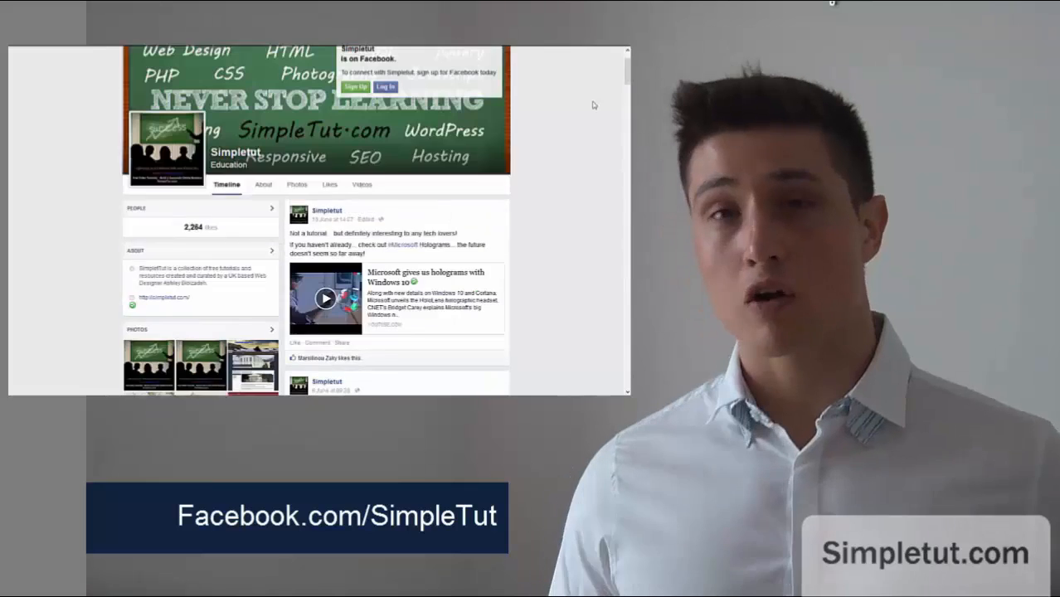
pyautogui.scroll(3)
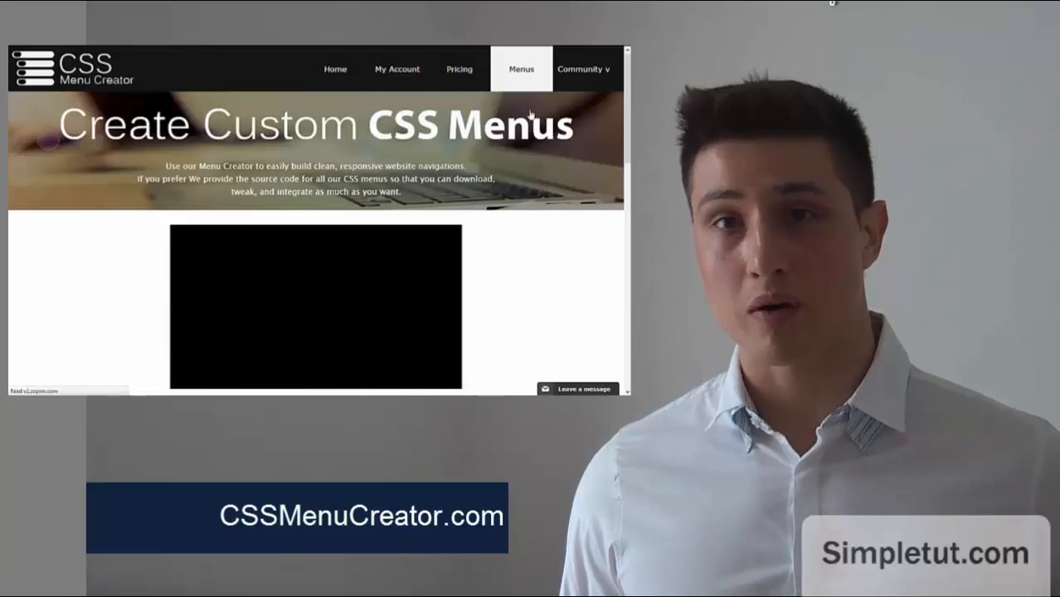
# - Choose the first red design from the Menus page to start building a menu
pyautogui.click(521, 70)
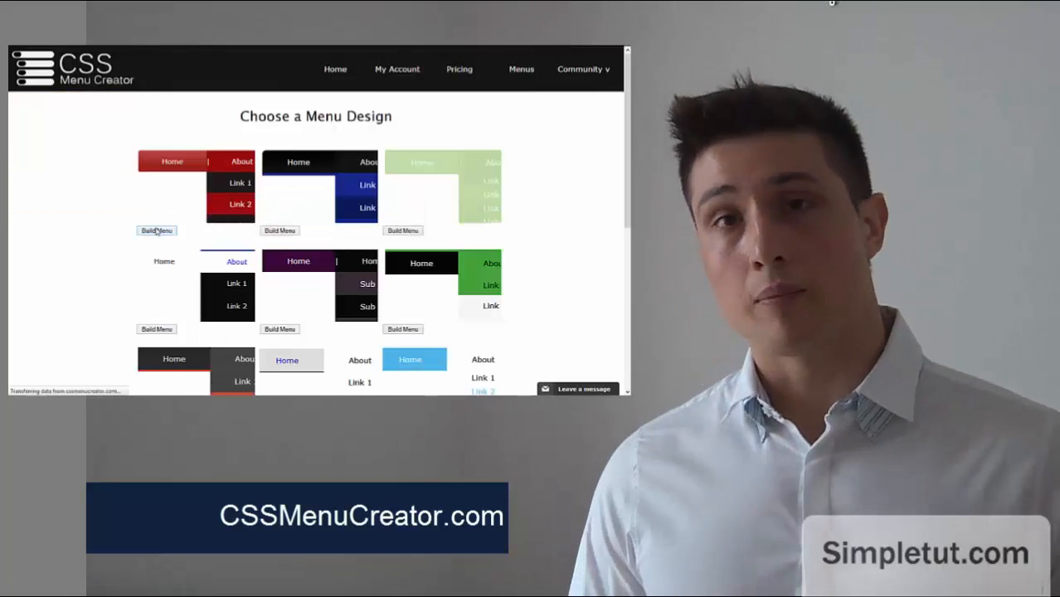
pyautogui.click(156, 229)
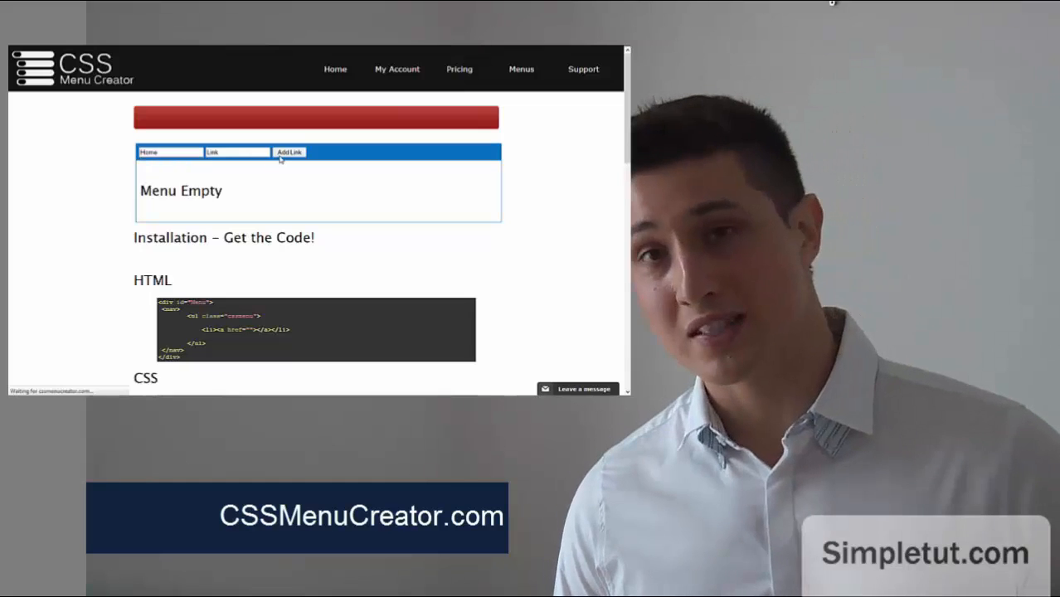
# - Add Home, About and Contact links to the menu in the builder
pyautogui.click(289, 153)
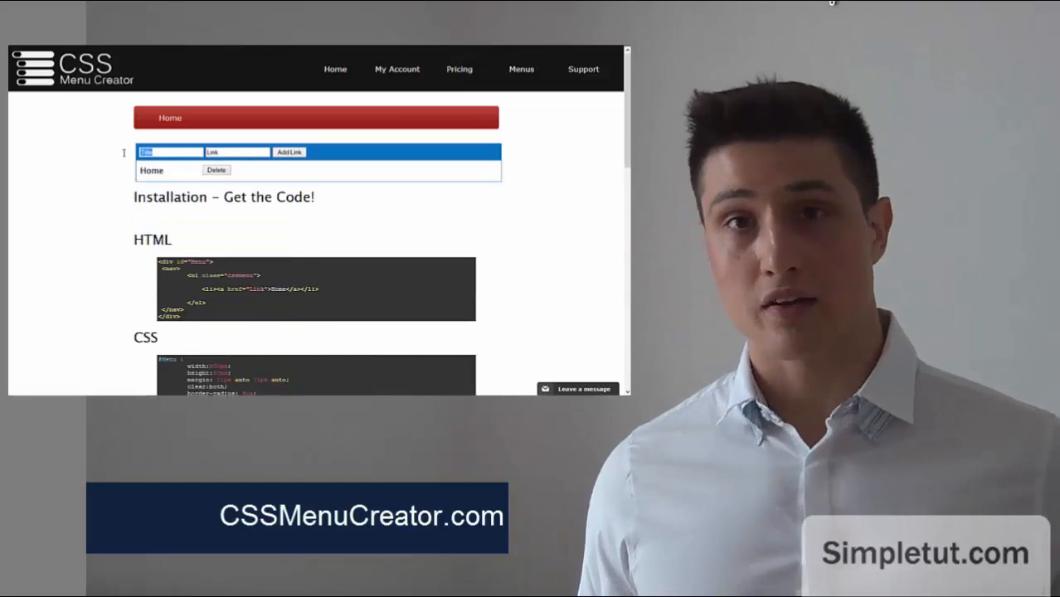
pyautogui.write('About')
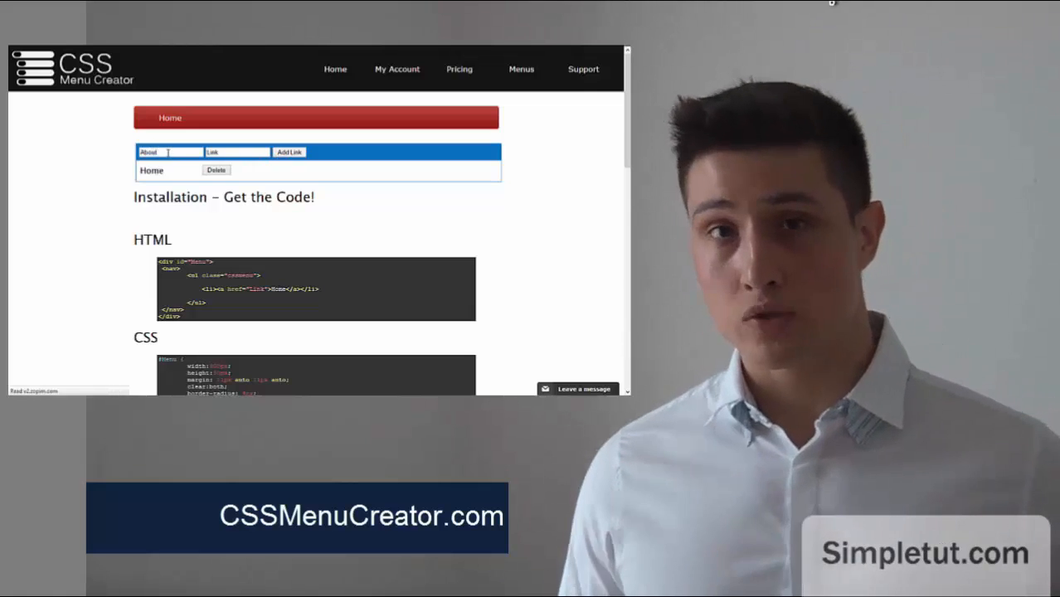
pyautogui.click(289, 153)
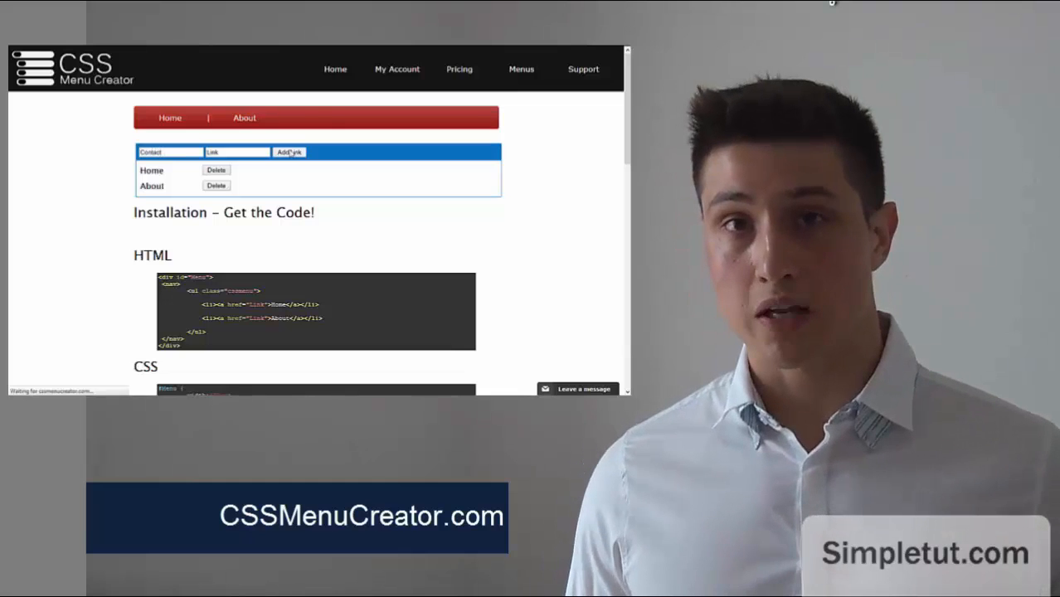
pyautogui.click(288, 153)
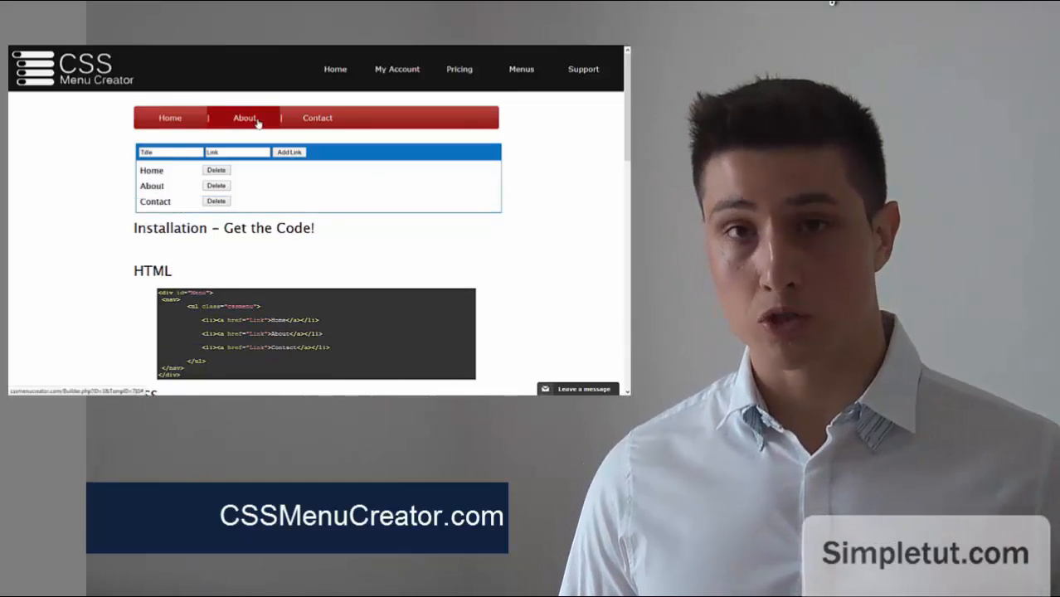
pyautogui.moveTo(579, 124)
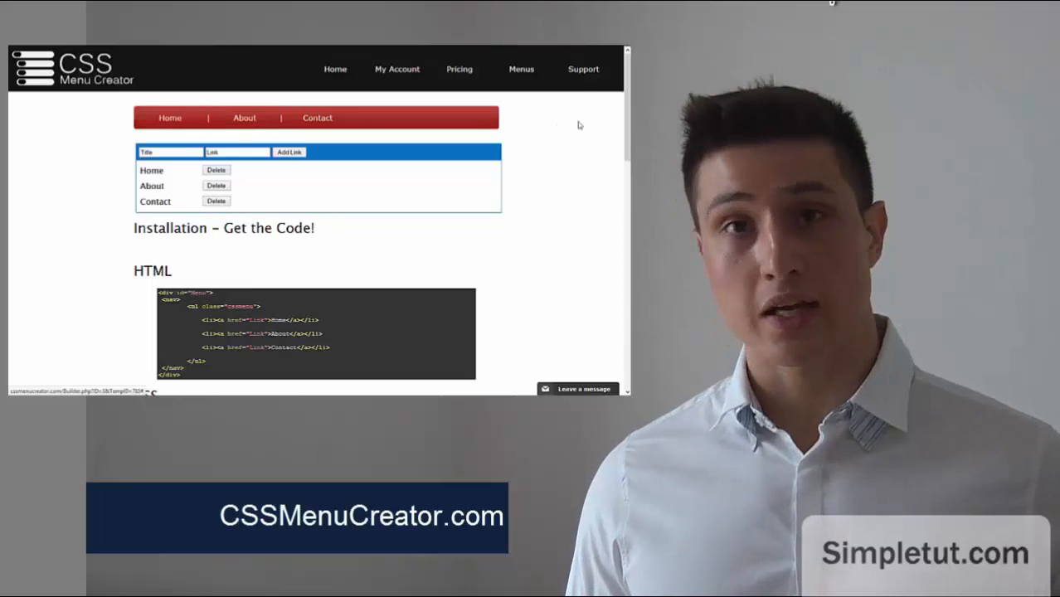
# - Review the generated HTML and CSS code, then move on to the Siteezy home page
pyautogui.scroll(-3)
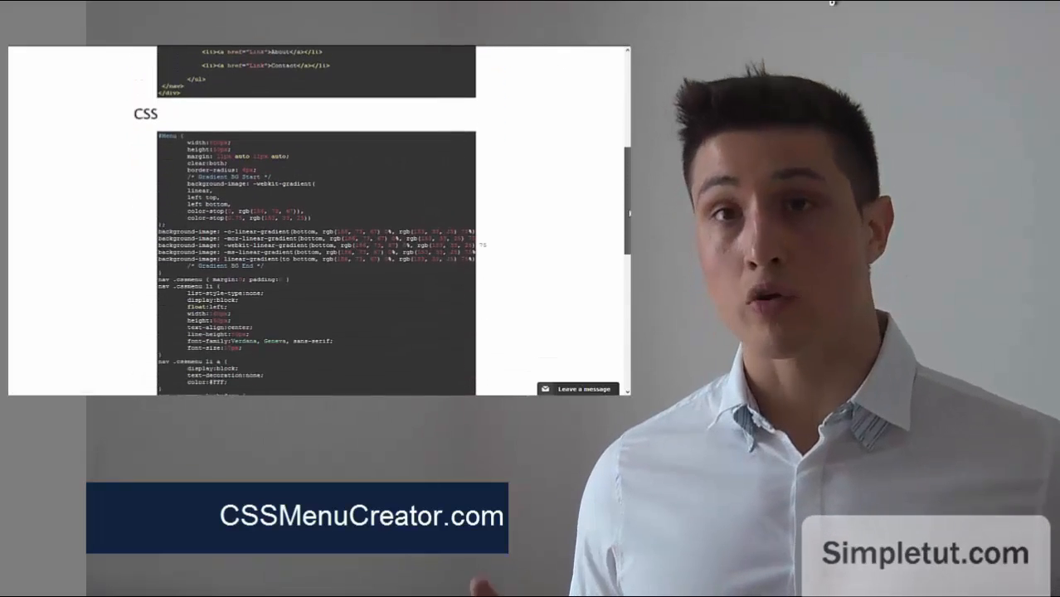
pyautogui.scroll(3)
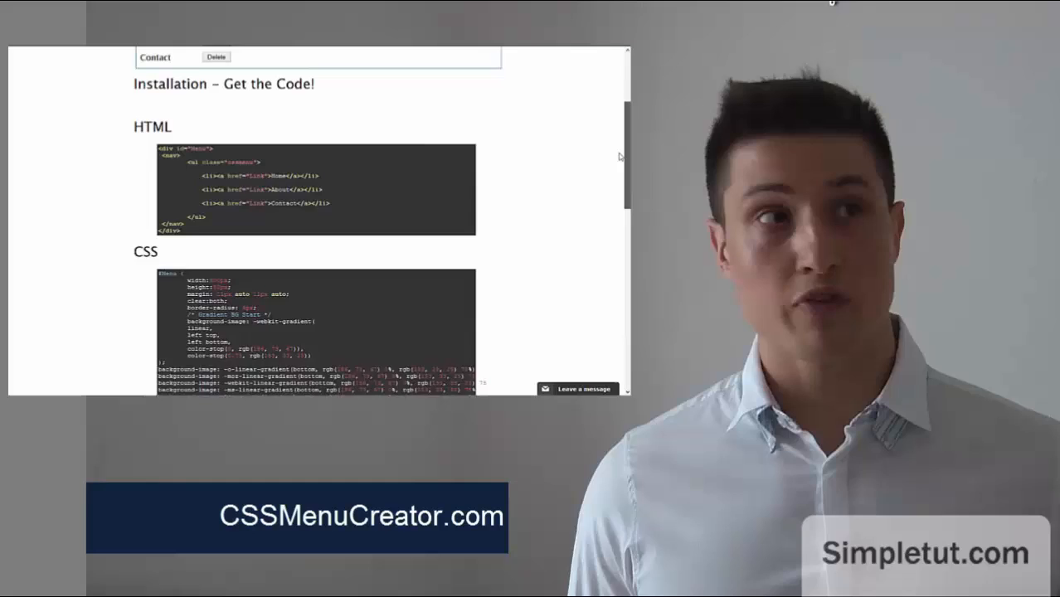
pyautogui.scroll(3)
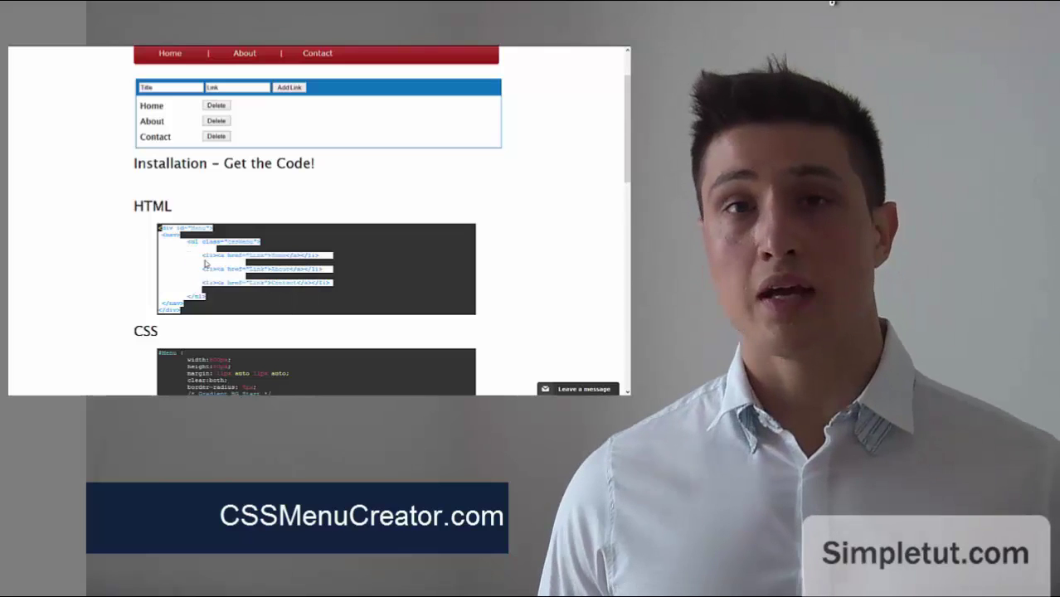
pyautogui.scroll(3)
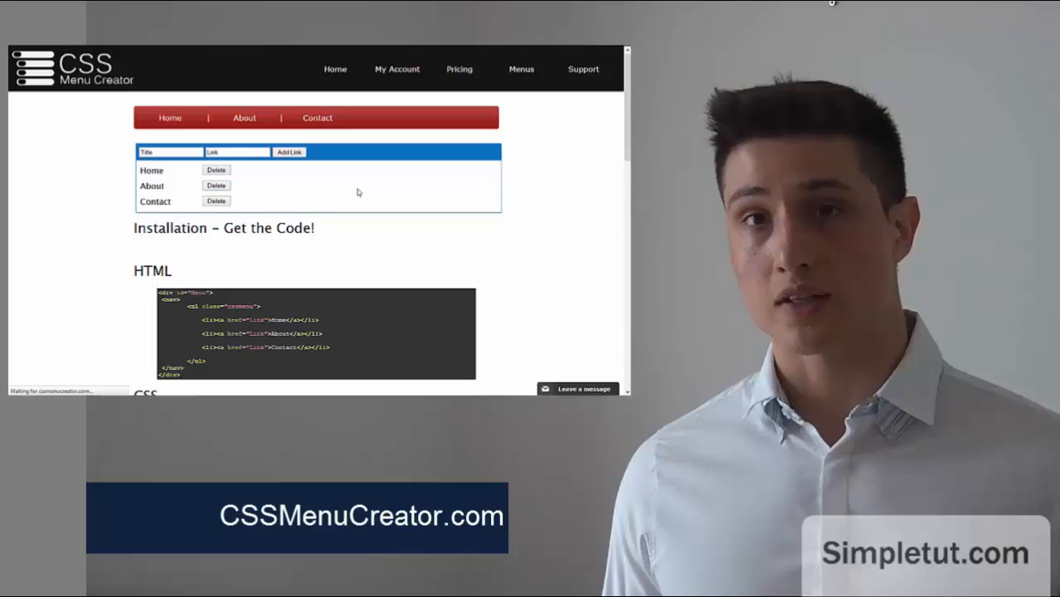
pyautogui.click(215, 186)
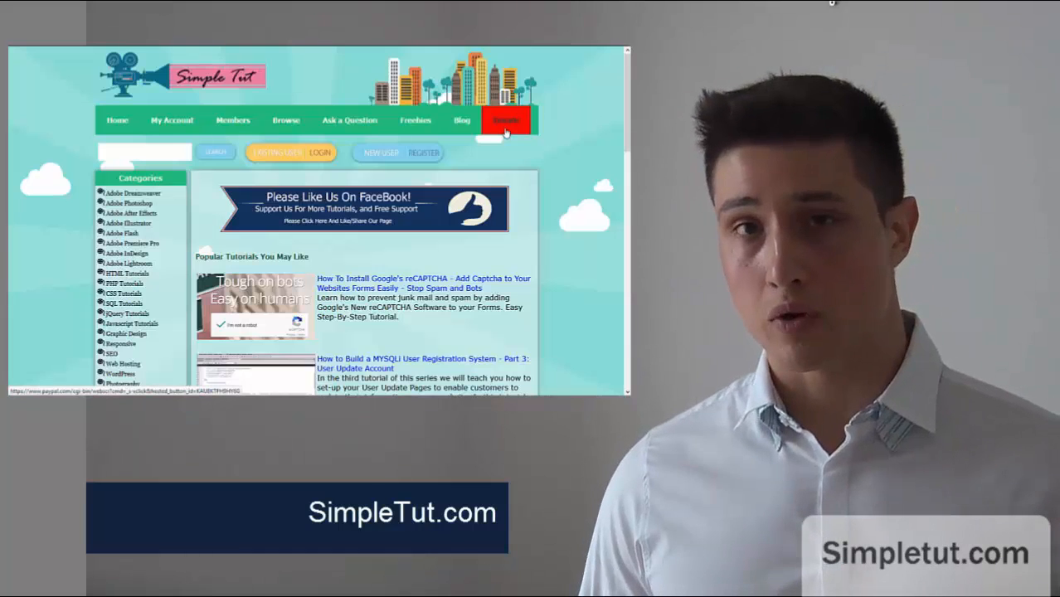
pyautogui.click(506, 120)
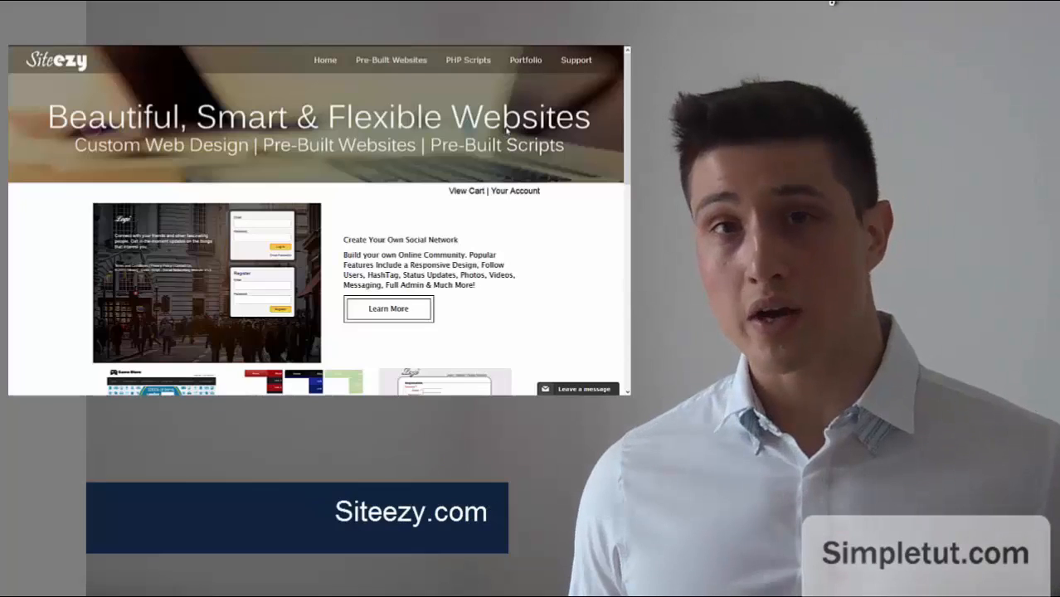
# - Scroll through Siteezy's pre-built website listings to the footer and back to the top banner
pyautogui.scroll(-3)
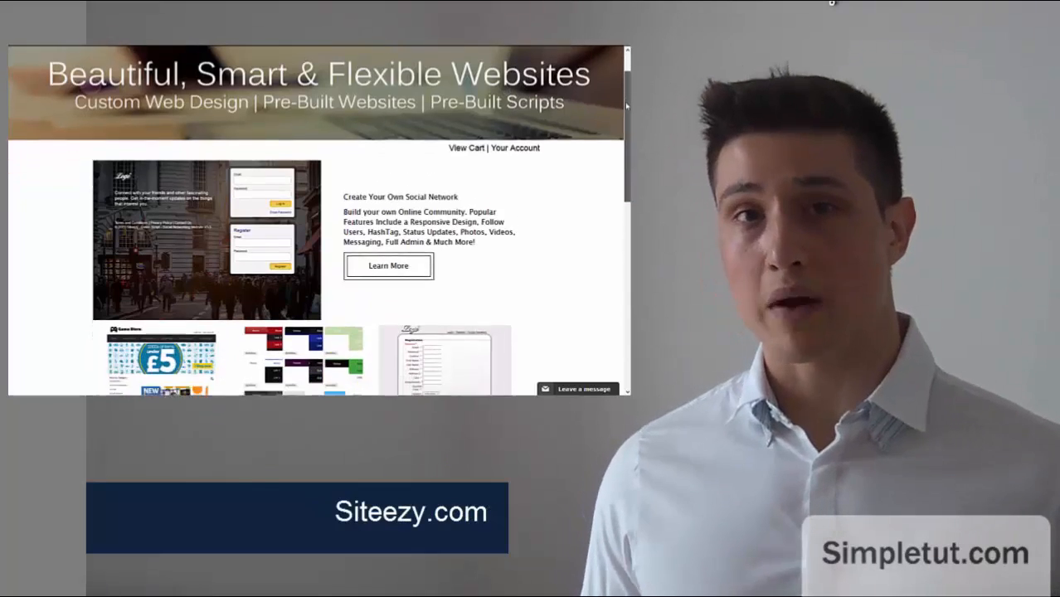
pyautogui.scroll(-3)
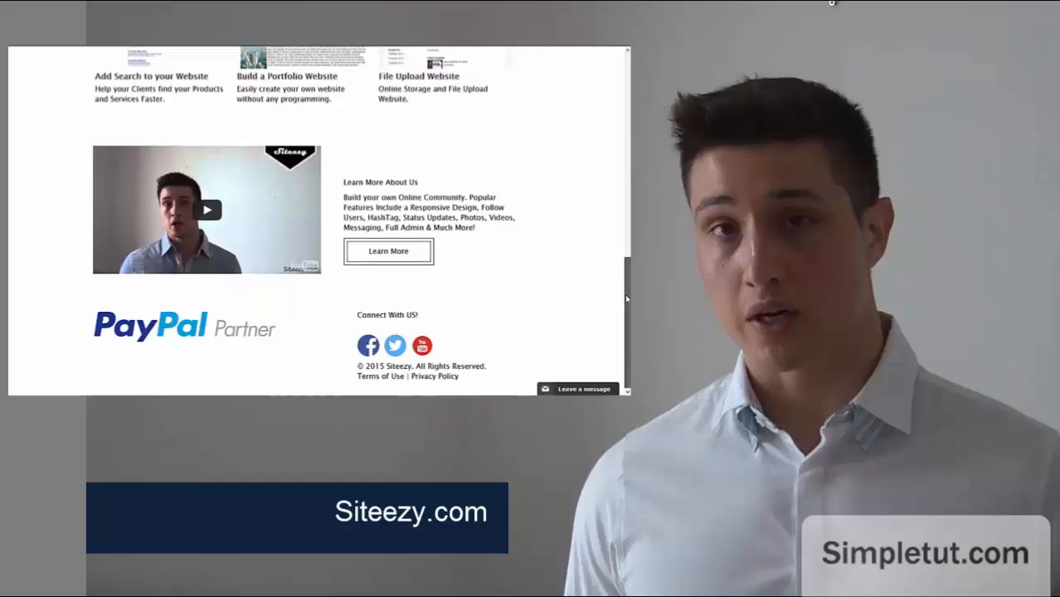
pyautogui.scroll(3)
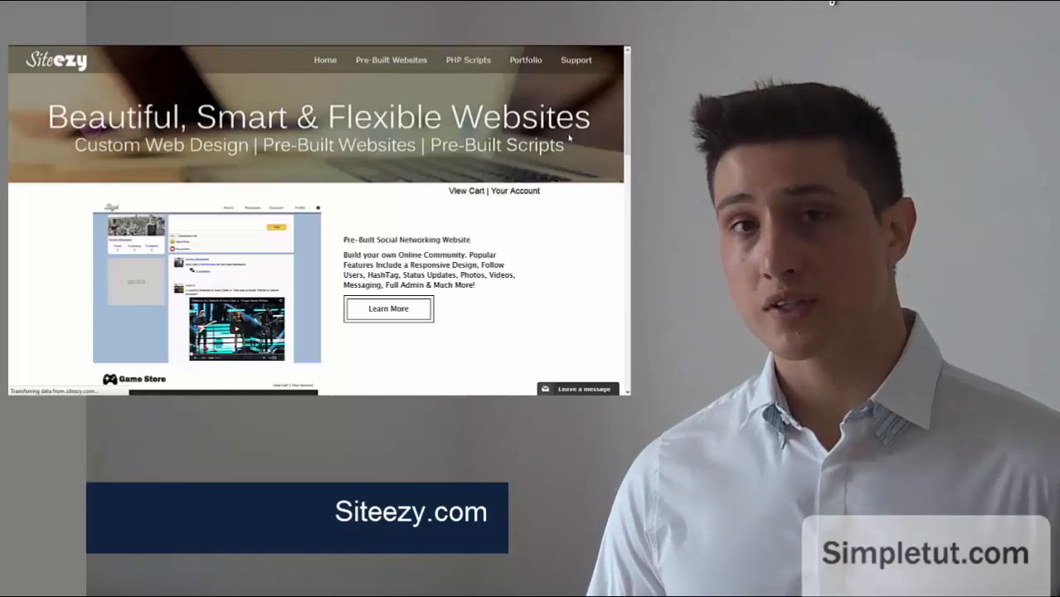
pyautogui.scroll(-3)
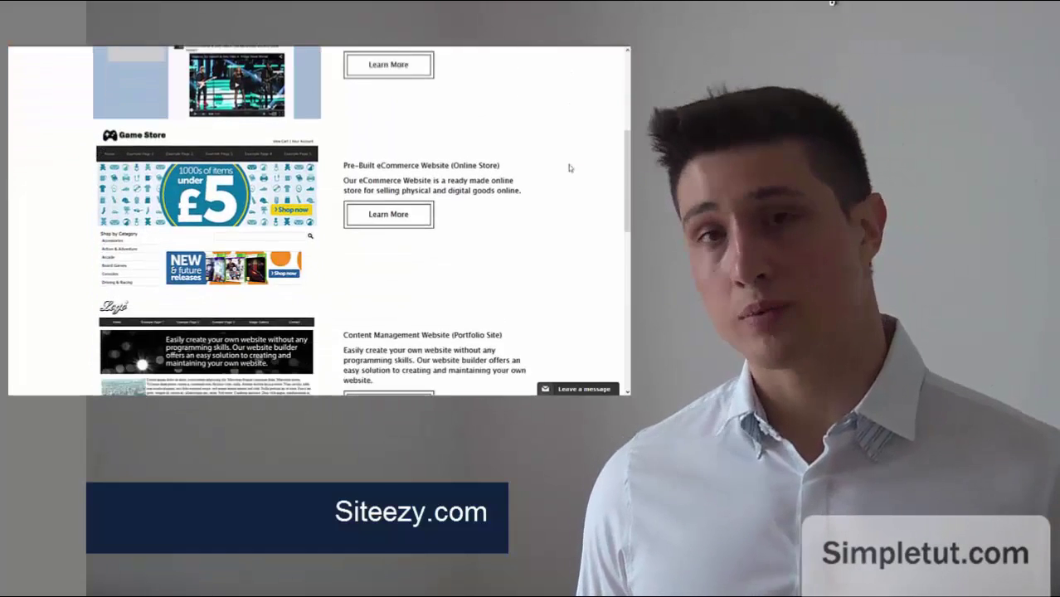
pyautogui.scroll(-3)
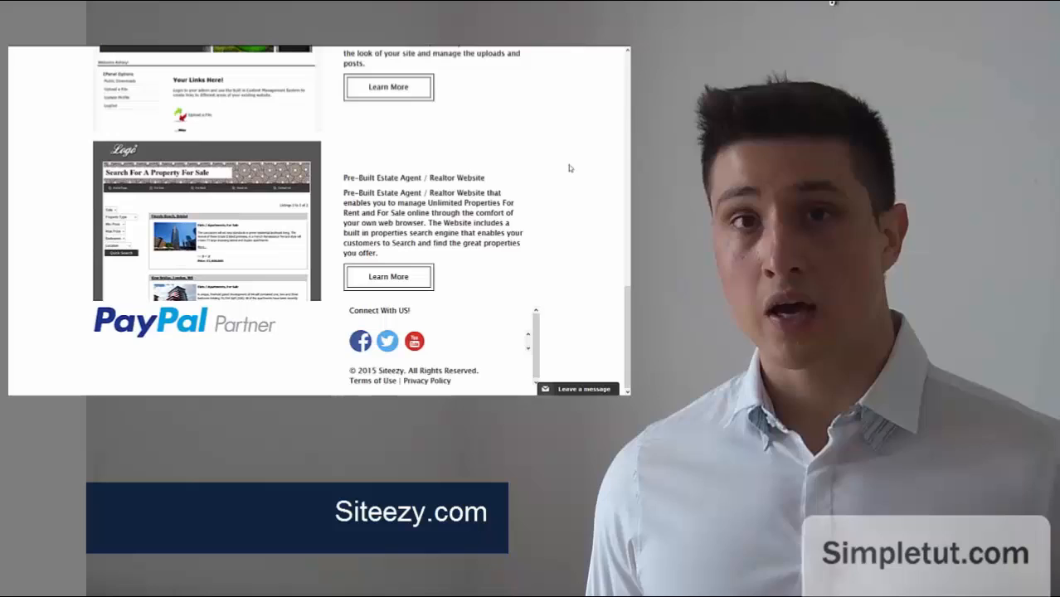
pyautogui.scroll(3)
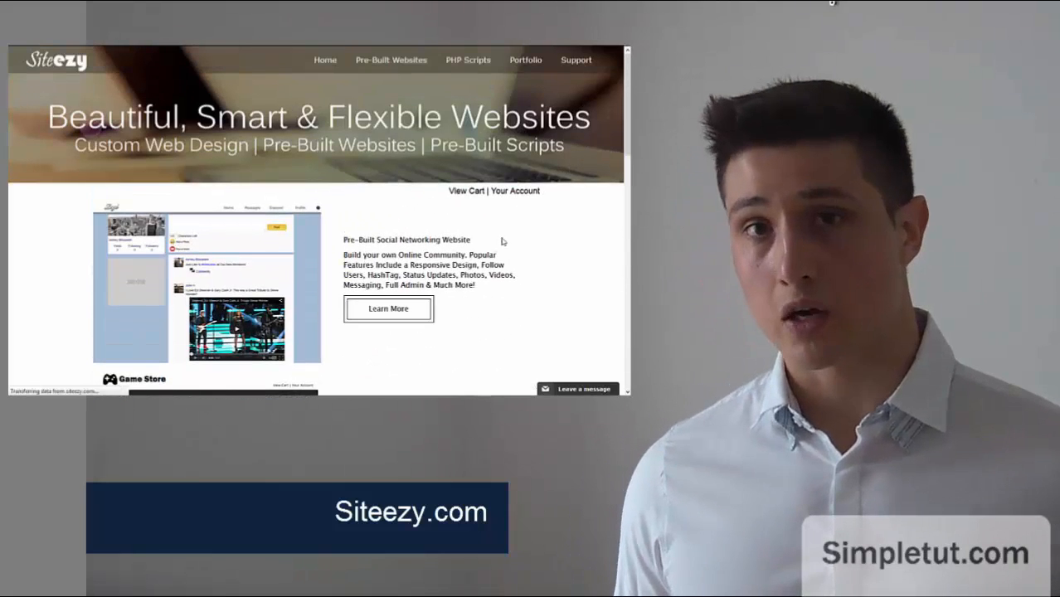
# - Review the Social Networking Website V5 product page via Learn More
pyautogui.click(389, 309)
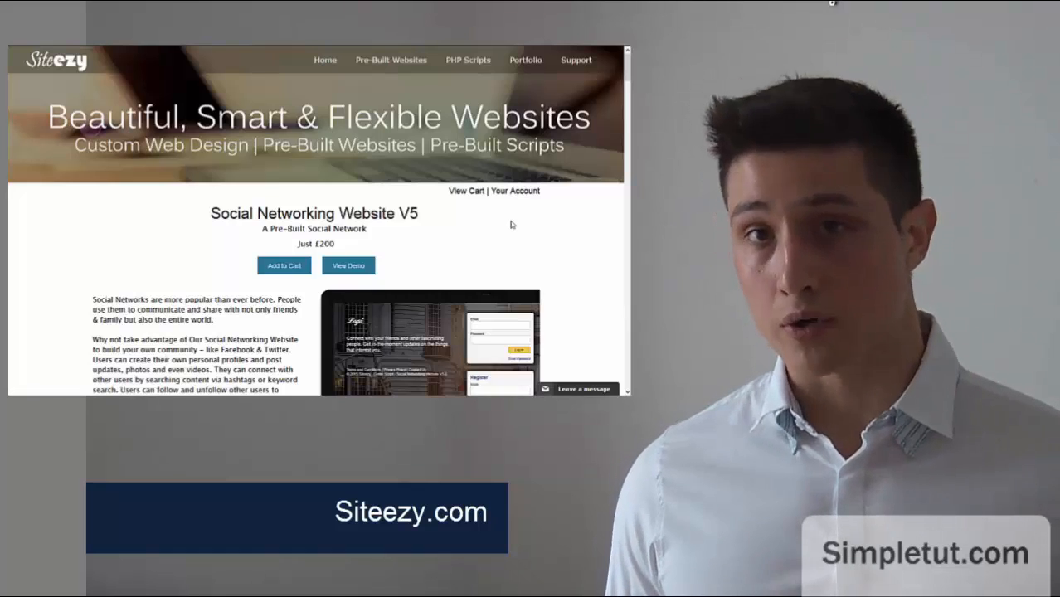
pyautogui.scroll(-3)
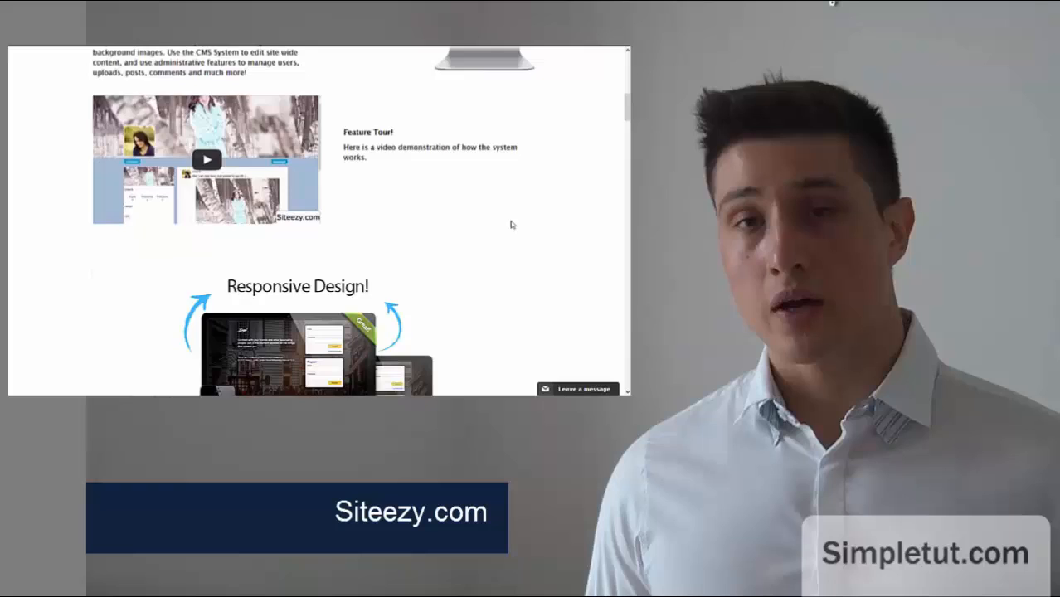
pyautogui.scroll(-3)
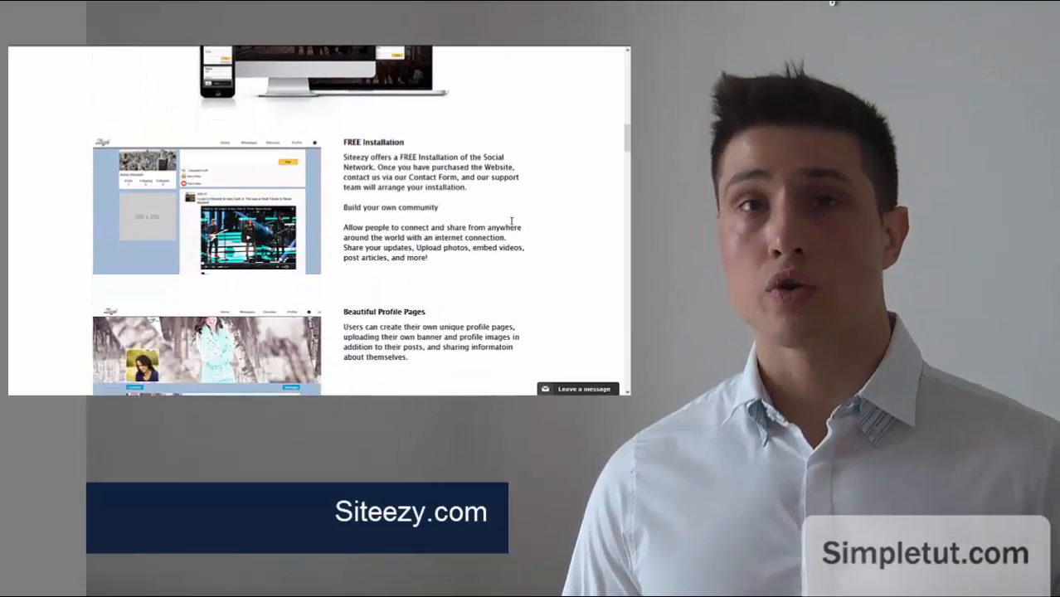
pyautogui.scroll(-3)
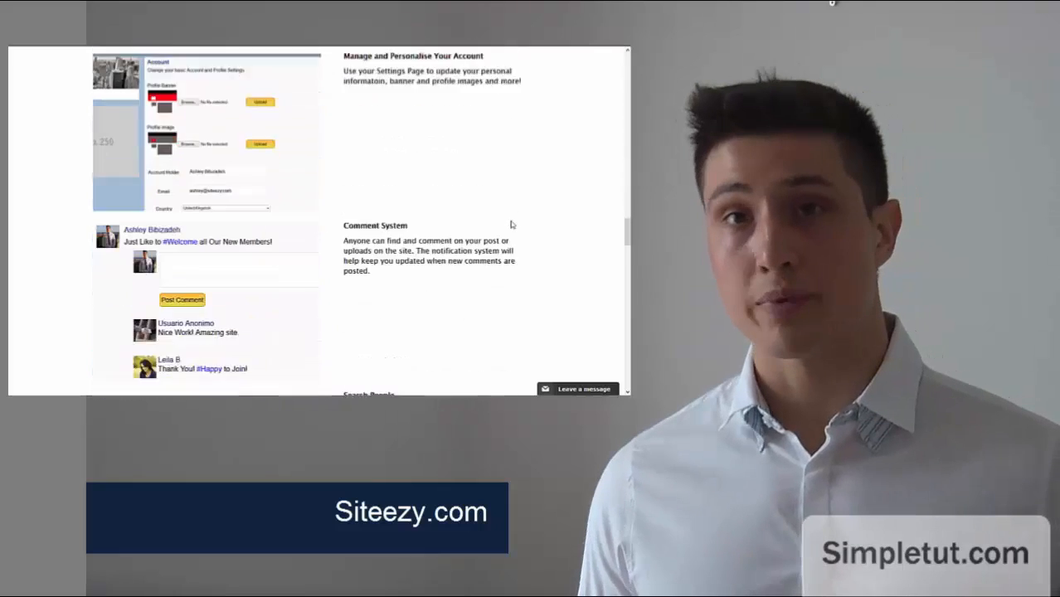
pyautogui.scroll(-3)
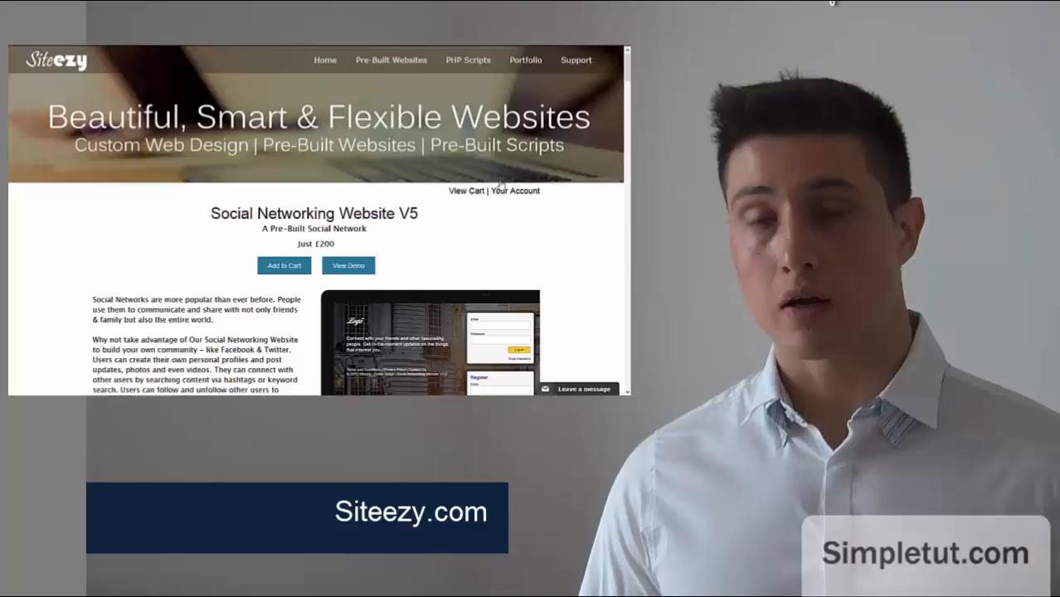
# - Bring up the PHP Scripts listing showing the Pre-Built User Registration System
pyautogui.click(468, 60)
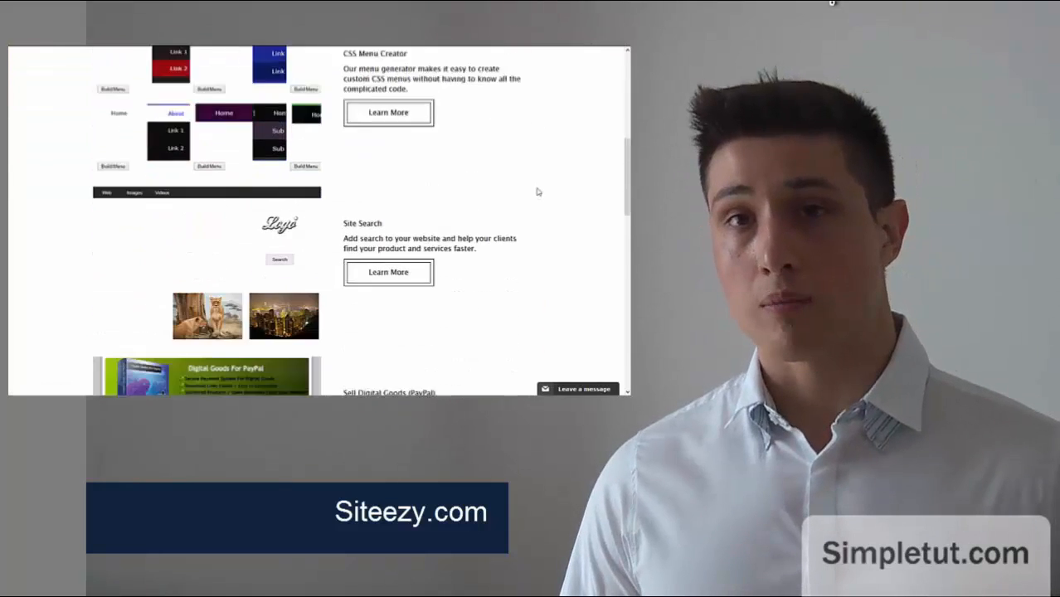
pyautogui.scroll(-3)
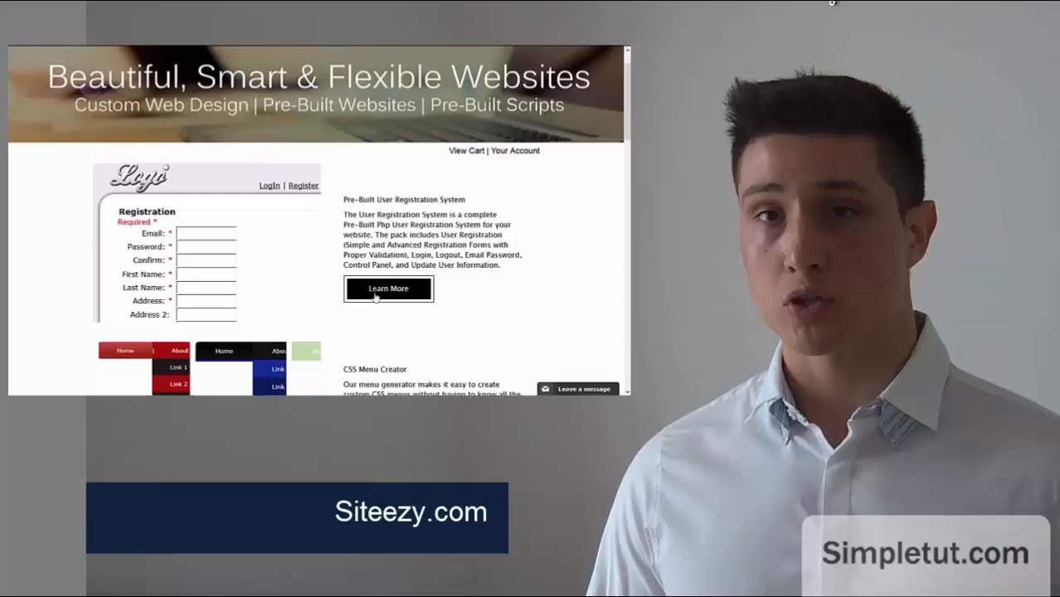
# - Review the User Registration System product page, then move to the Portfolio of built sites
pyautogui.click(388, 289)
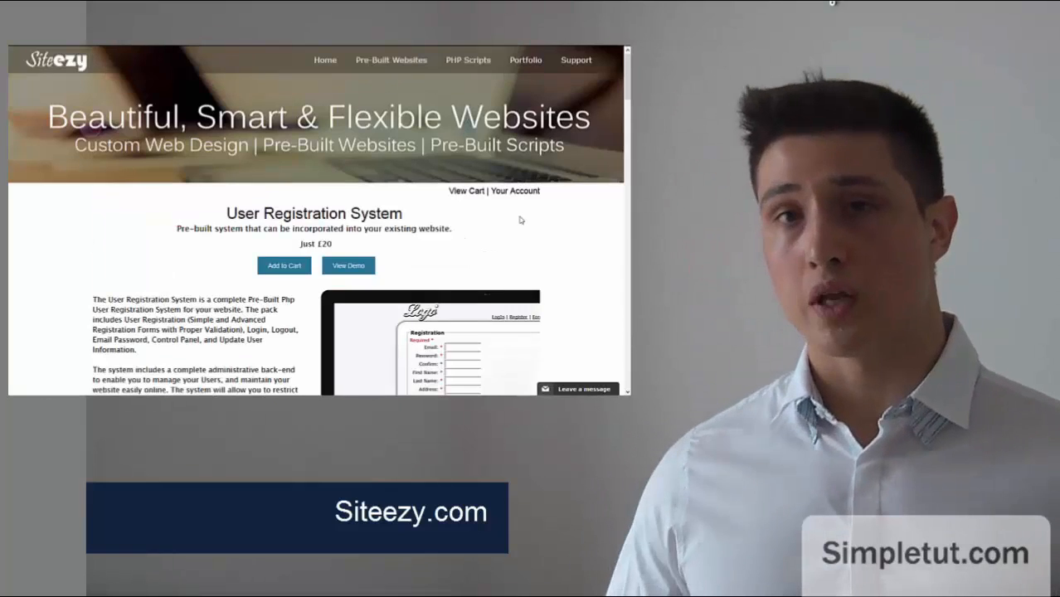
pyautogui.scroll(-3)
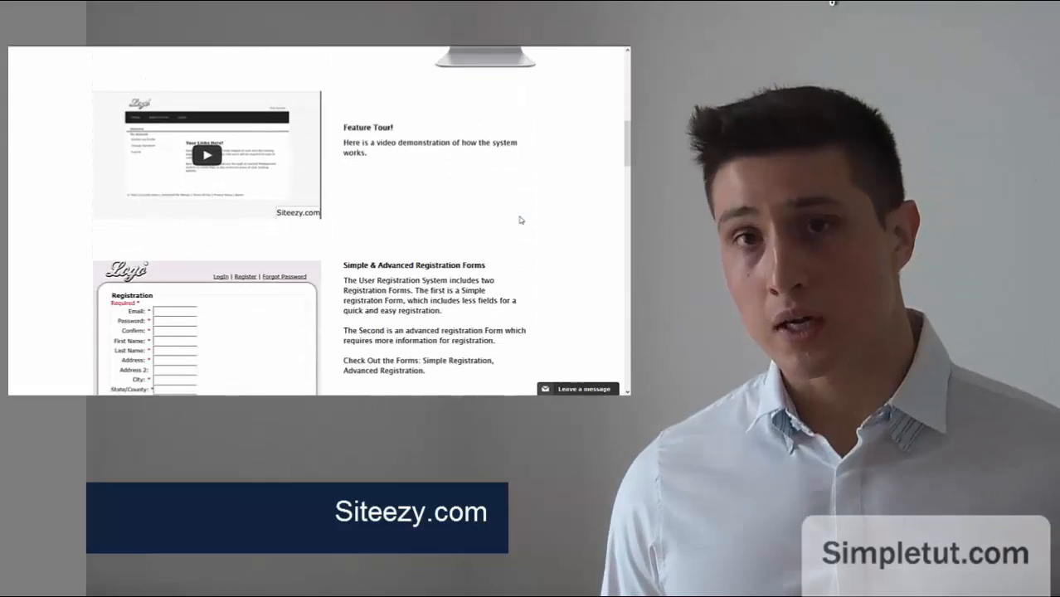
pyautogui.scroll(-3)
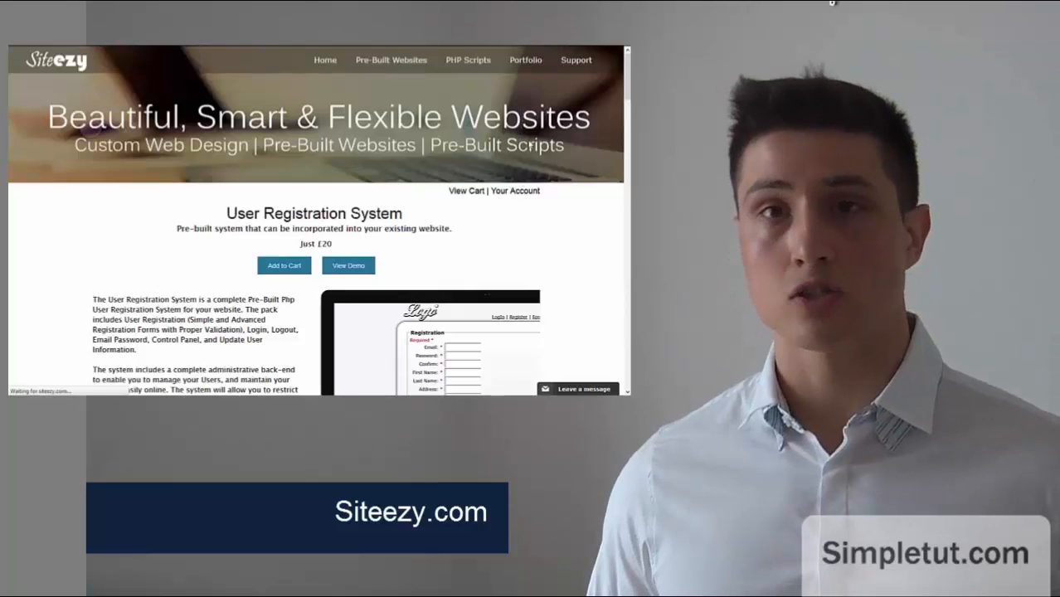
pyautogui.click(524, 60)
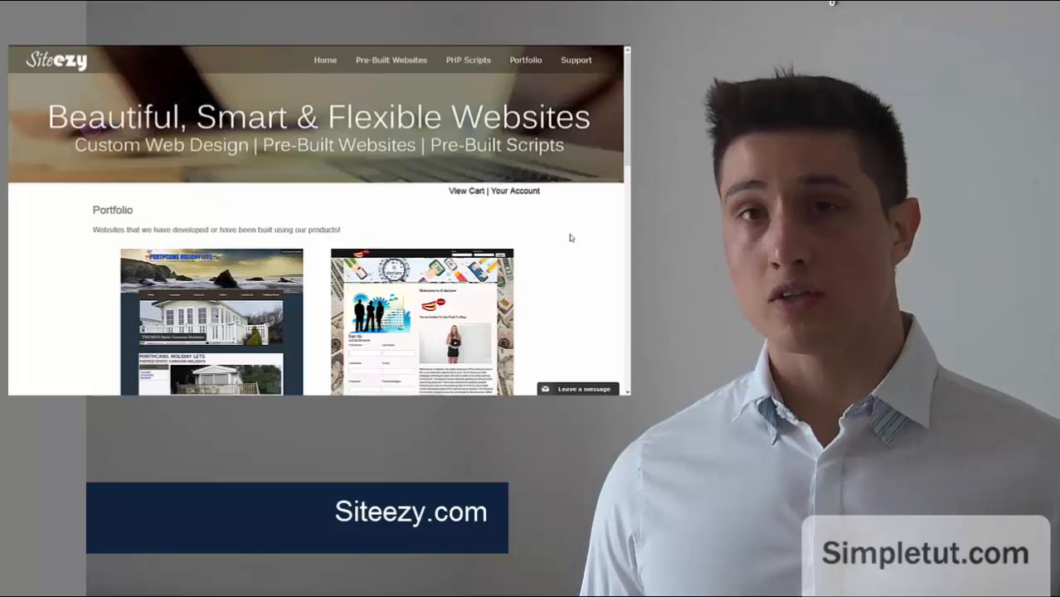
# - Look over the Portfolio, return Home, and land on the Support contact page
pyautogui.scroll(-3)
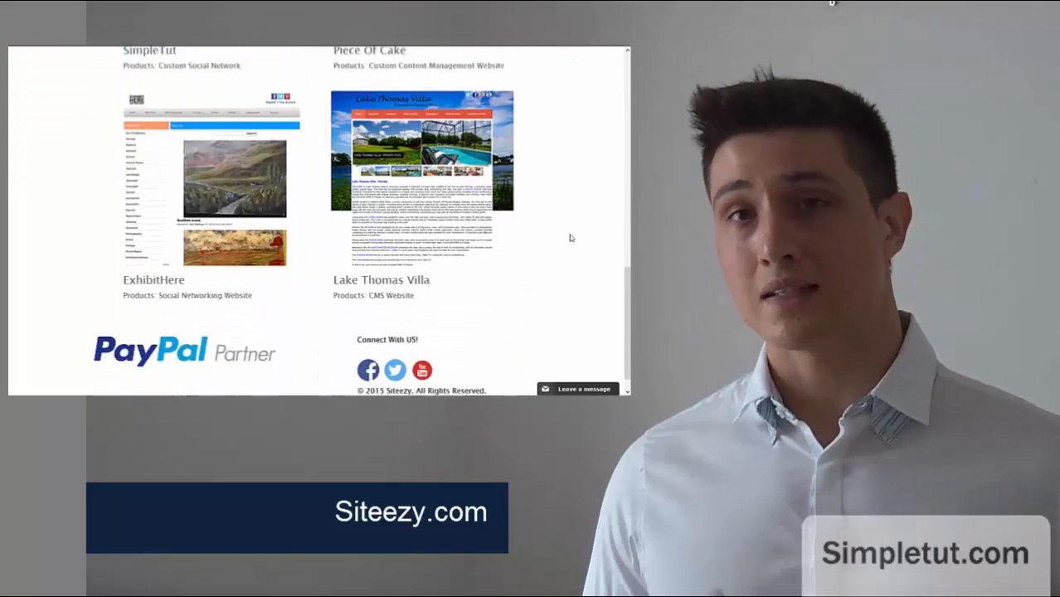
pyautogui.scroll(3)
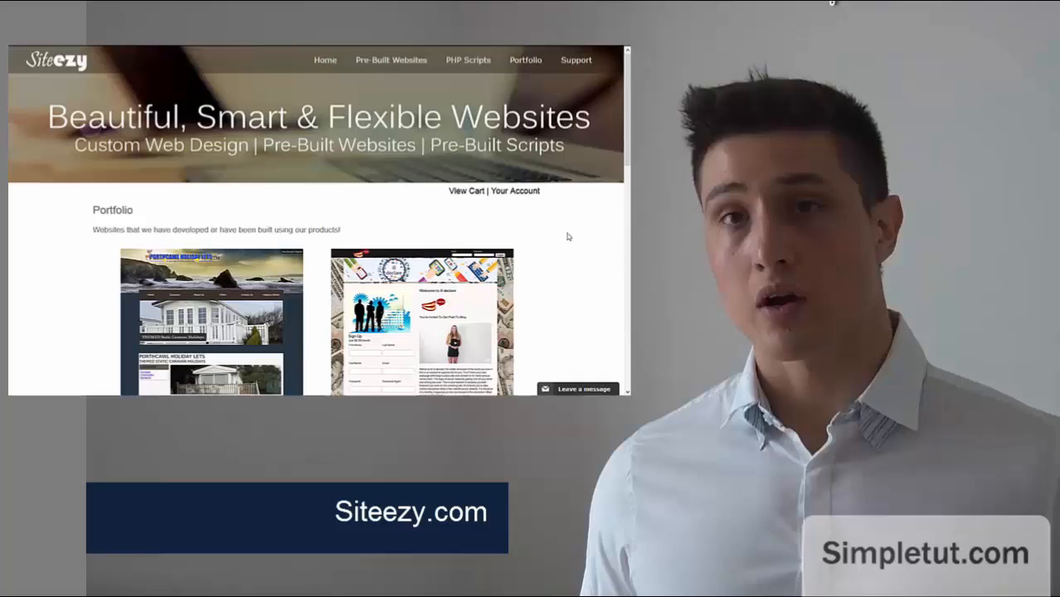
pyautogui.click(324, 60)
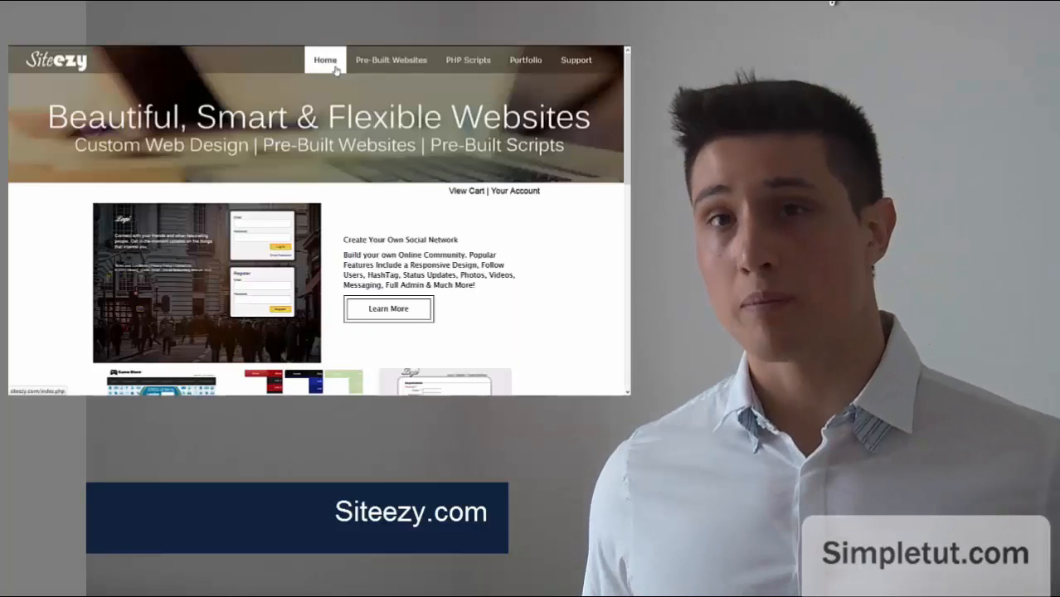
pyautogui.moveTo(549, 155)
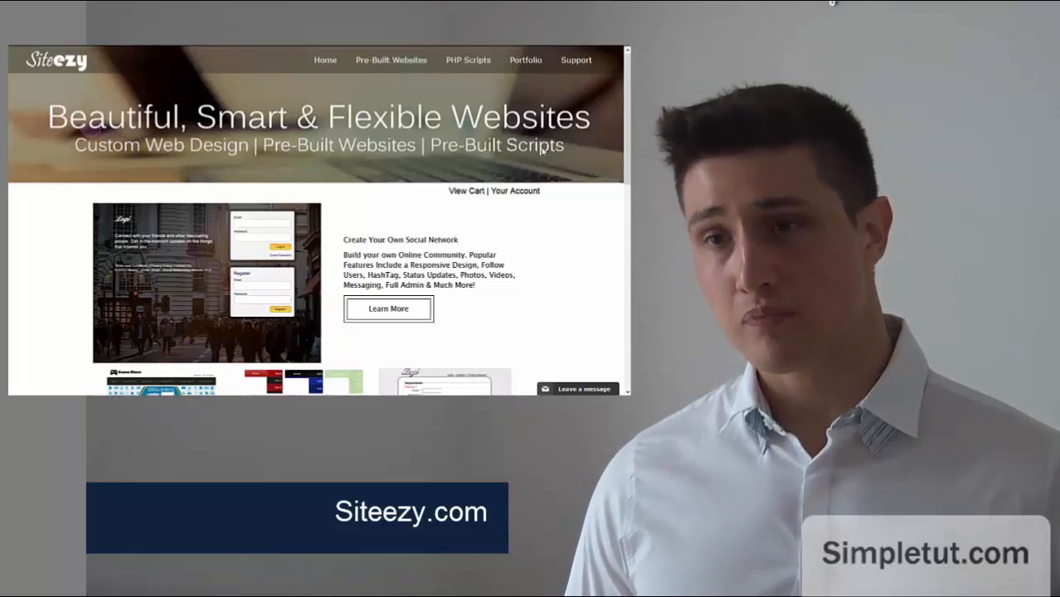
pyautogui.click(576, 60)
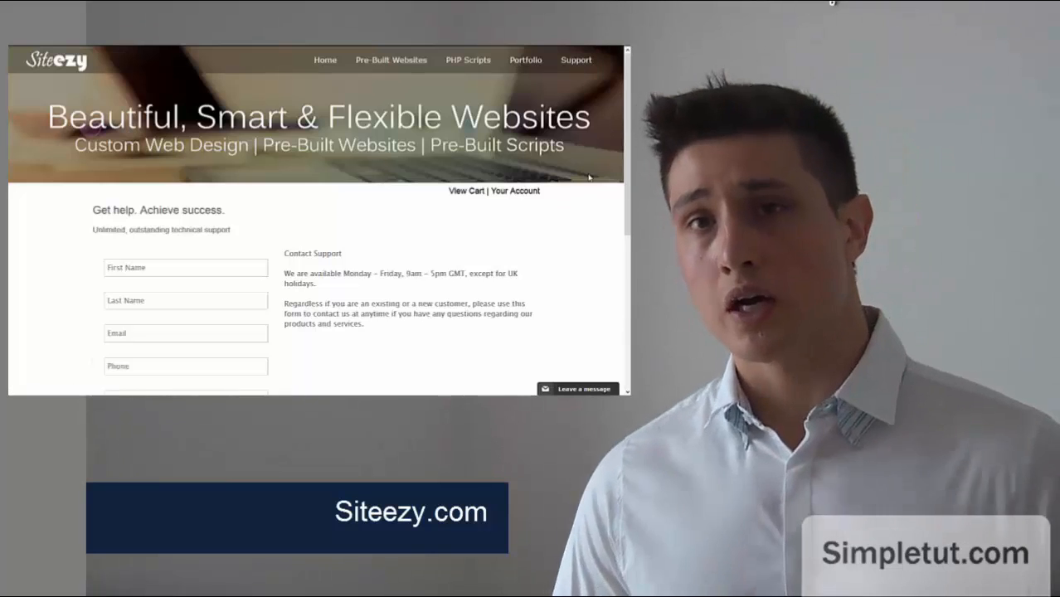
pyautogui.scroll(-3)
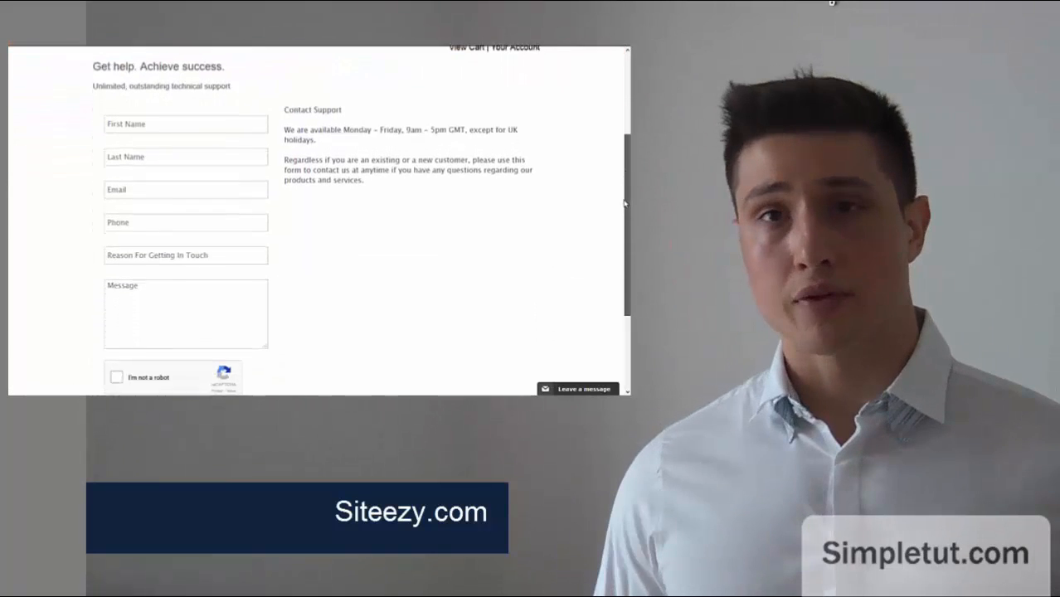
pyautogui.scroll(-3)
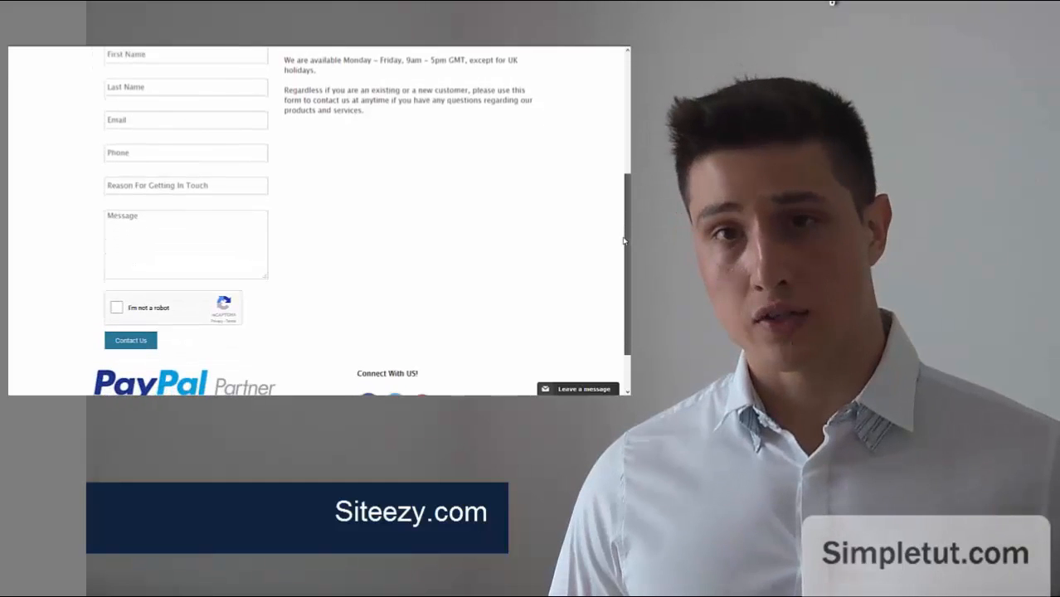
pyautogui.scroll(3)
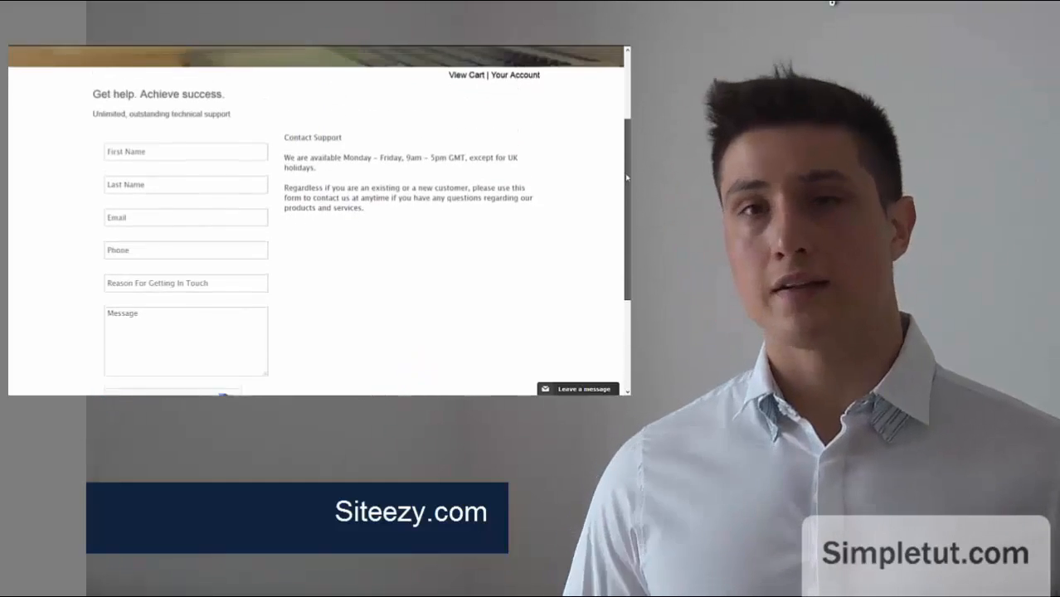
pyautogui.scroll(3)
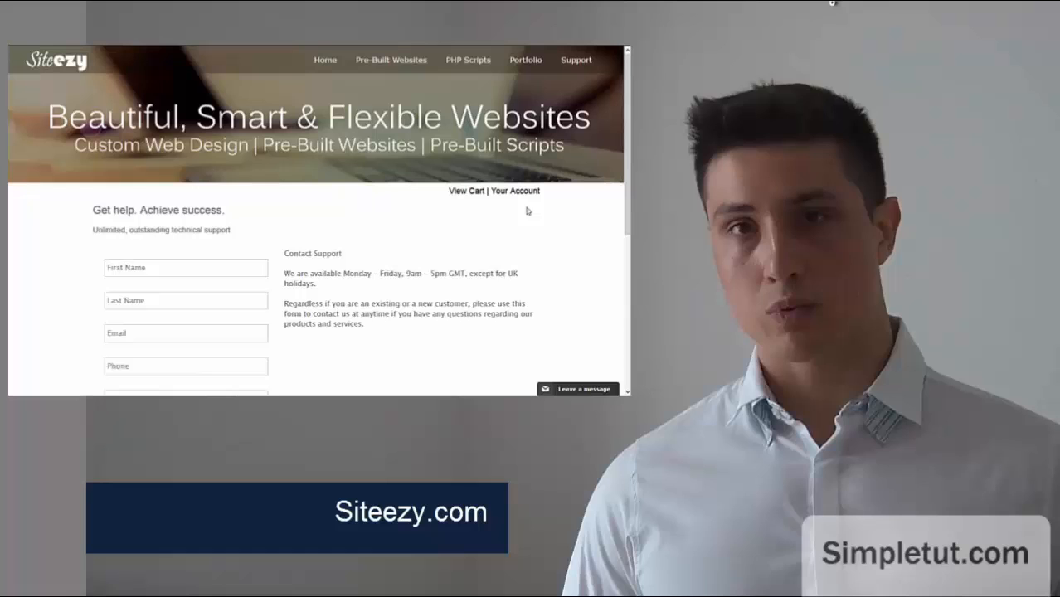